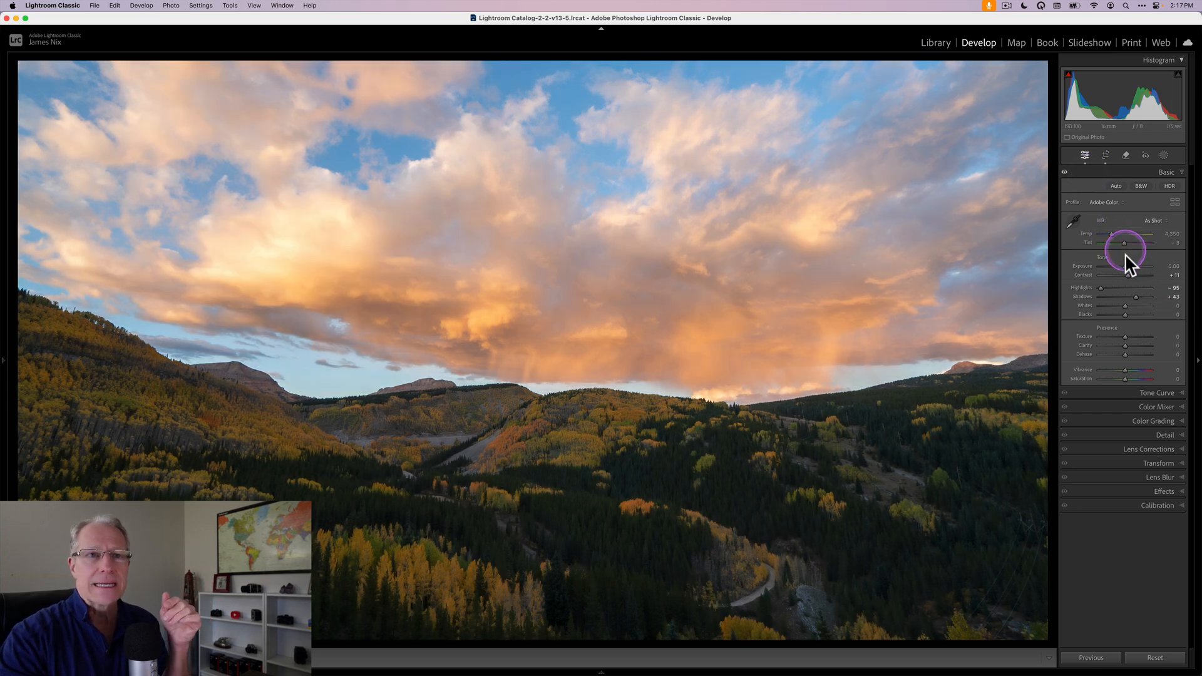
{"action": "mouse_move", "coordinate": [1108, 306]}
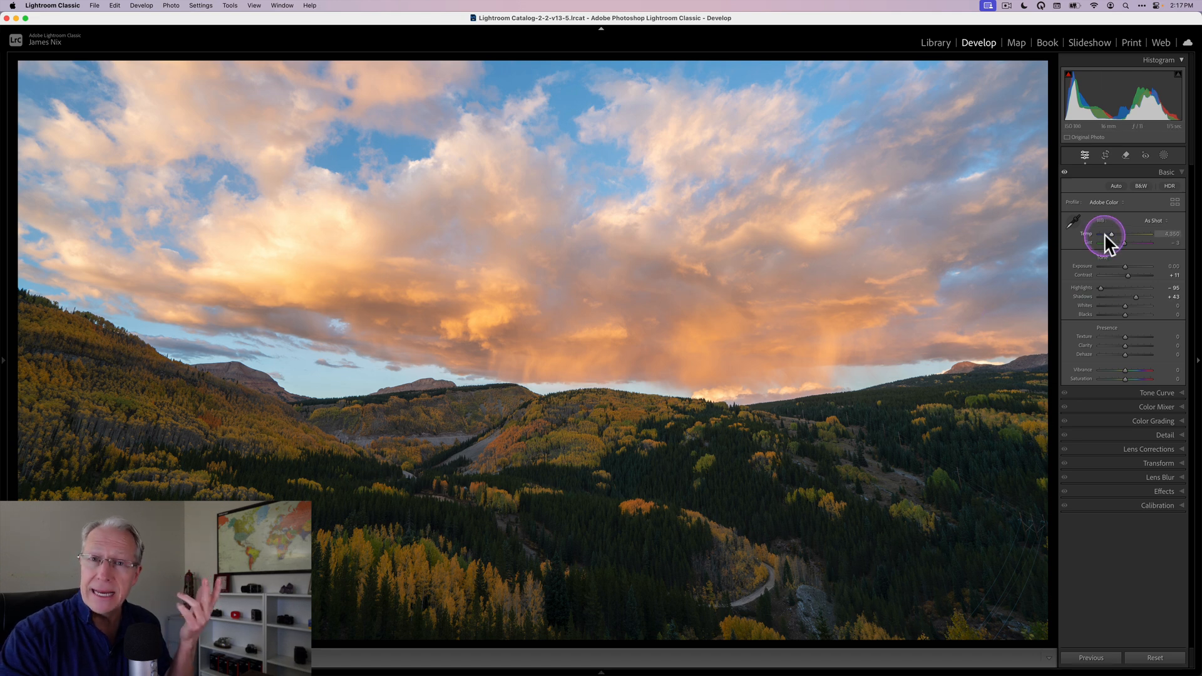
{"action": "mouse_move", "coordinate": [1124, 369]}
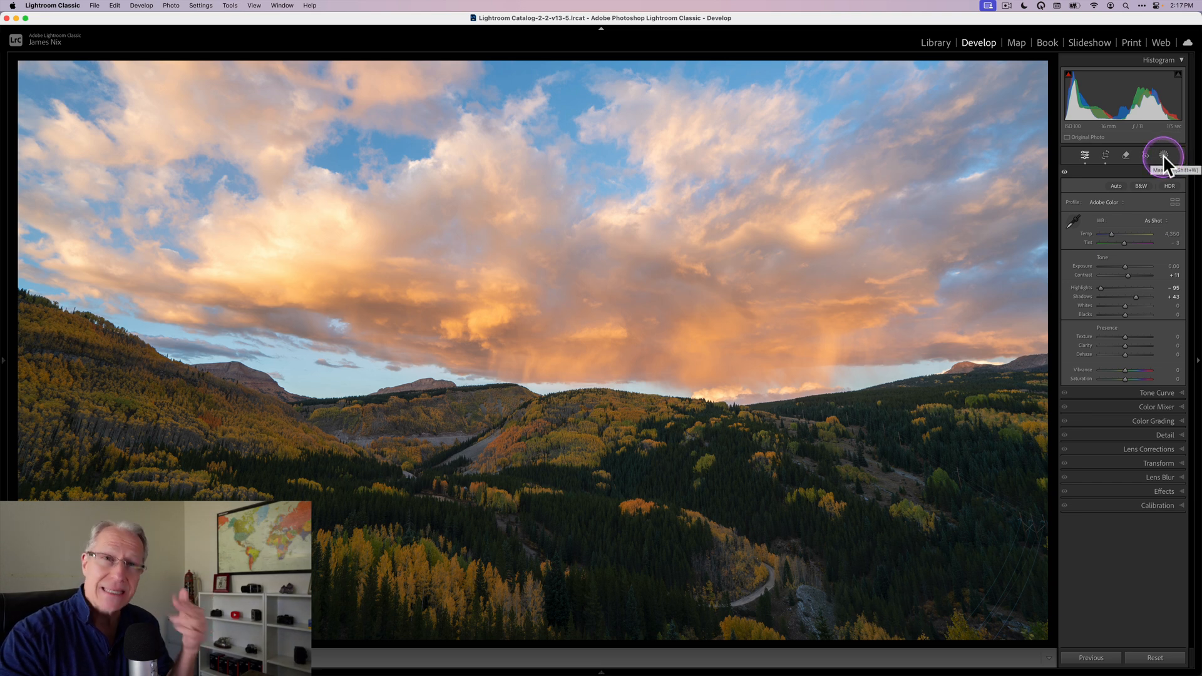
Peek at the Masking options, return to Edit and collapse the Basic adjustments.
{"action": "left_click", "coordinate": [1083, 155]}
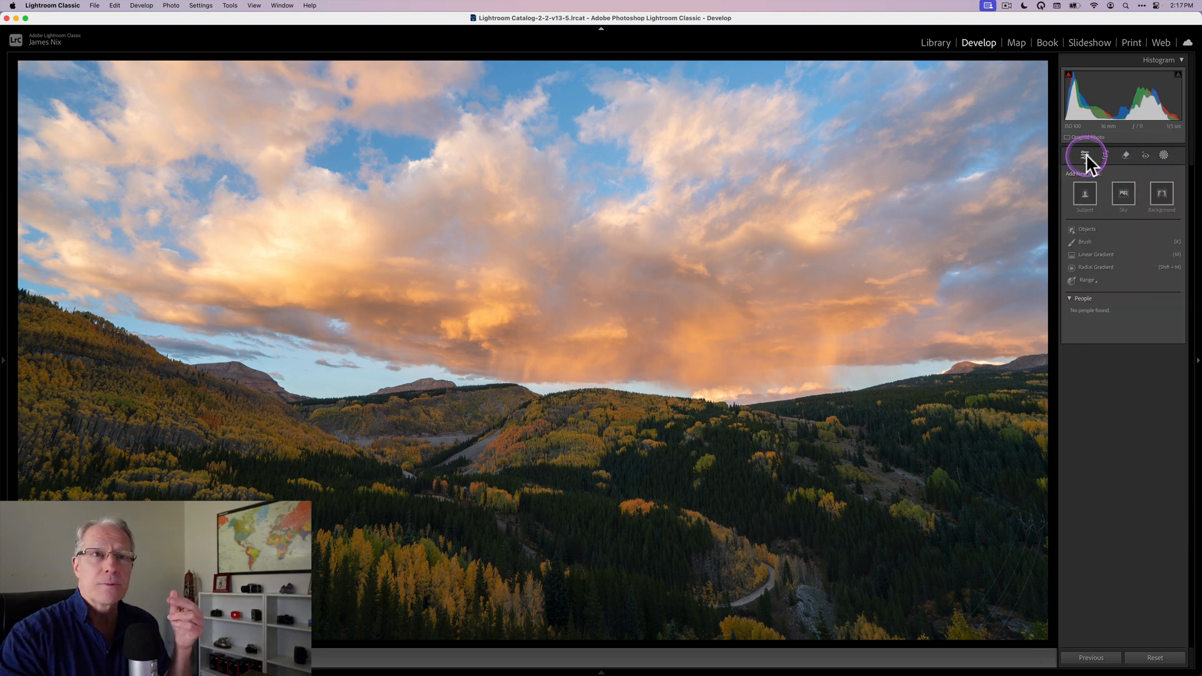
{"action": "left_click", "coordinate": [1082, 155]}
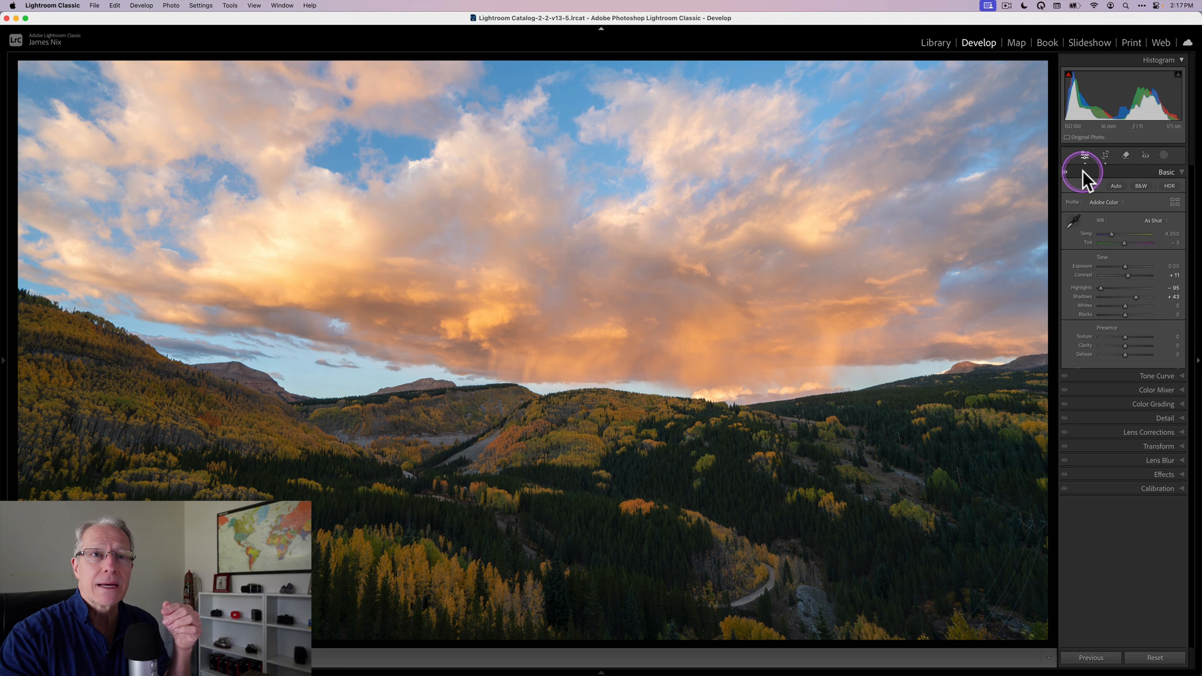
{"action": "left_click", "coordinate": [1167, 171]}
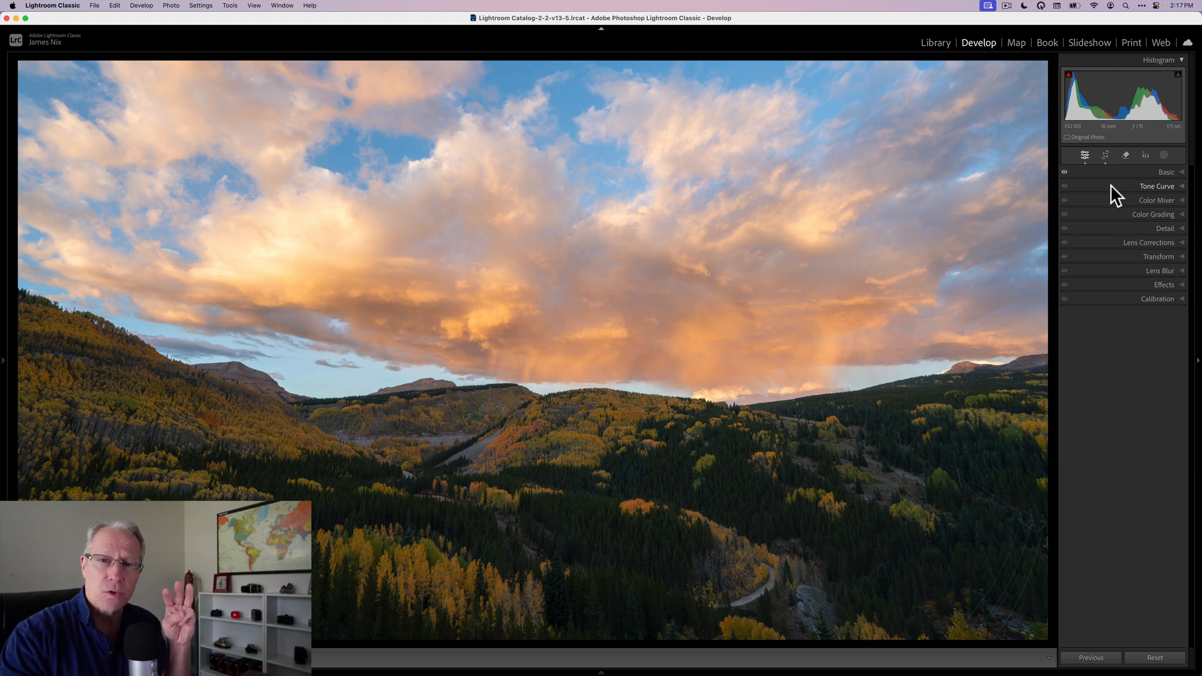
Expand the Color Mixer section to reveal the per-colour hue sliders.
{"action": "left_click", "coordinate": [1108, 192]}
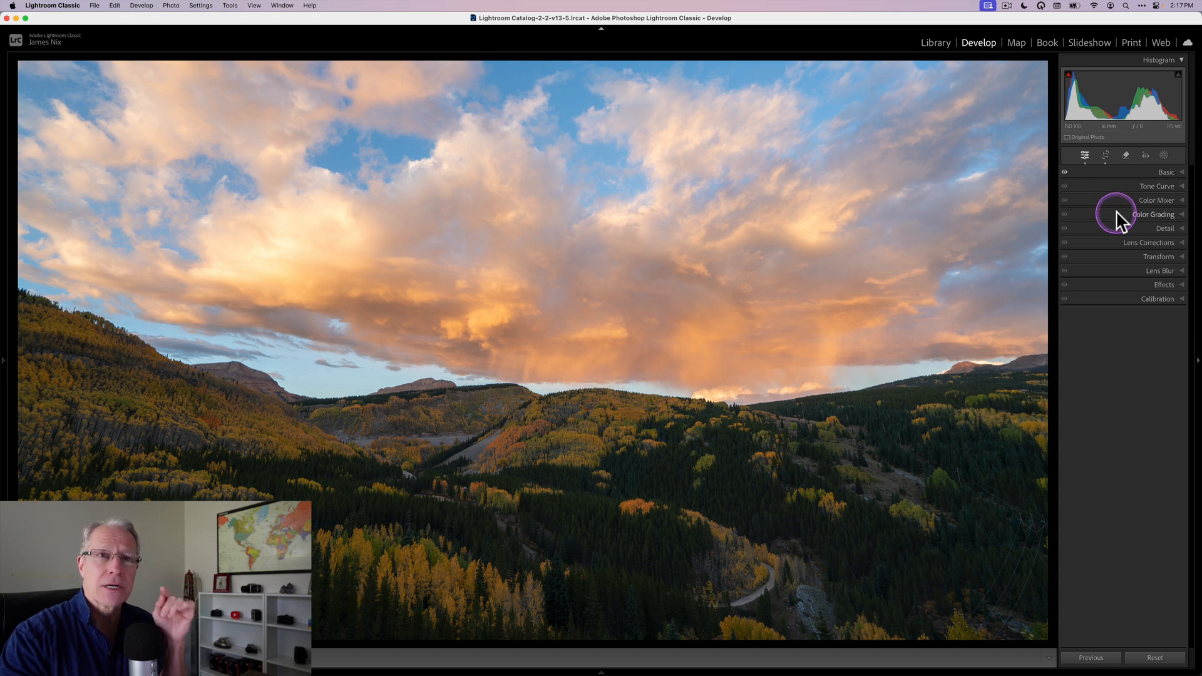
{"action": "mouse_move", "coordinate": [1116, 304]}
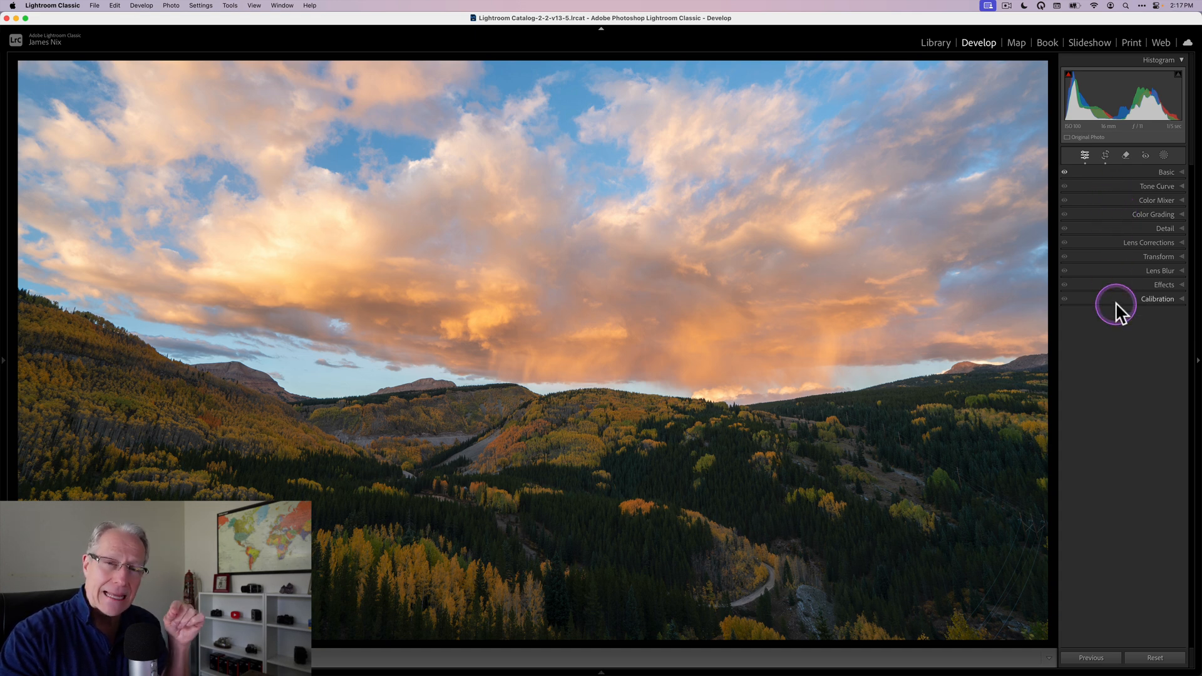
{"action": "mouse_move", "coordinate": [1092, 215]}
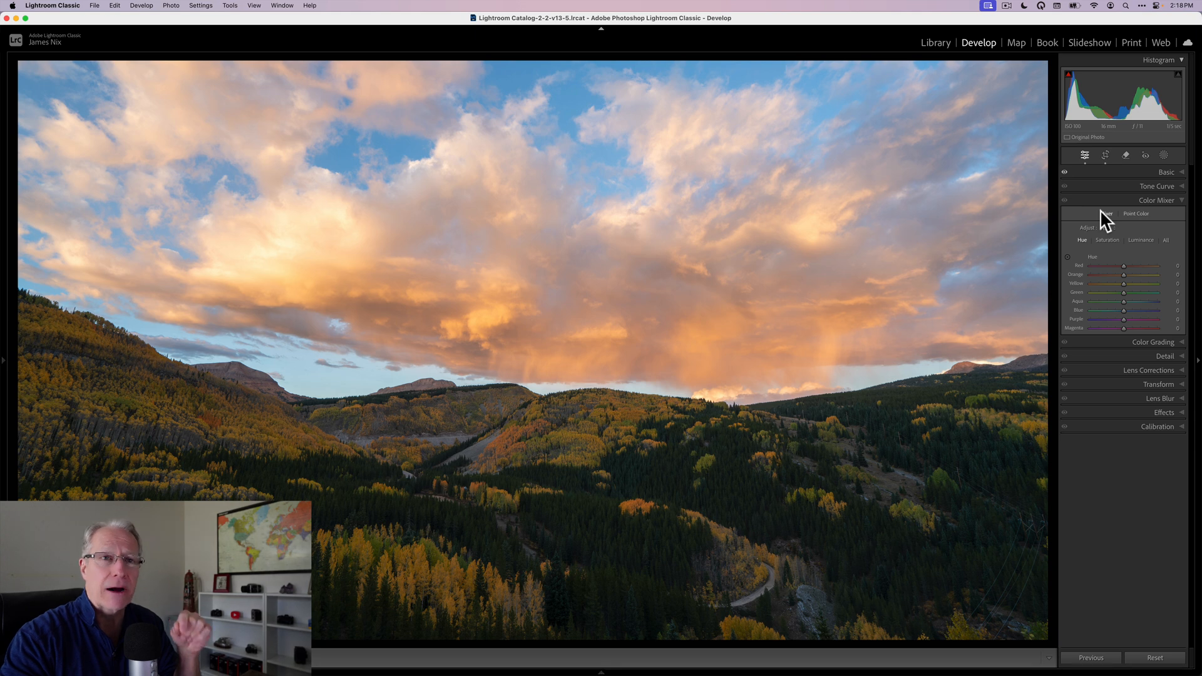
Switch the Color Mixer to HSL mode and show the per-colour saturation sliders.
{"action": "left_click", "coordinate": [1103, 213]}
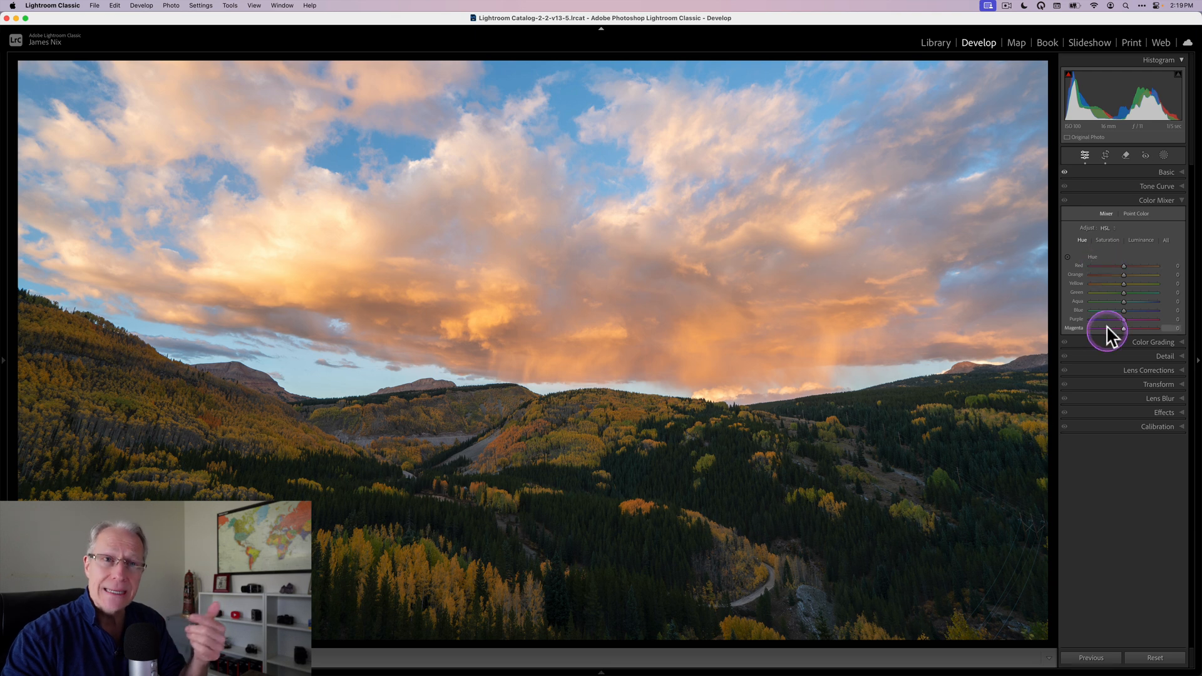
{"action": "mouse_move", "coordinate": [1104, 293]}
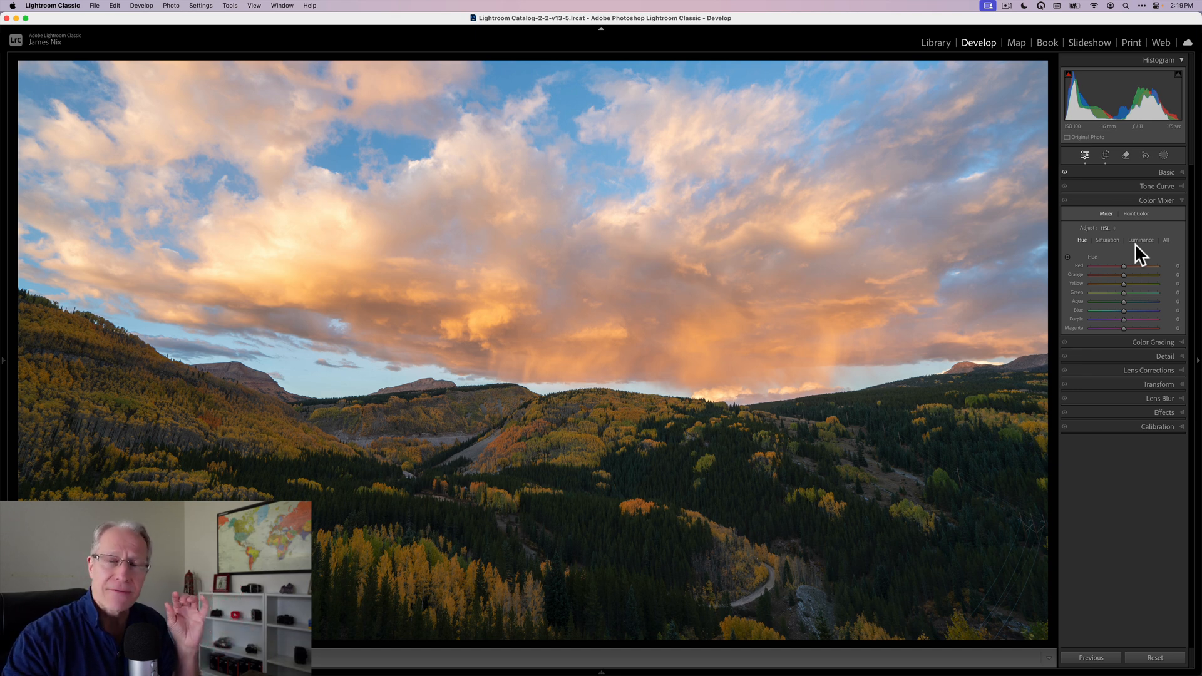
{"action": "left_click", "coordinate": [1107, 239]}
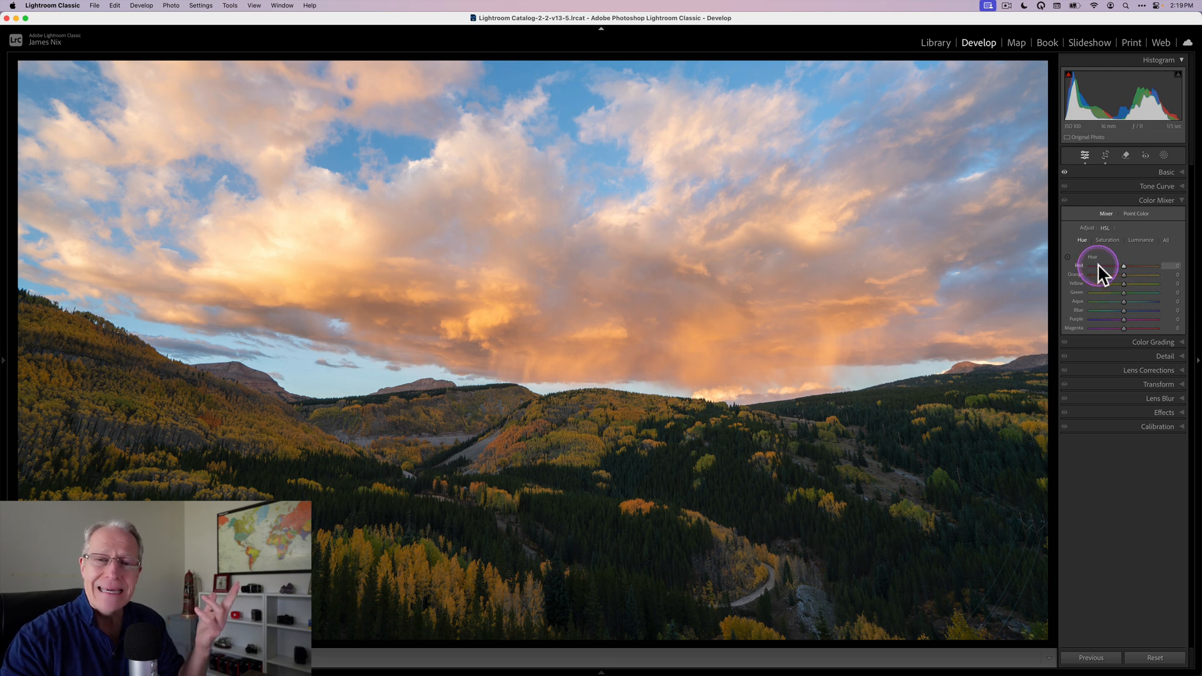
{"action": "mouse_move", "coordinate": [1105, 298]}
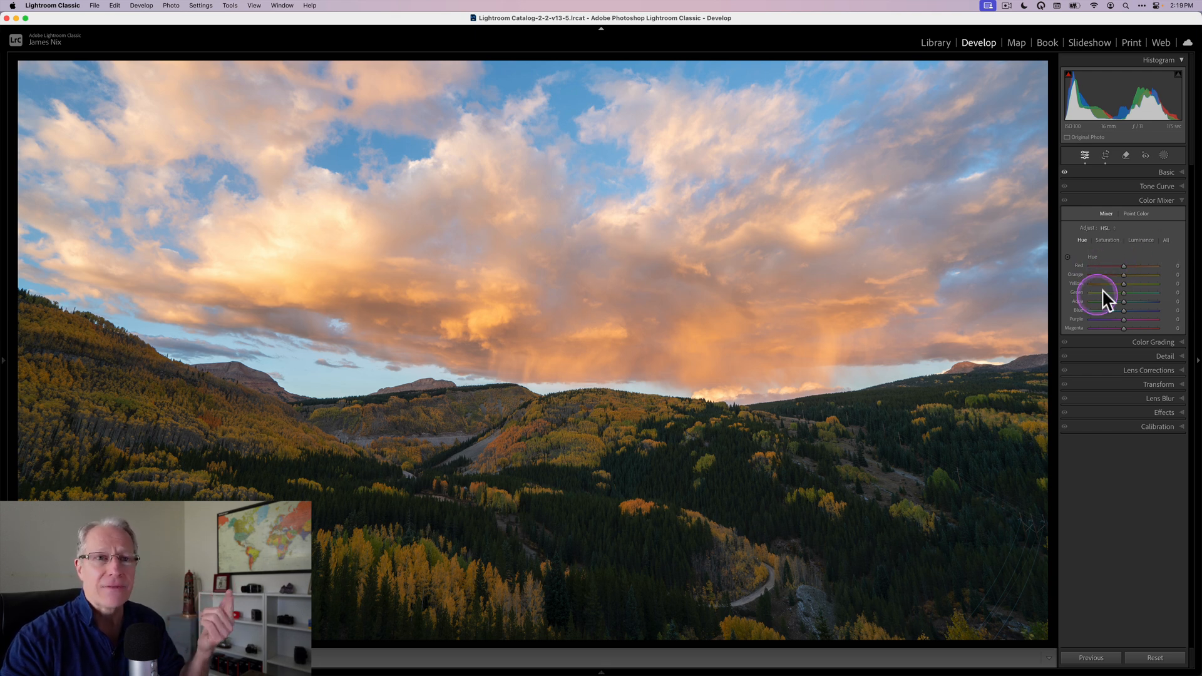
{"action": "mouse_move", "coordinate": [1083, 341]}
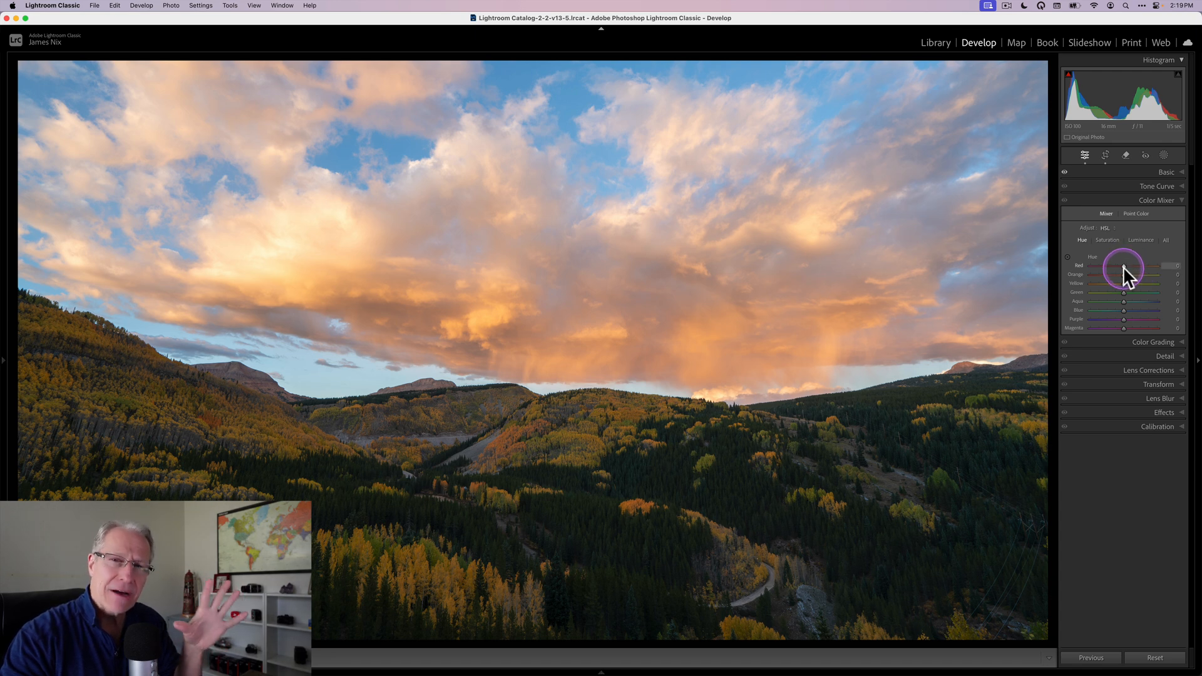
{"action": "left_click", "coordinate": [1107, 240]}
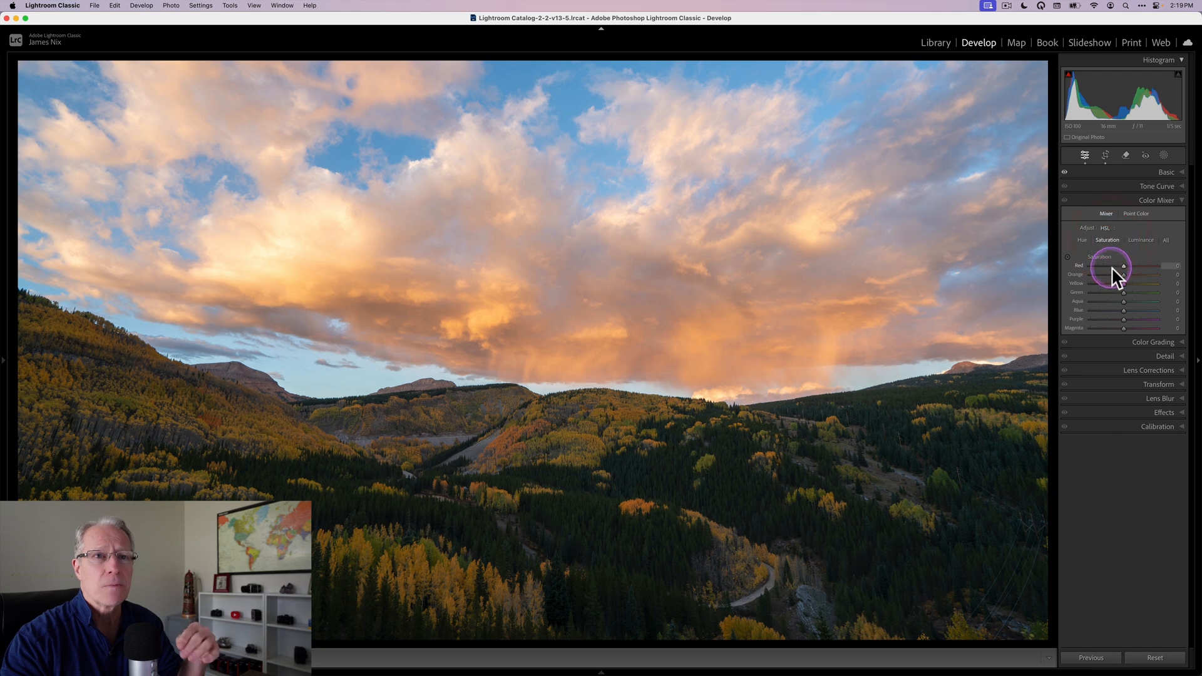
{"action": "left_click_drag", "start_coordinate": [1122, 266], "coordinate": [1130, 265]}
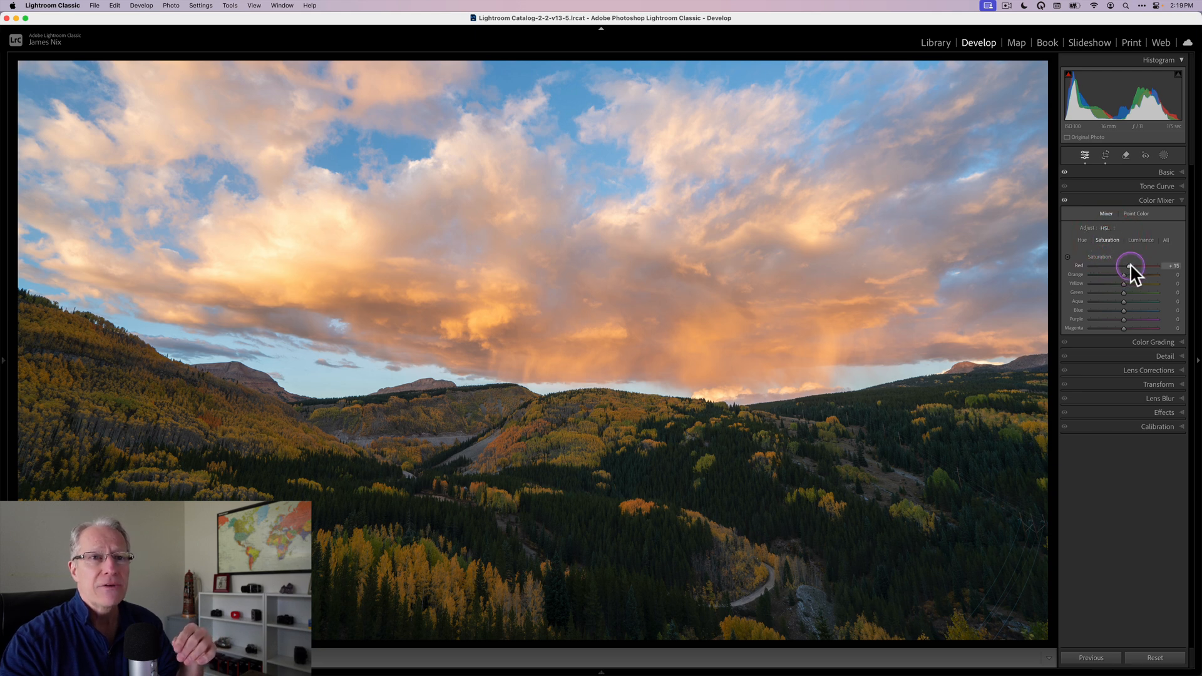
{"action": "left_click_drag", "start_coordinate": [1129, 265], "coordinate": [1156, 266]}
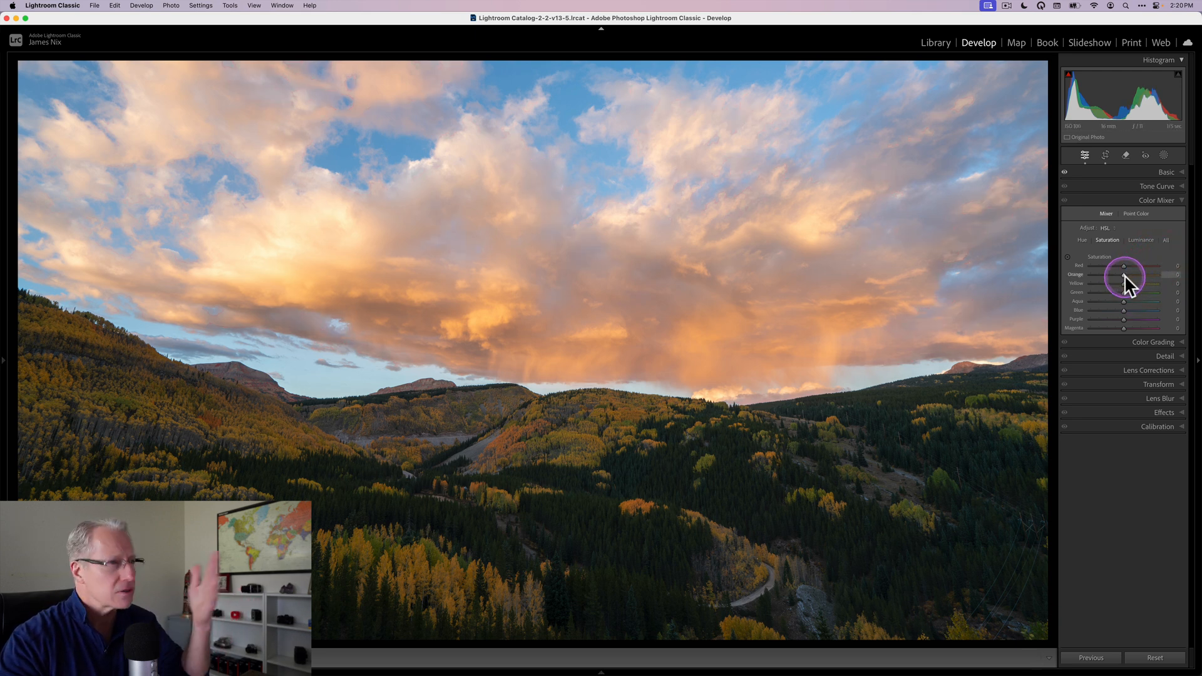
{"action": "left_click_drag", "start_coordinate": [1123, 274], "coordinate": [1142, 274]}
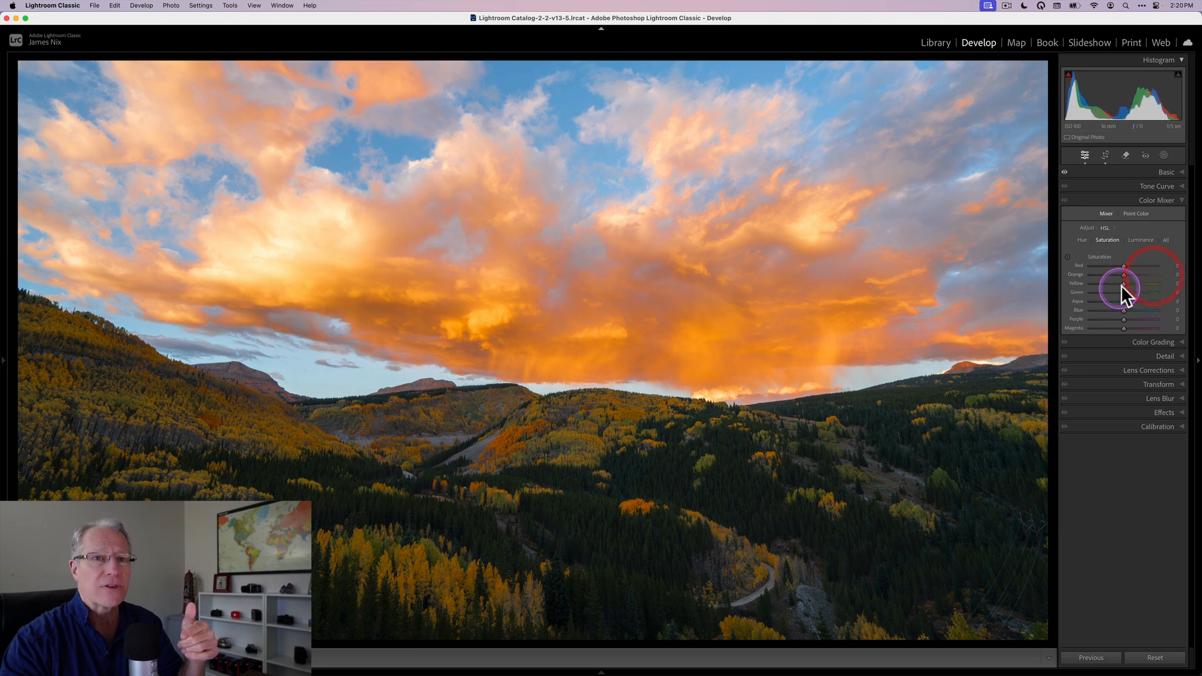
{"action": "left_click_drag", "start_coordinate": [1153, 285], "coordinate": [1153, 284]}
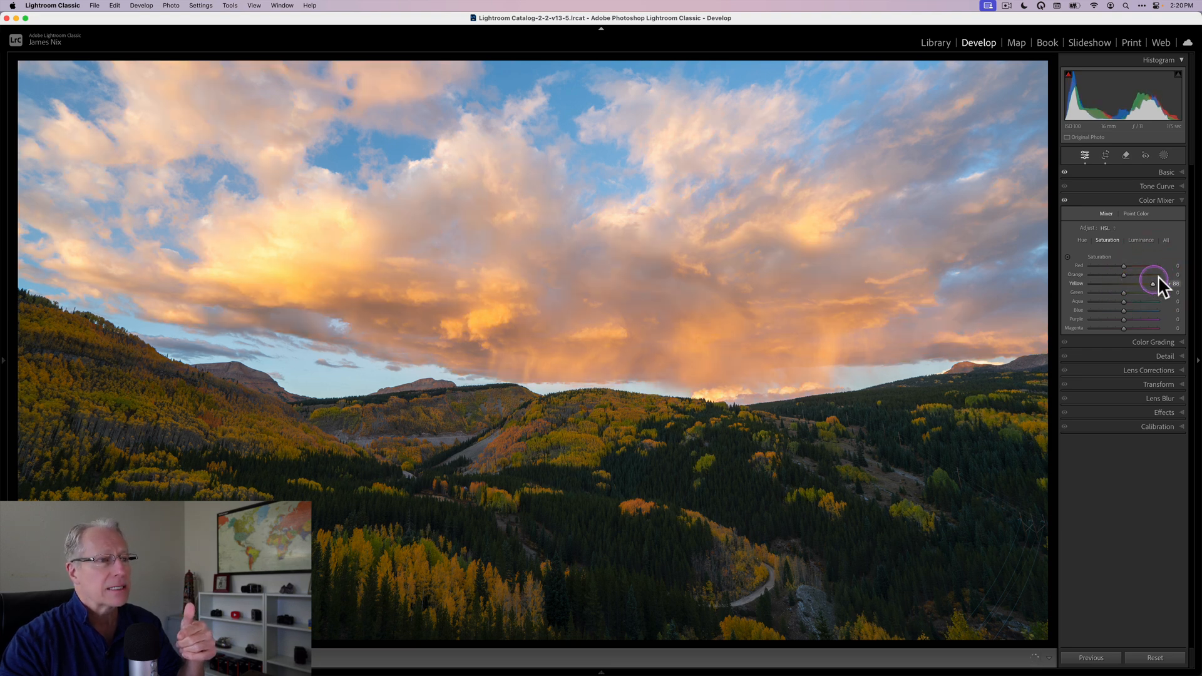
{"action": "left_click_drag", "start_coordinate": [1151, 283], "coordinate": [1176, 283]}
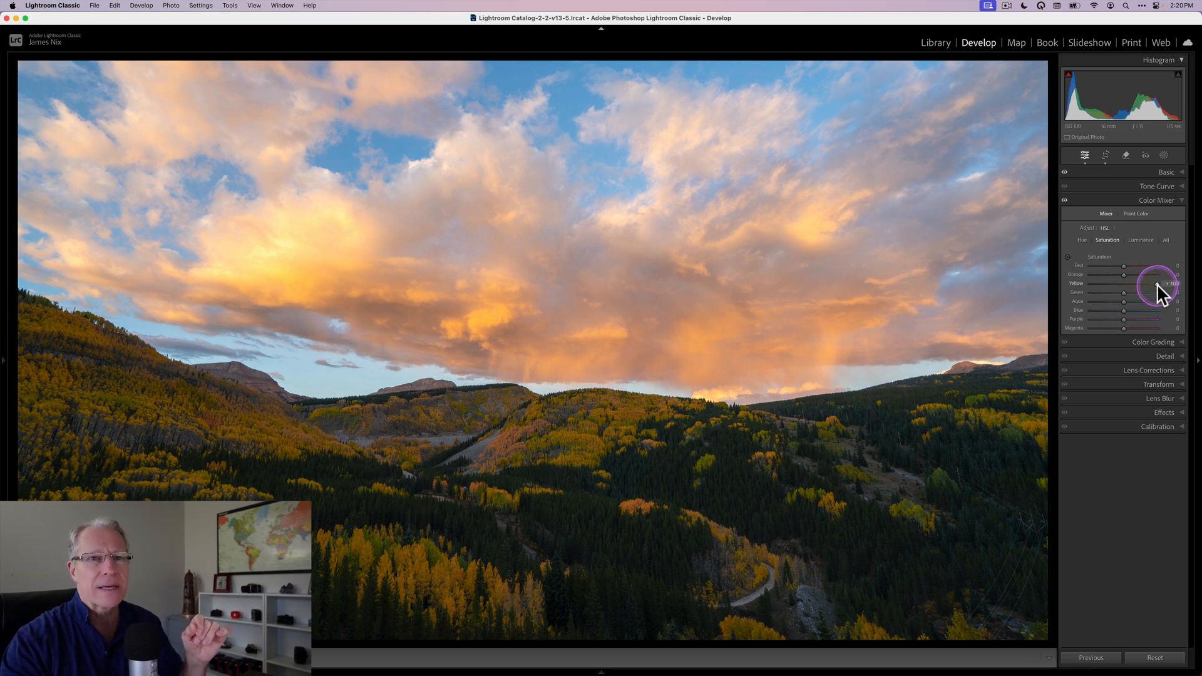
{"action": "left_click_drag", "start_coordinate": [1159, 283], "coordinate": [1124, 283]}
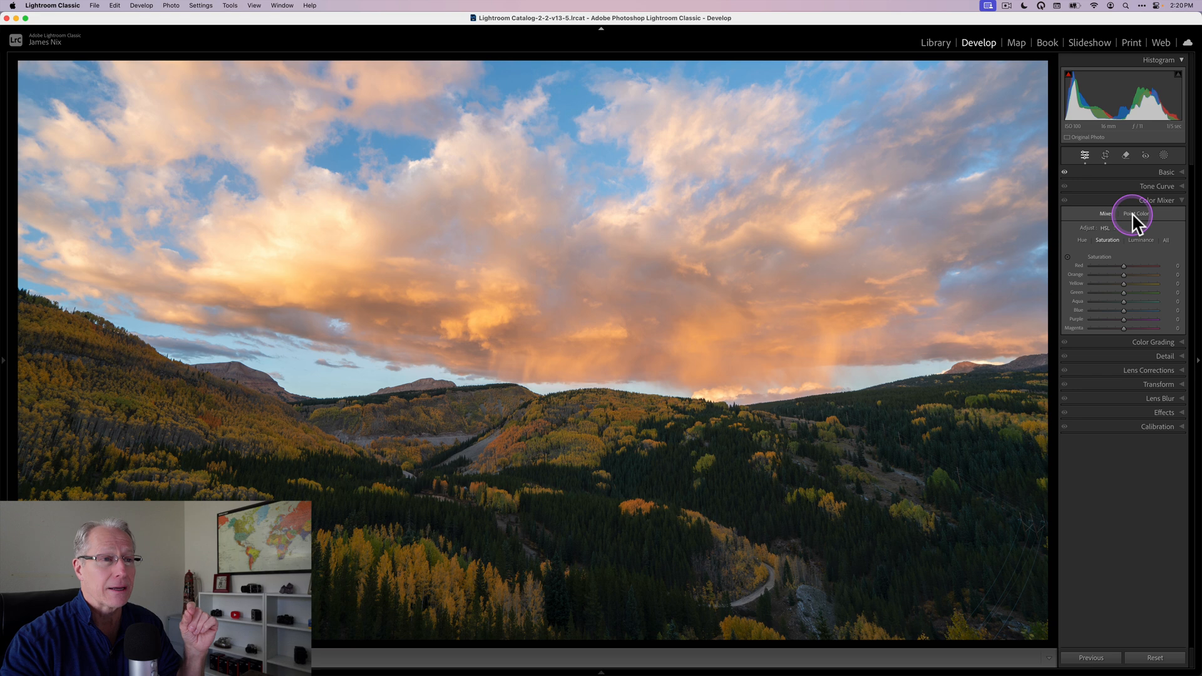
{"action": "mouse_move", "coordinate": [1137, 218]}
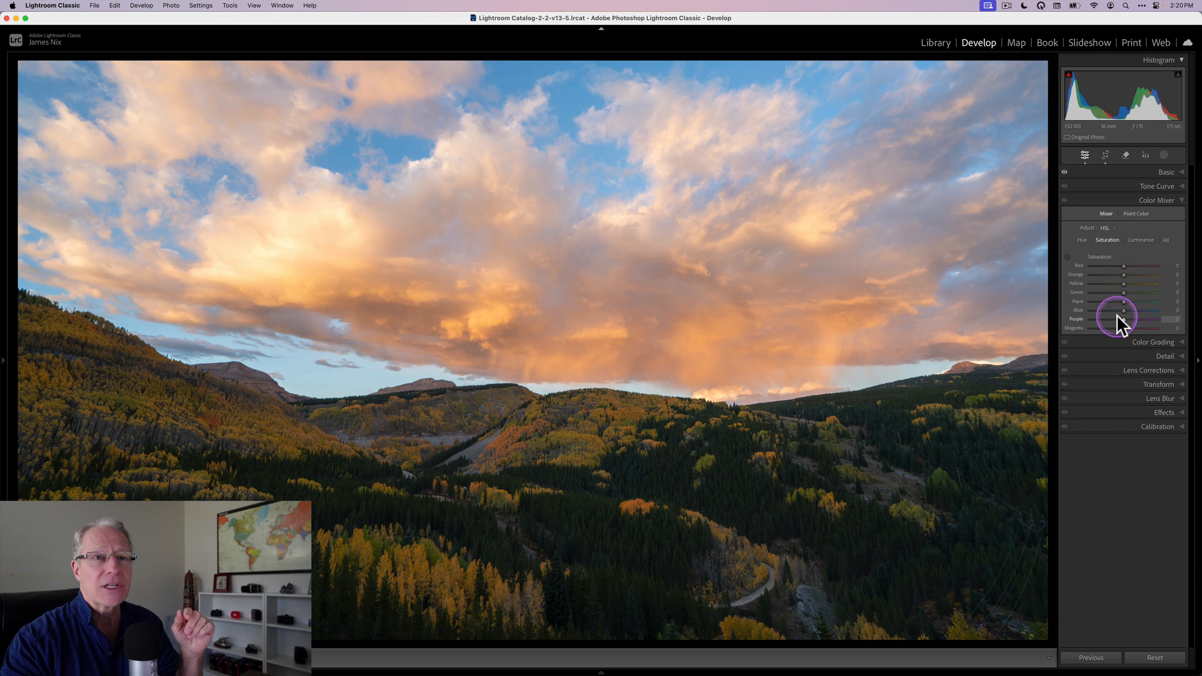
Trial blue saturation at maximum for a vivid sky, then switch to Point Color mode.
{"action": "left_click_drag", "start_coordinate": [1121, 310], "coordinate": [1173, 311]}
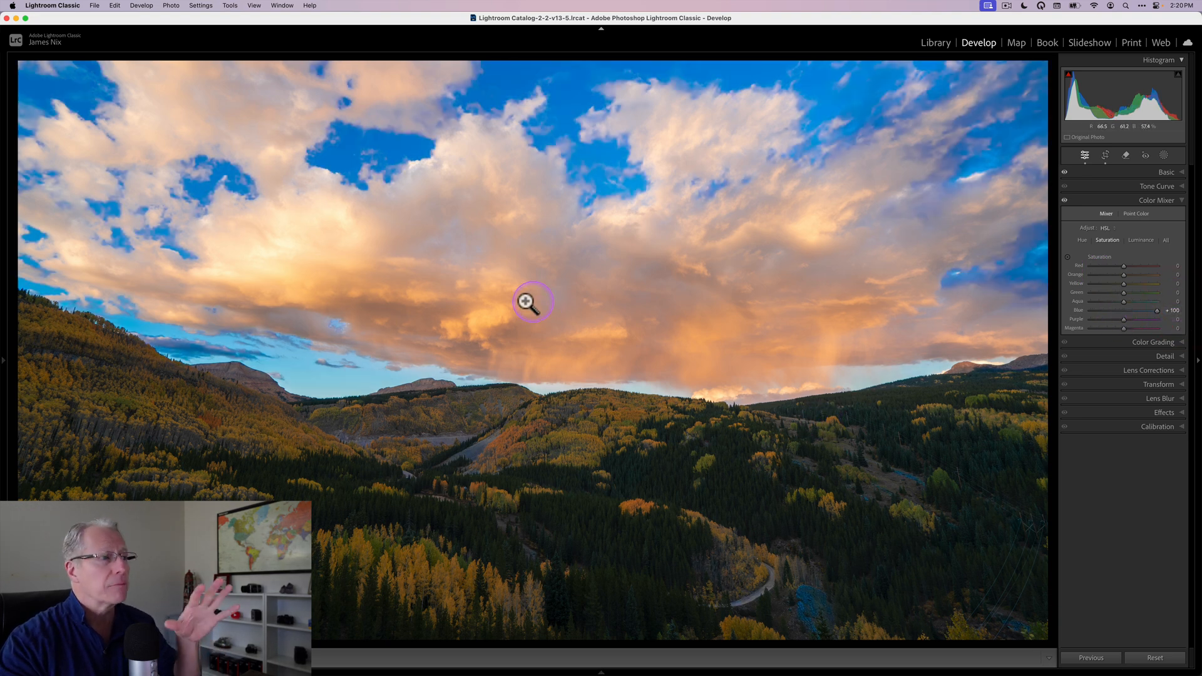
{"action": "mouse_move", "coordinate": [331, 384]}
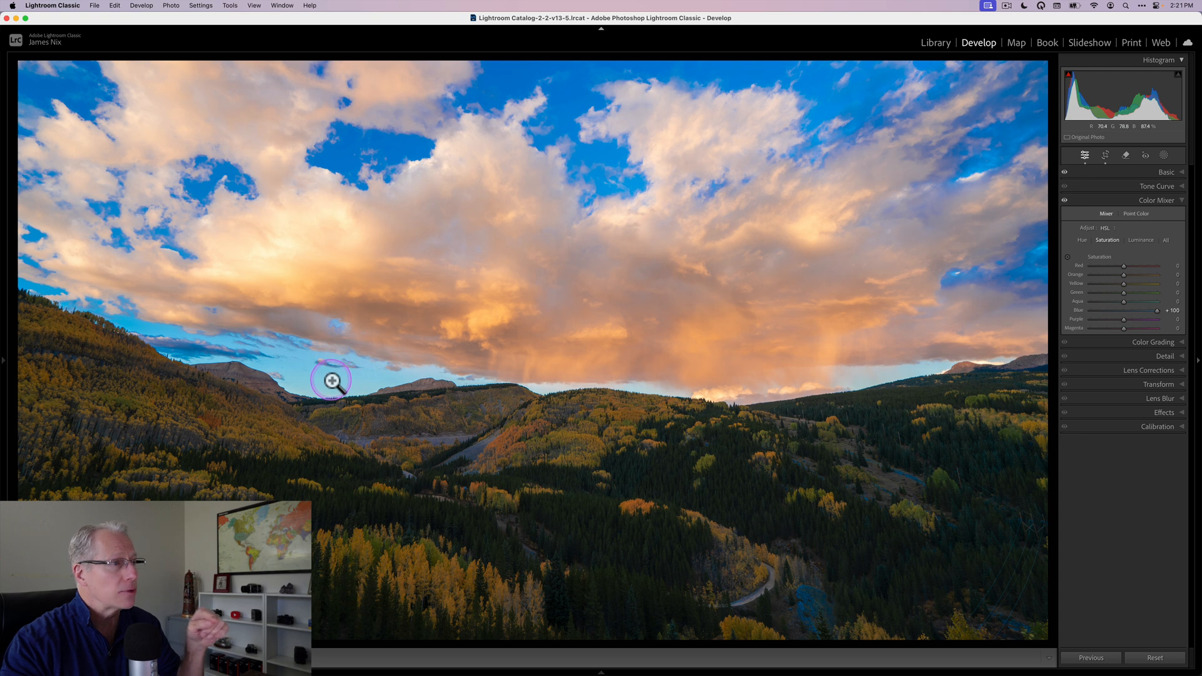
{"action": "mouse_move", "coordinate": [780, 483]}
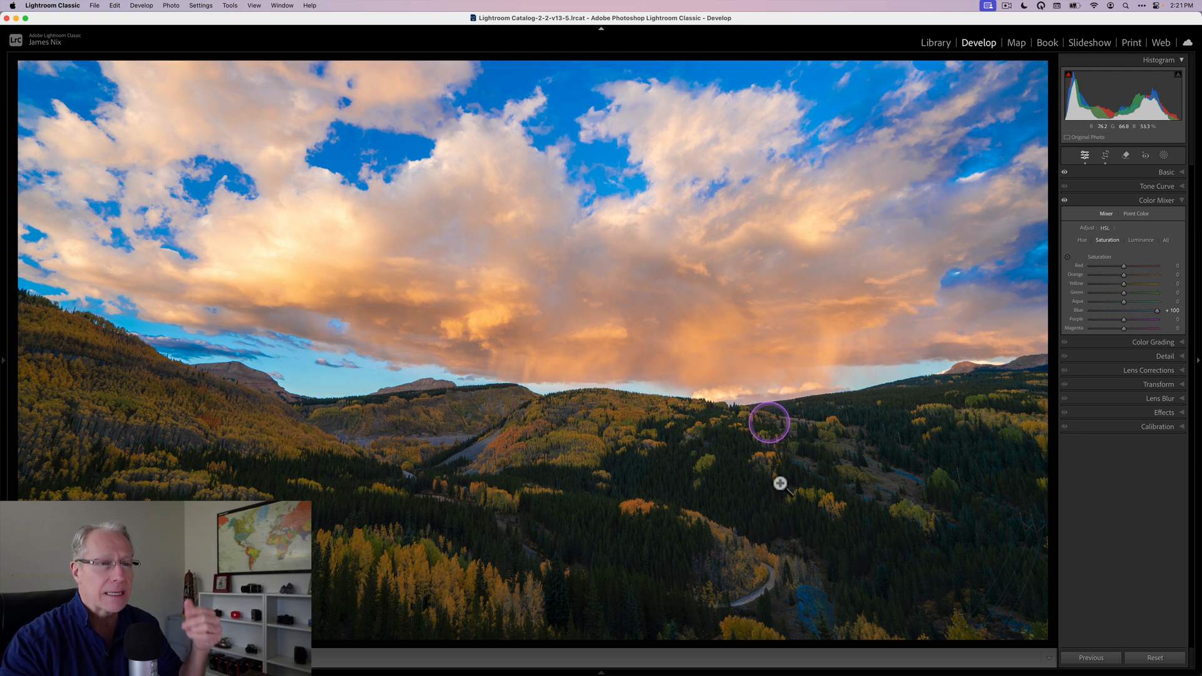
{"action": "mouse_move", "coordinate": [1153, 313]}
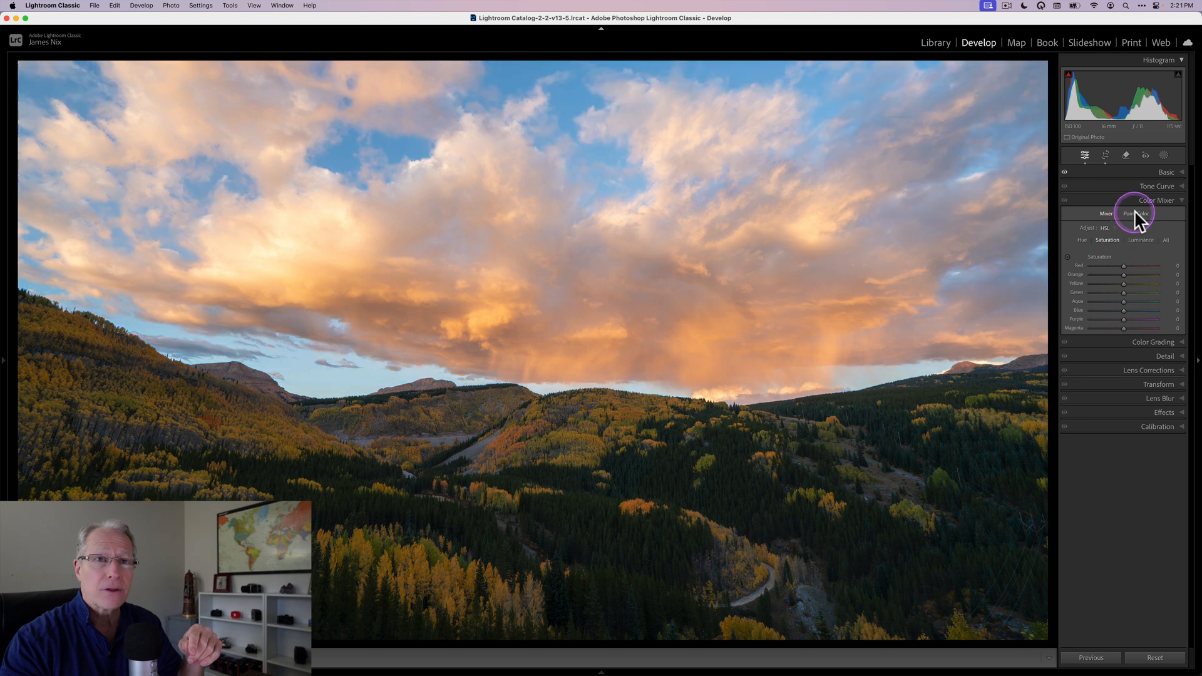
{"action": "left_click", "coordinate": [1136, 213]}
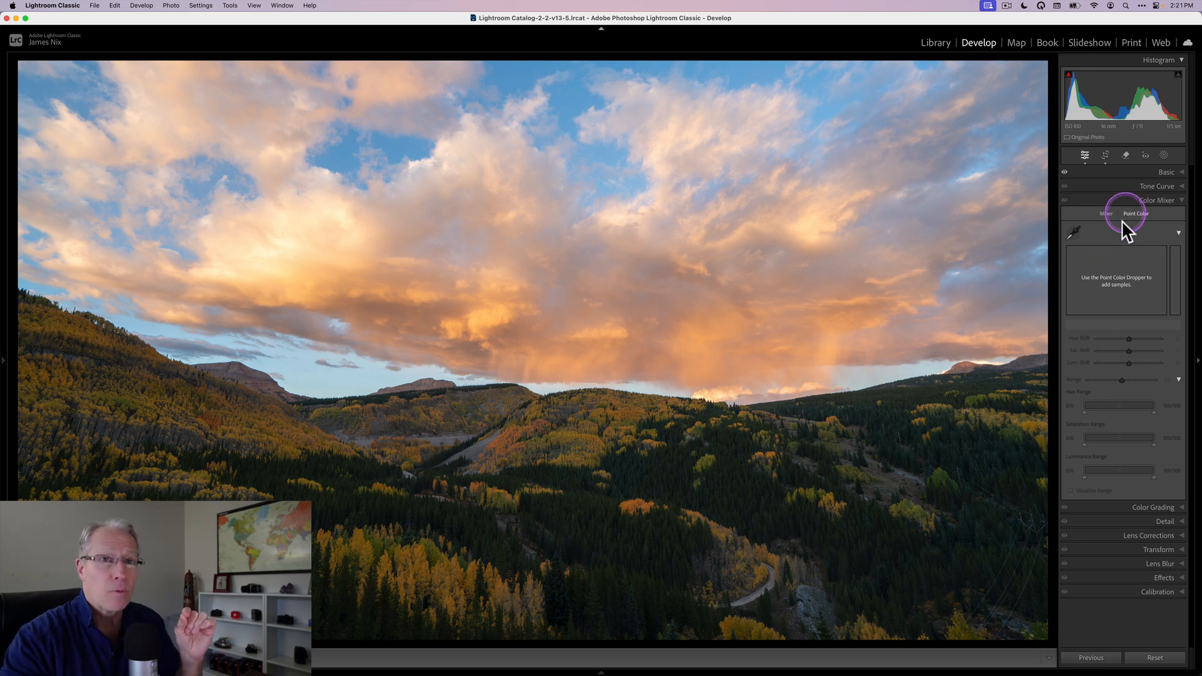
{"action": "mouse_move", "coordinate": [1067, 247]}
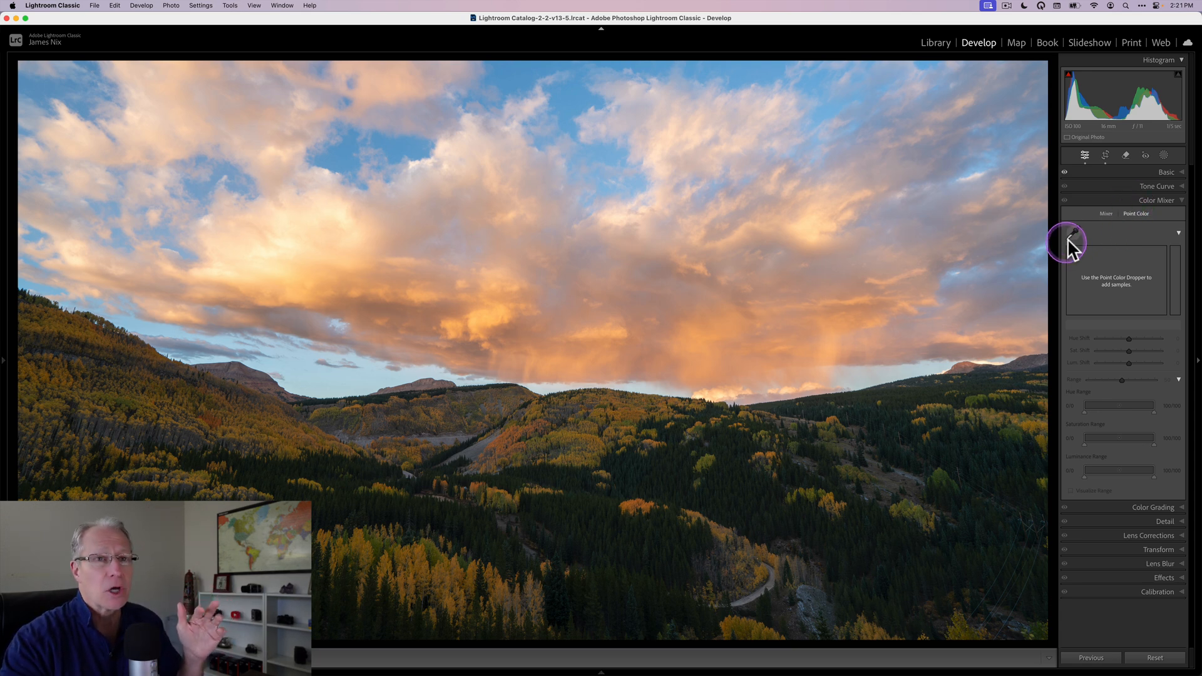
Sample the orange of the sunlit clouds as a Point Color sample.
{"action": "left_click", "coordinate": [1070, 241]}
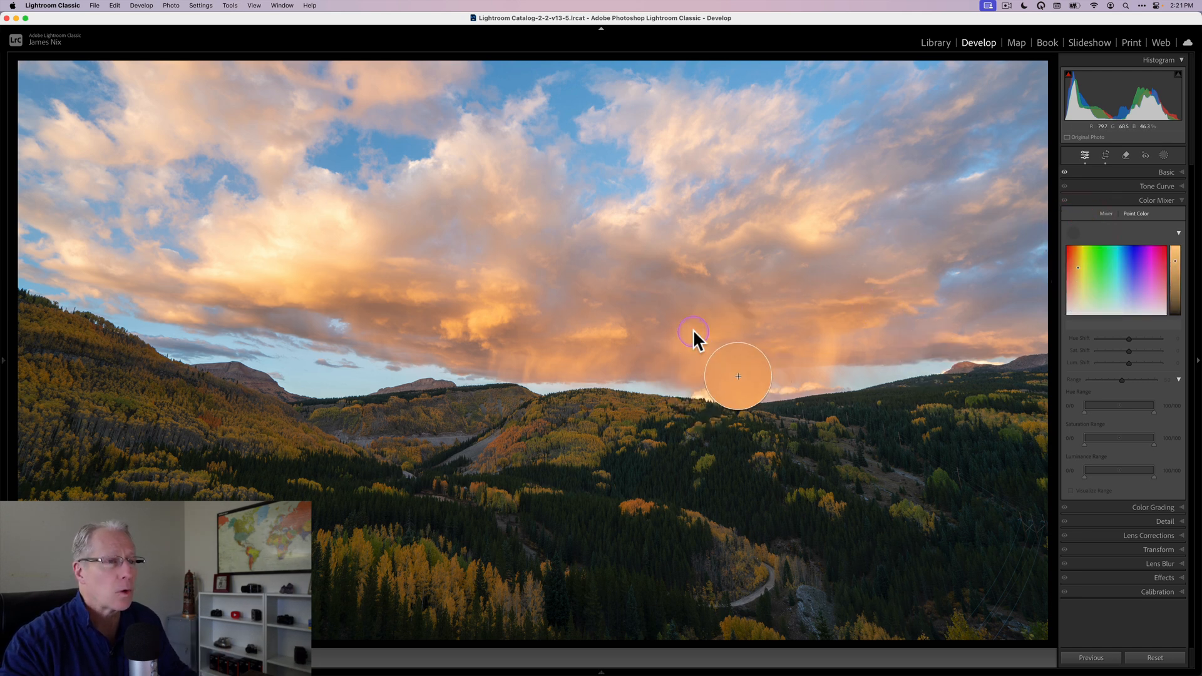
{"action": "left_click", "coordinate": [691, 336]}
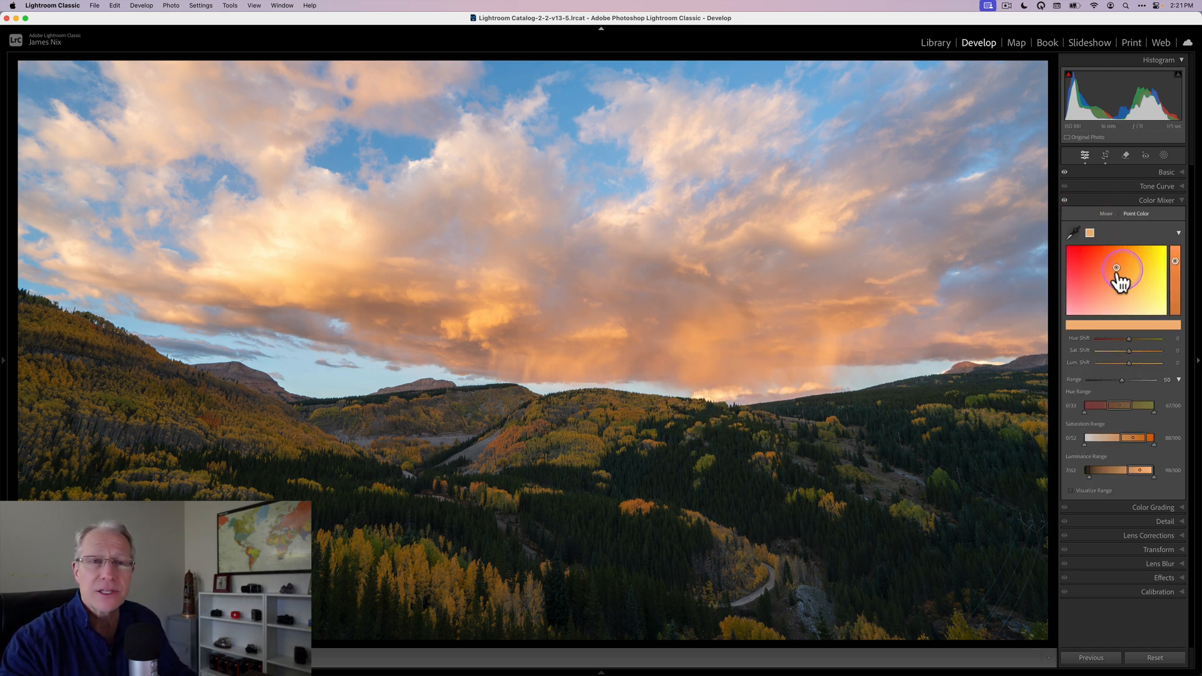
{"action": "left_click_drag", "start_coordinate": [1116, 268], "coordinate": [1141, 325]}
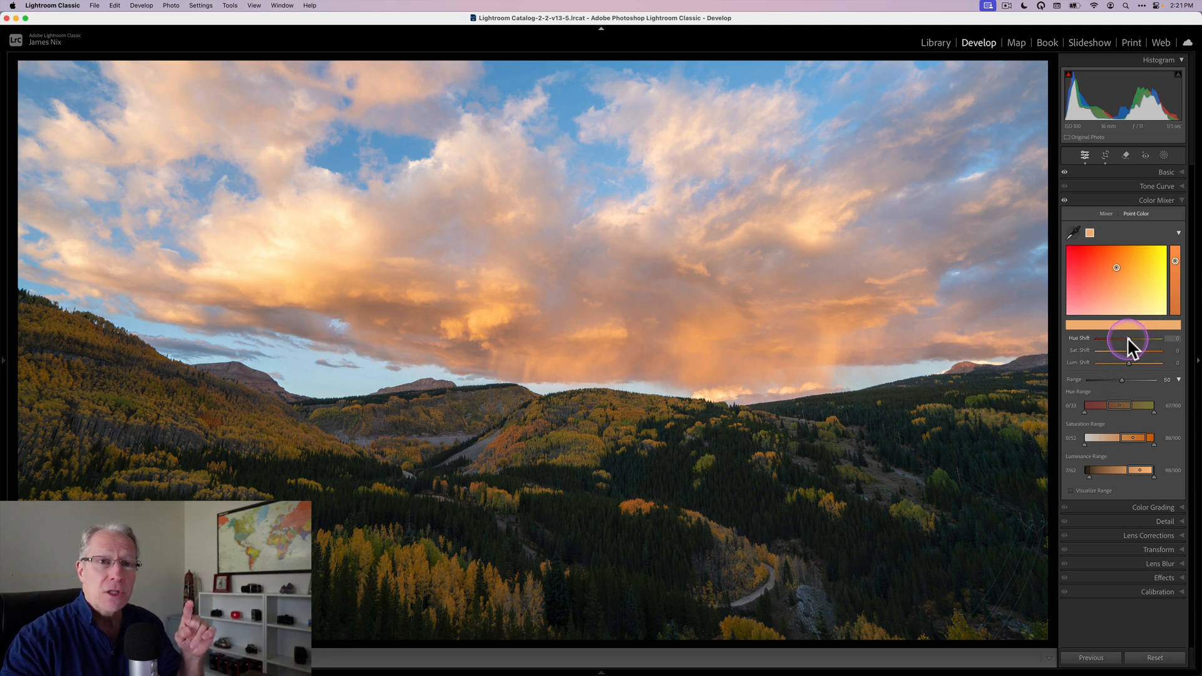
Trial hue, saturation and luminance shifts on the orange cloud sample and return them to neutral.
{"action": "left_click_drag", "start_coordinate": [1130, 339], "coordinate": [1119, 340]}
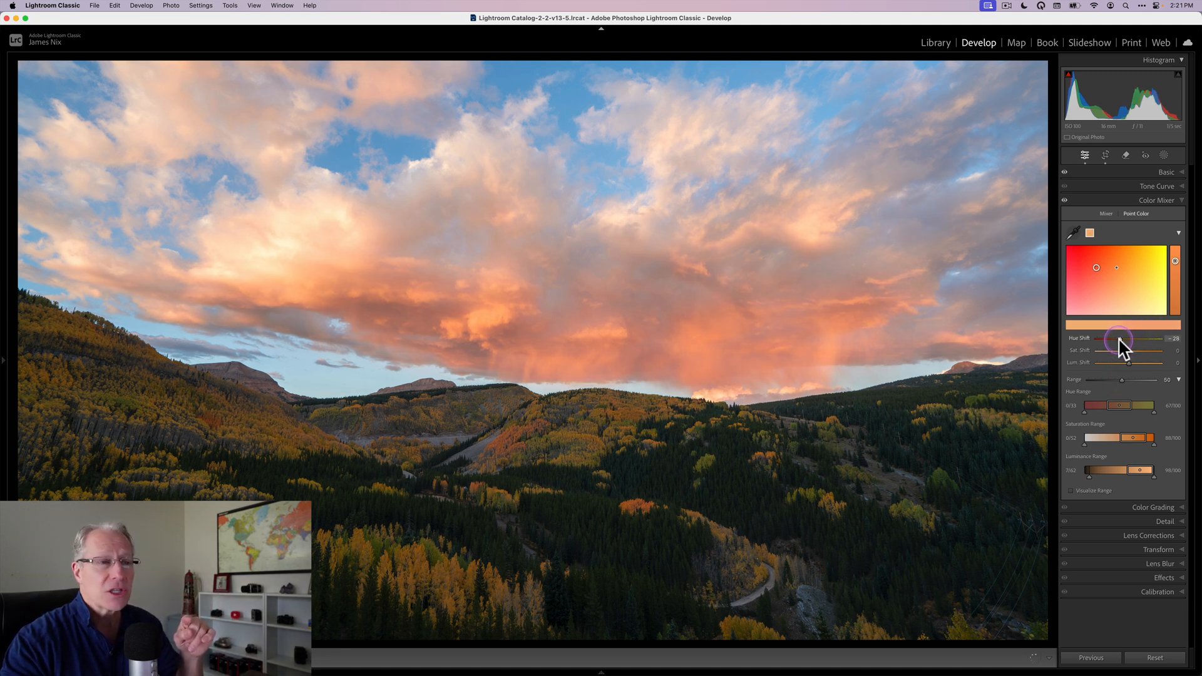
{"action": "left_click_drag", "start_coordinate": [1119, 339], "coordinate": [1149, 339]}
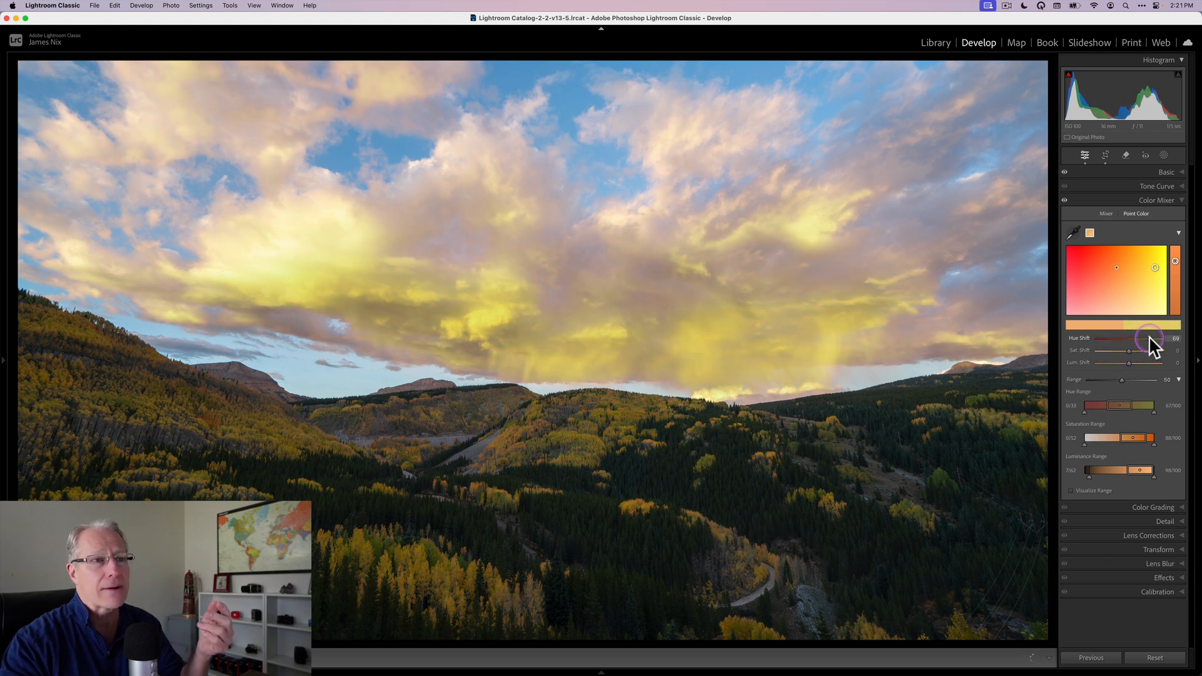
{"action": "left_click_drag", "start_coordinate": [1148, 338], "coordinate": [1130, 338]}
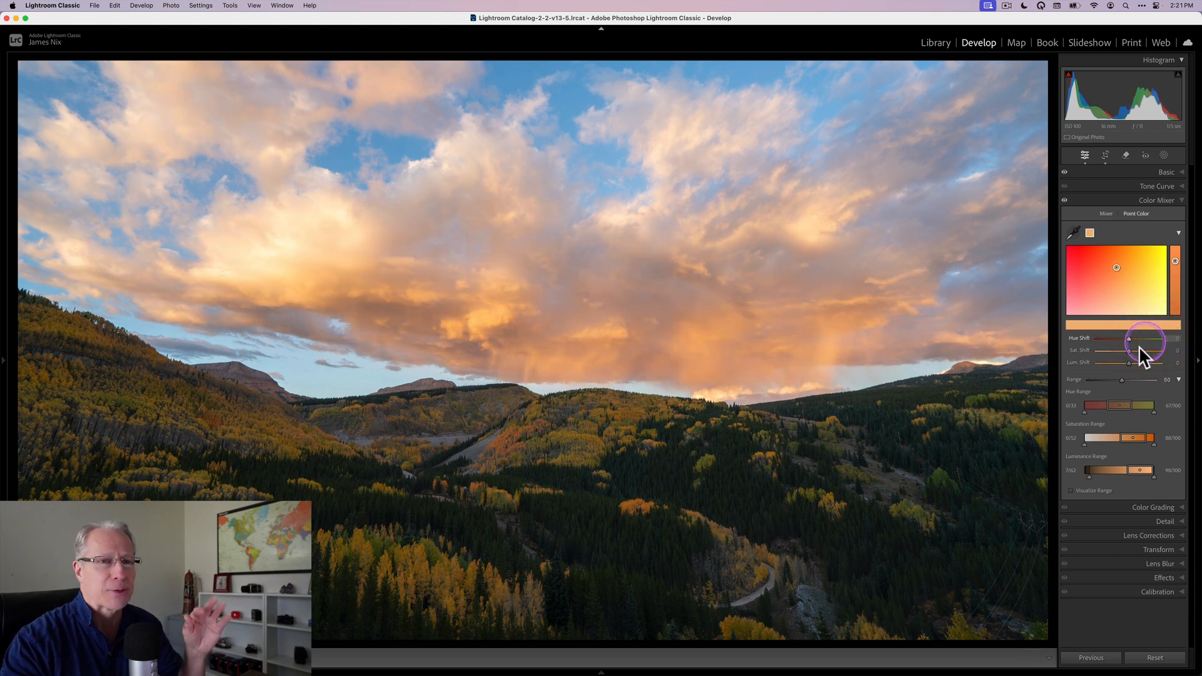
{"action": "left_click_drag", "start_coordinate": [1130, 351], "coordinate": [1138, 351]}
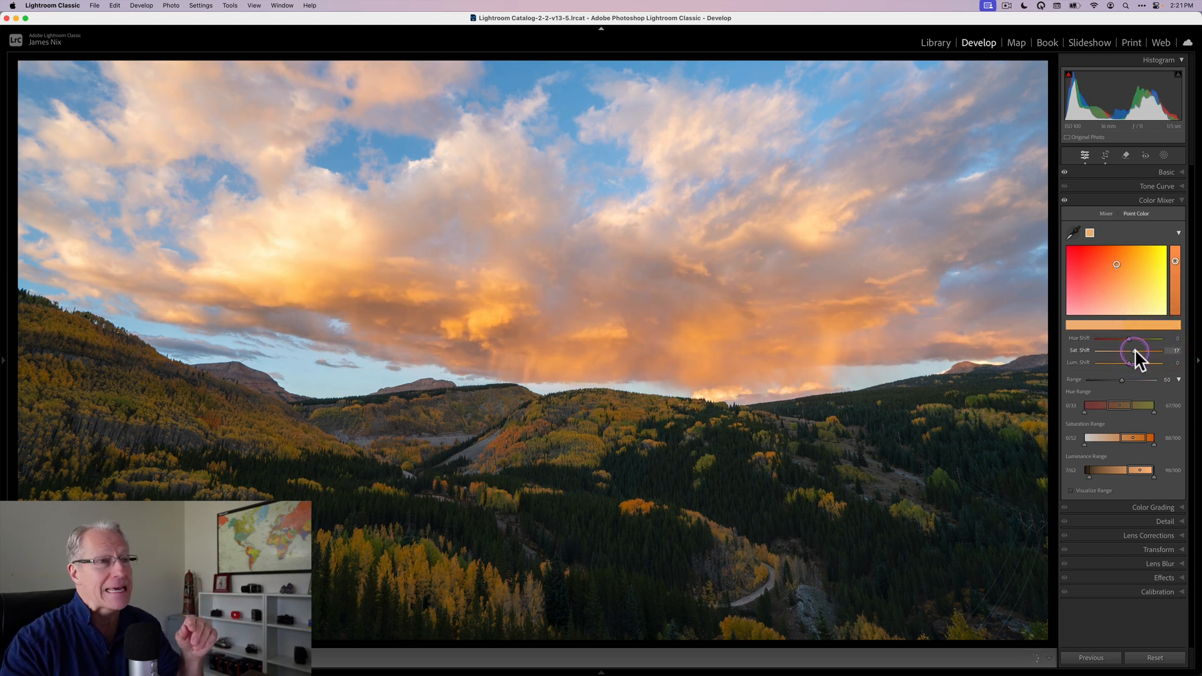
{"action": "left_click_drag", "start_coordinate": [1134, 350], "coordinate": [1119, 351]}
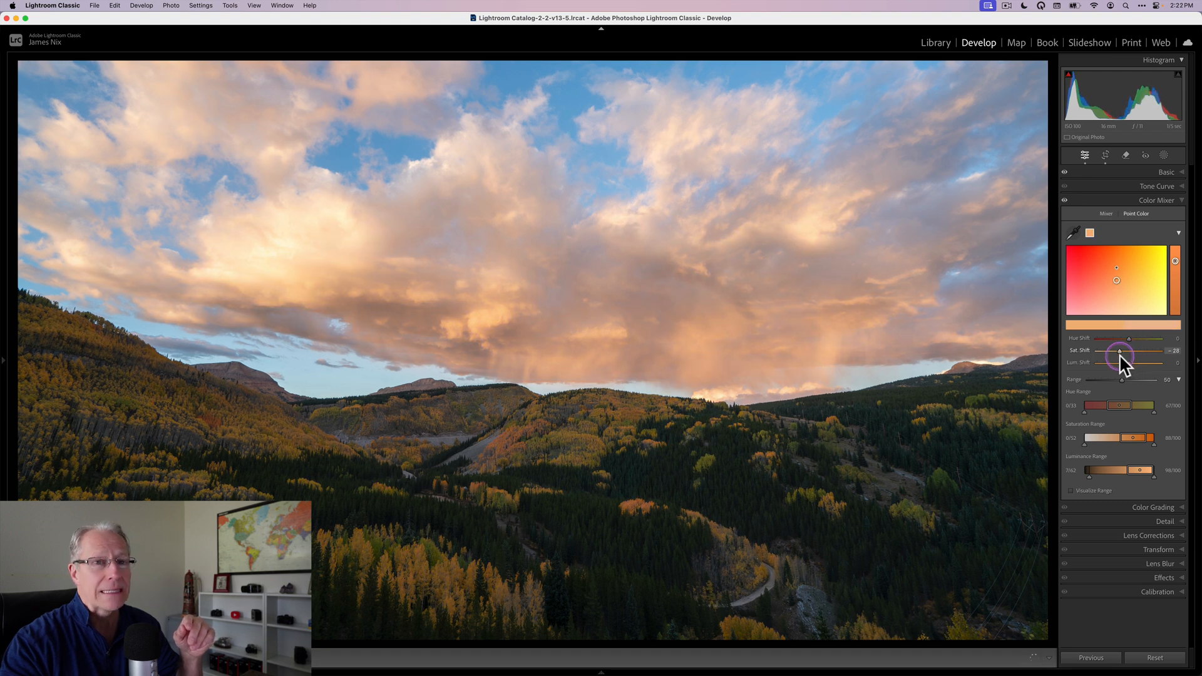
{"action": "left_click_drag", "start_coordinate": [1121, 350], "coordinate": [1129, 351]}
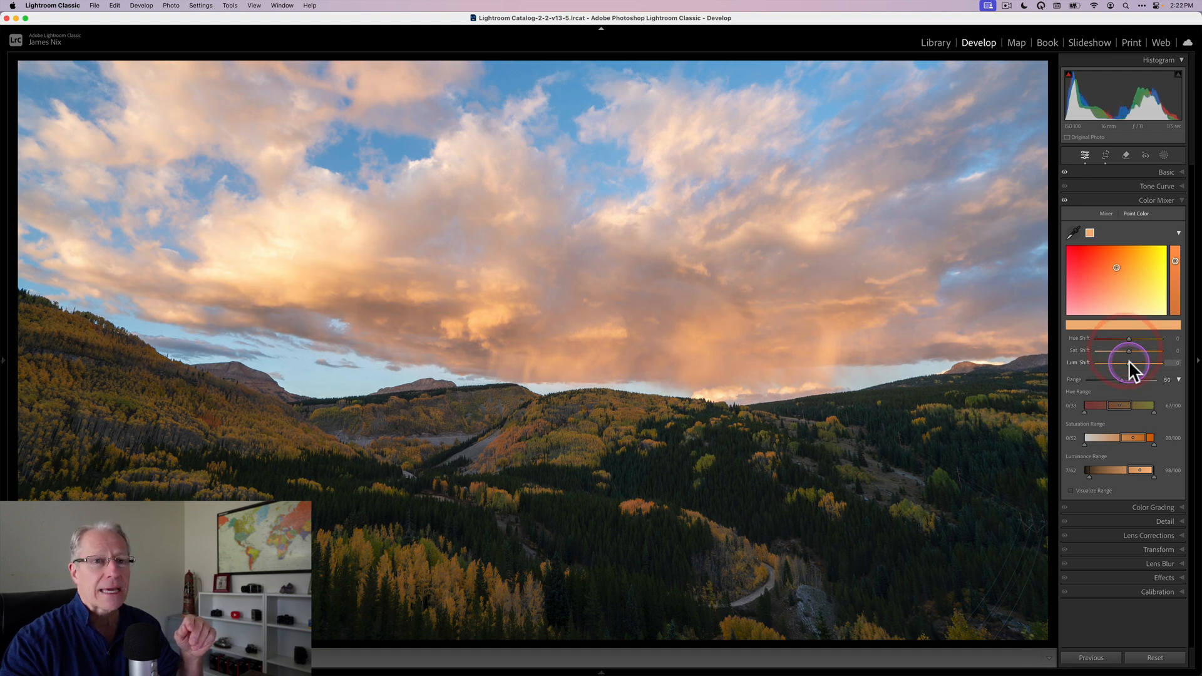
{"action": "left_click_drag", "start_coordinate": [1128, 361], "coordinate": [1122, 362]}
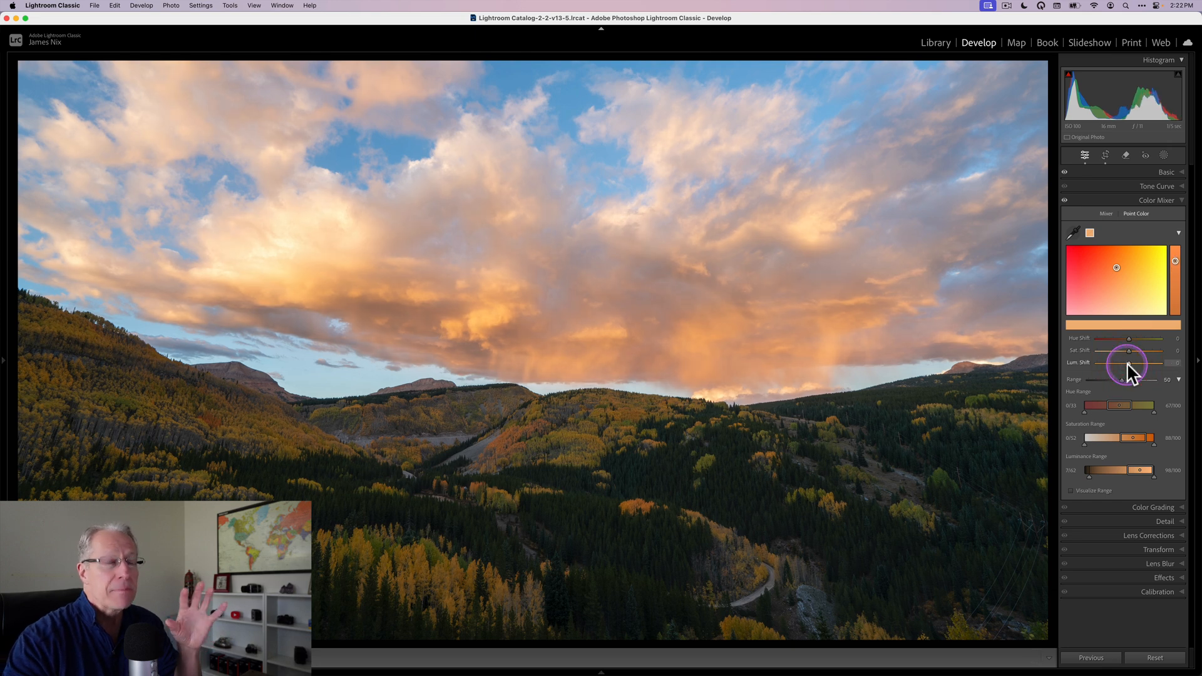
Settle on a positive saturation shift for the orange clouds, then show the HSL mixer view.
{"action": "left_click_drag", "start_coordinate": [1127, 351], "coordinate": [1135, 351]}
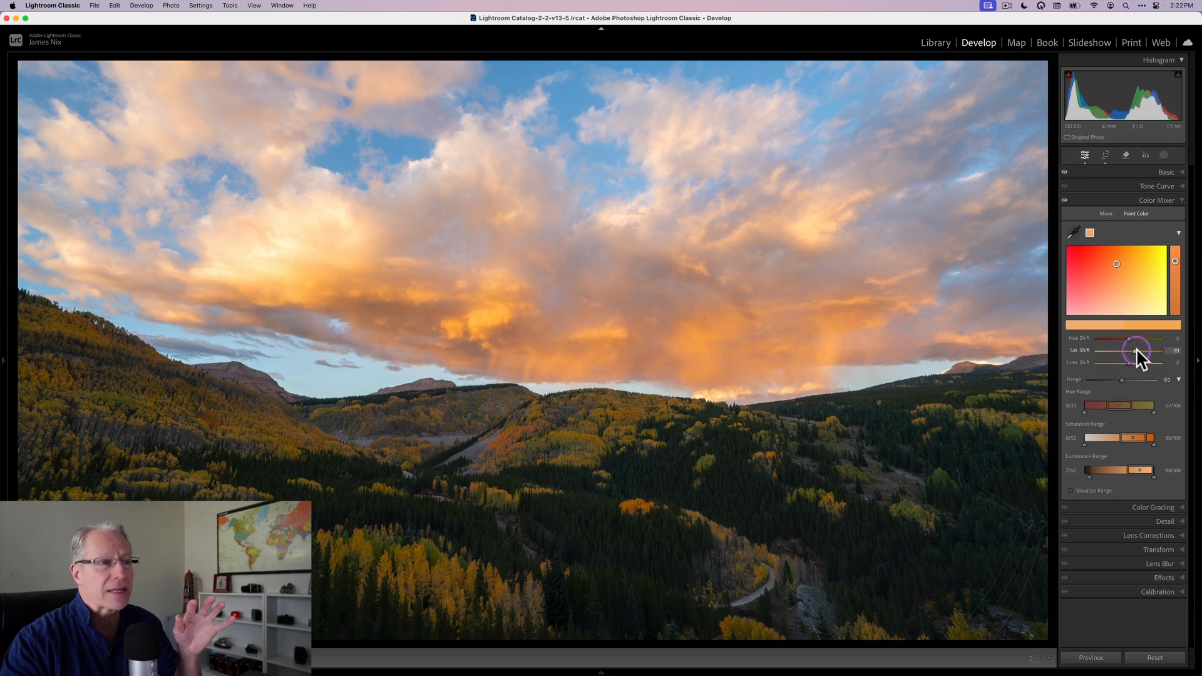
{"action": "left_click_drag", "start_coordinate": [1137, 350], "coordinate": [1143, 351]}
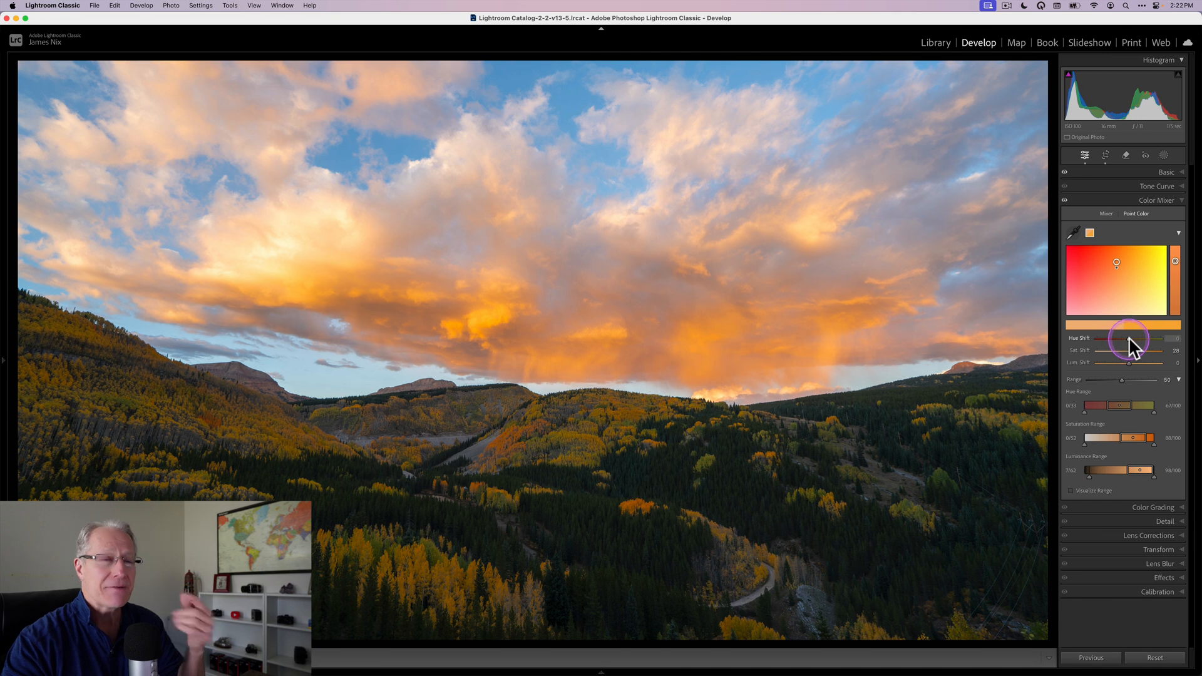
{"action": "mouse_move", "coordinate": [1139, 353]}
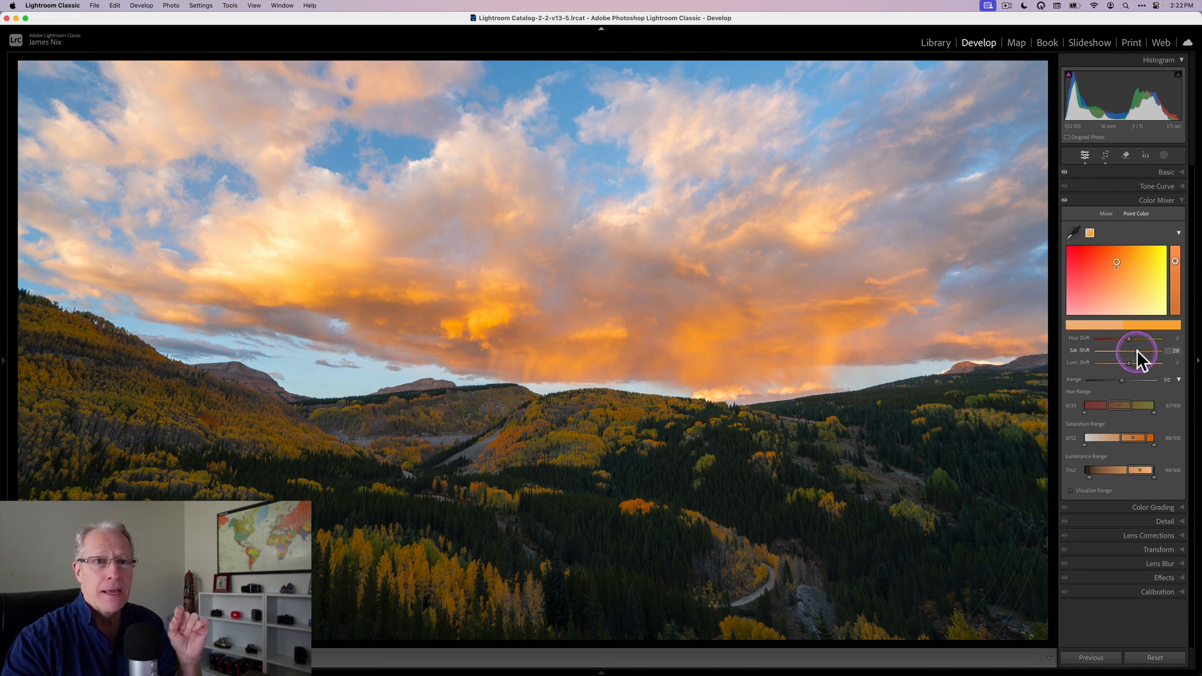
{"action": "left_click_drag", "start_coordinate": [1137, 351], "coordinate": [1128, 350]}
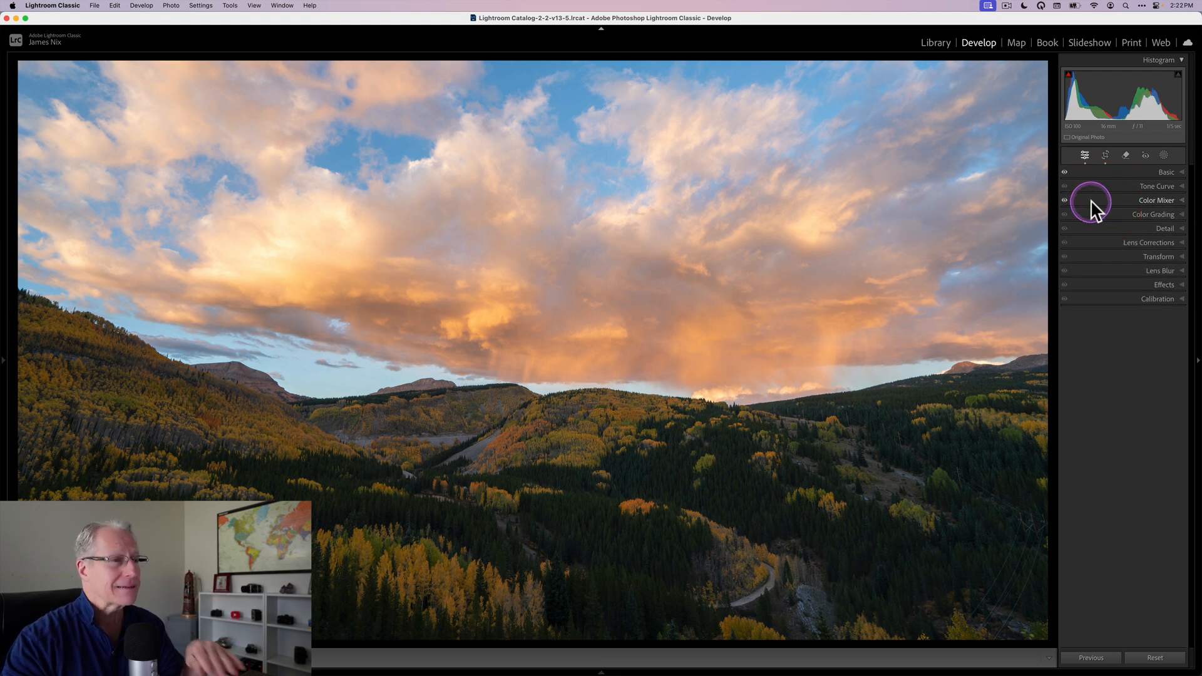
{"action": "left_click", "coordinate": [1157, 200]}
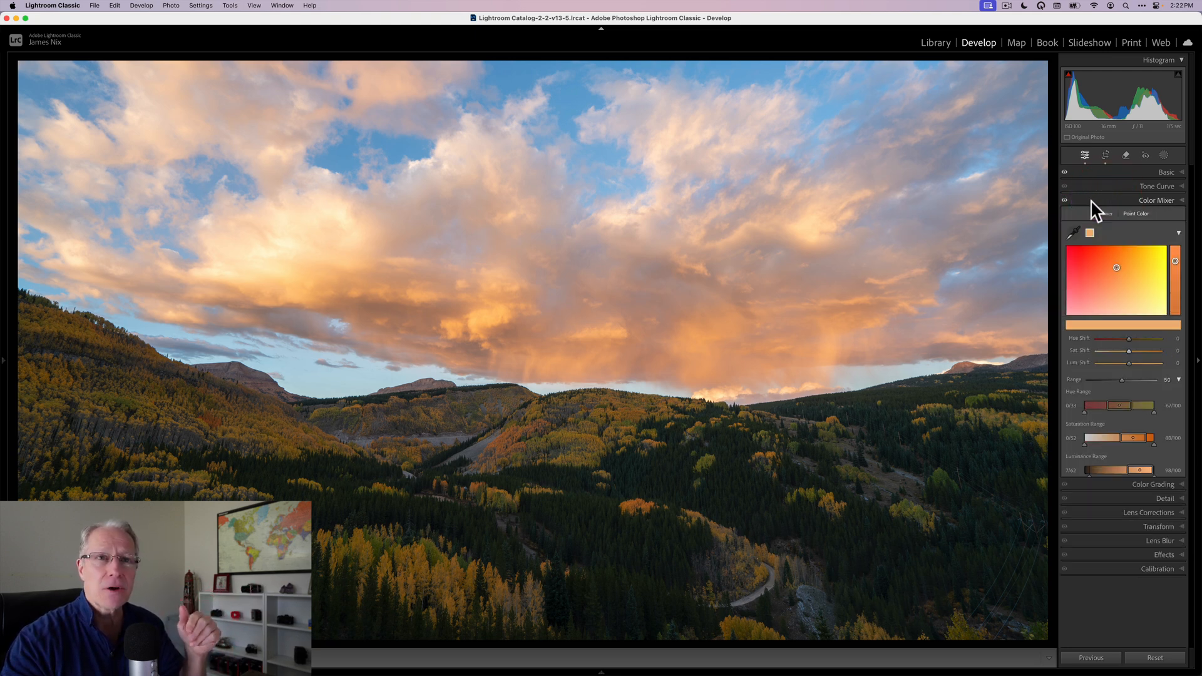
{"action": "left_click", "coordinate": [1104, 213]}
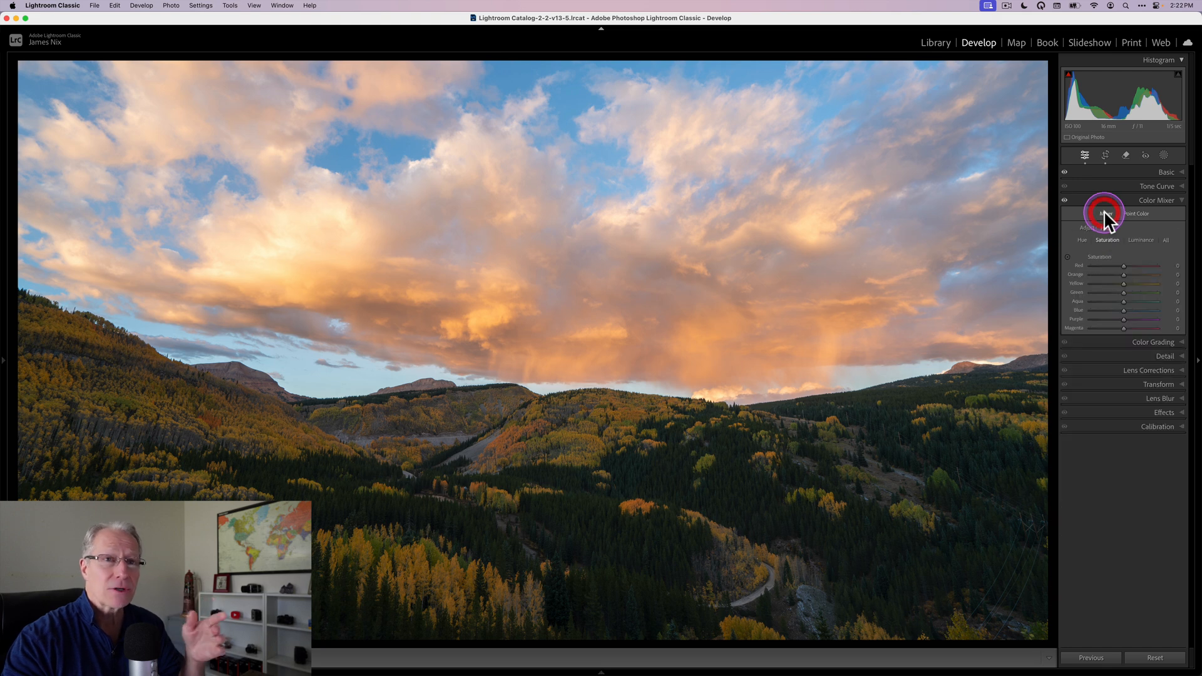
{"action": "mouse_move", "coordinate": [1101, 307]}
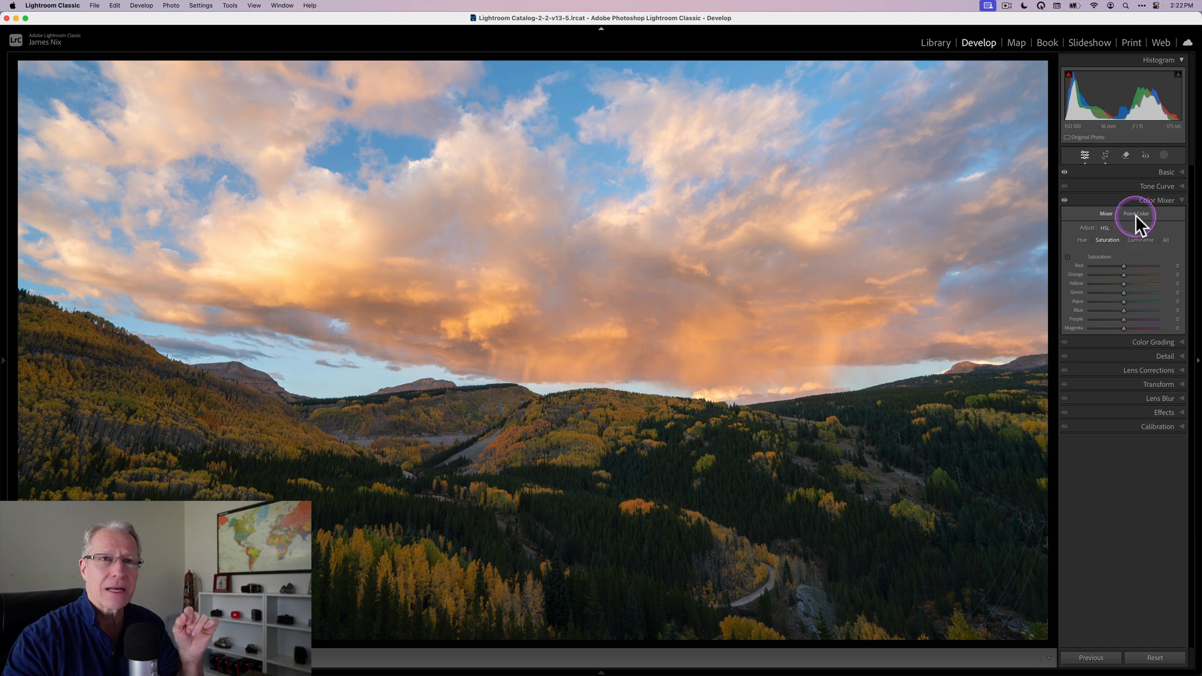
Sample the green foliage, push its hue toward orange, then reset all Point Color samples.
{"action": "left_click", "coordinate": [1137, 214]}
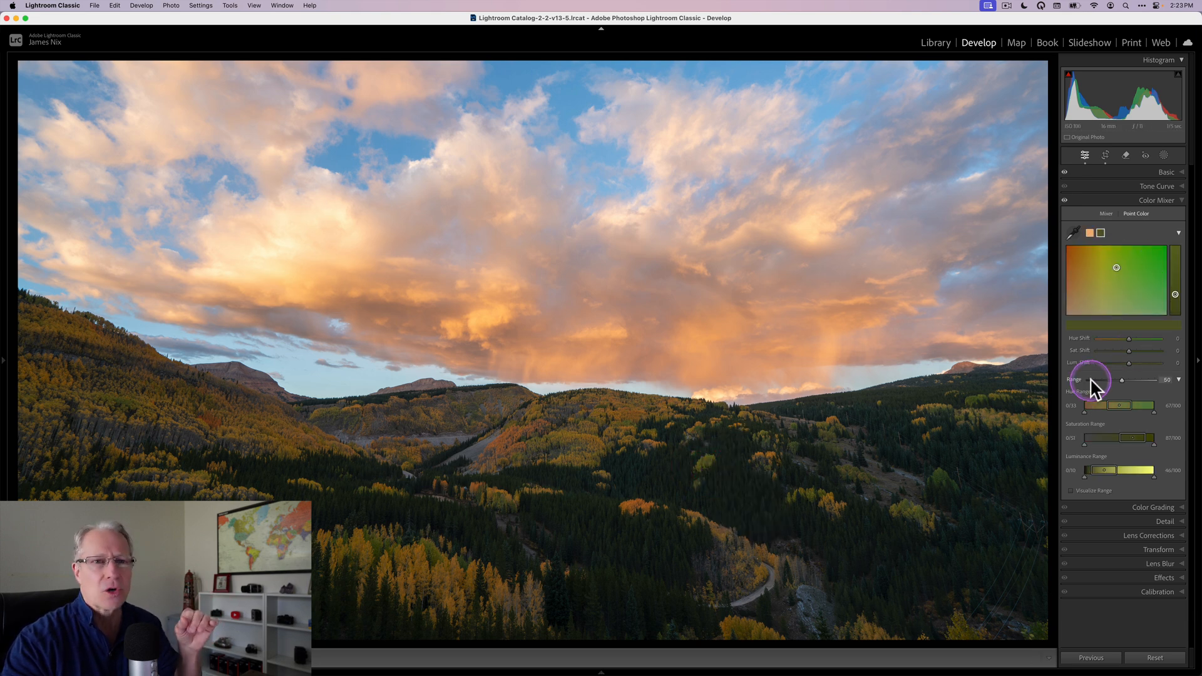
{"action": "left_click_drag", "start_coordinate": [1134, 339], "coordinate": [1121, 339]}
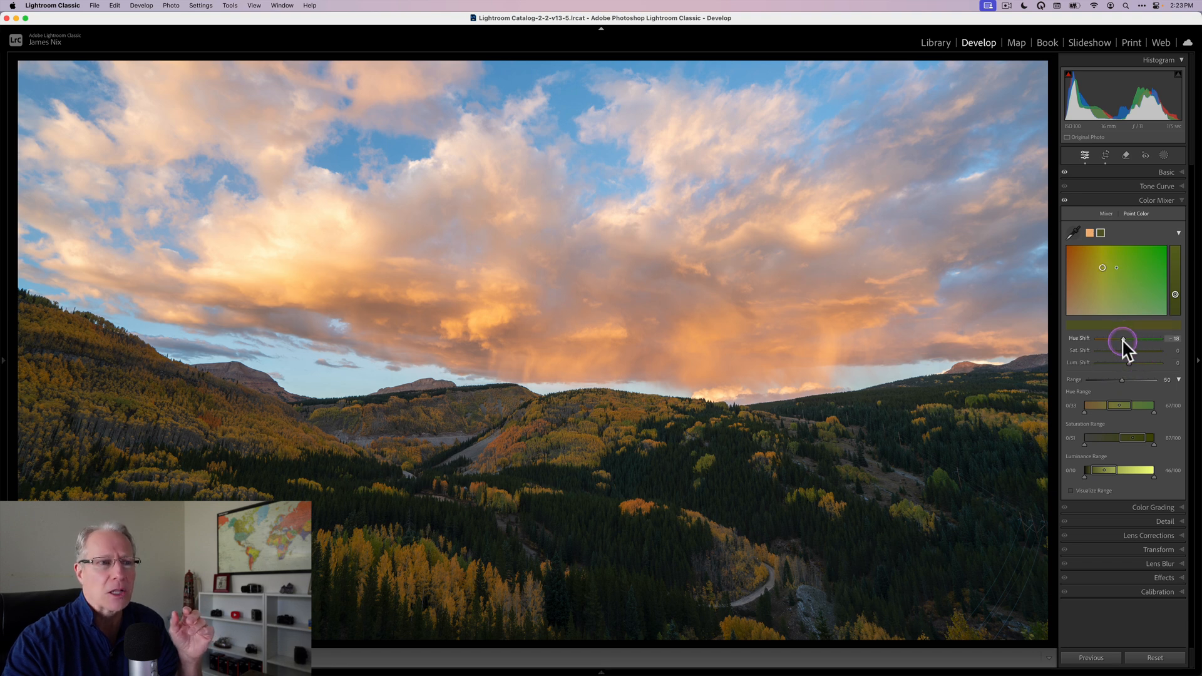
{"action": "left_click_drag", "start_coordinate": [1122, 341], "coordinate": [1112, 340]}
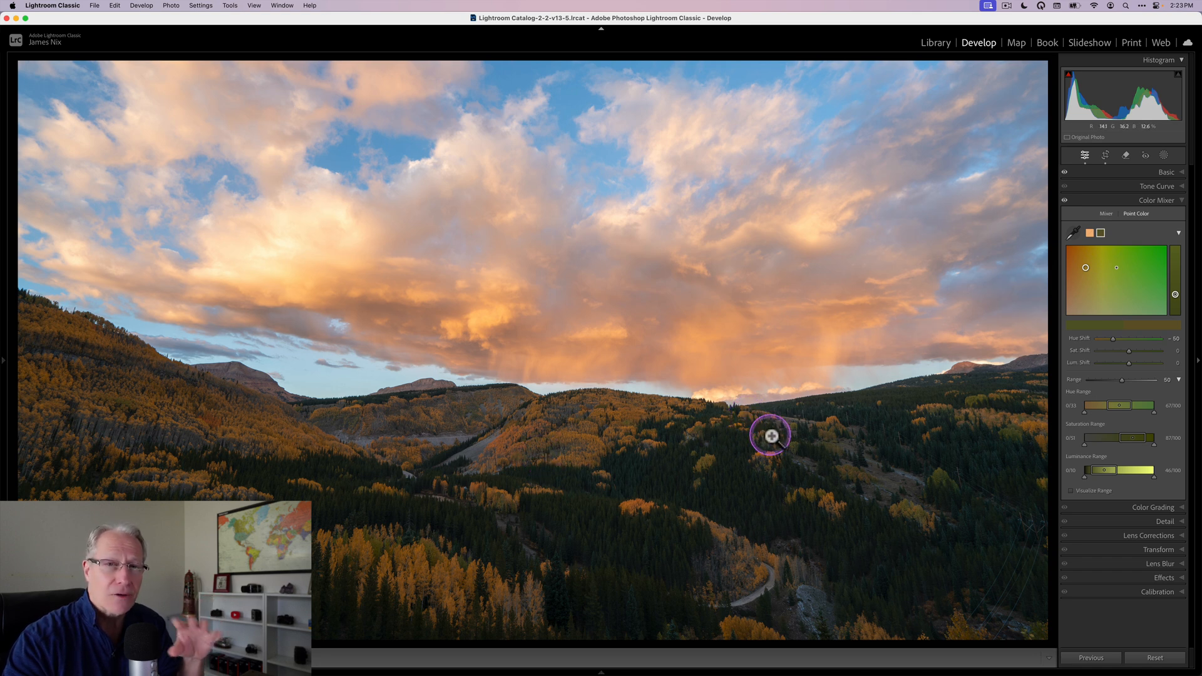
{"action": "mouse_move", "coordinate": [1114, 339]}
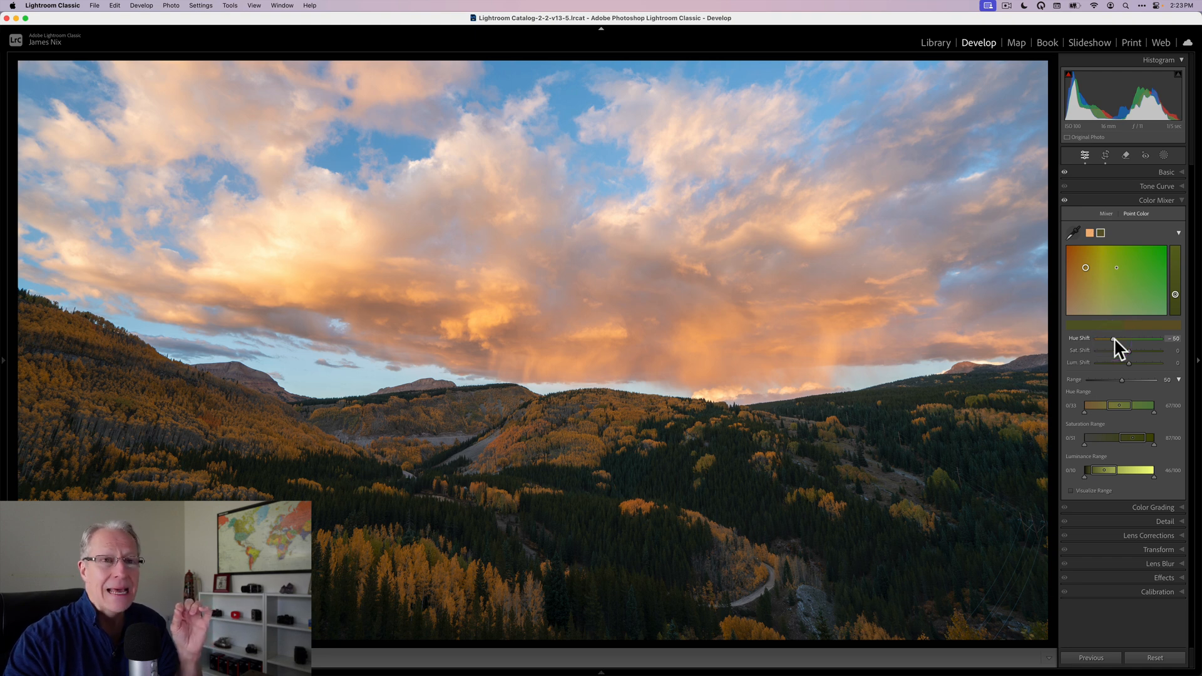
{"action": "right_click", "coordinate": [1101, 233]}
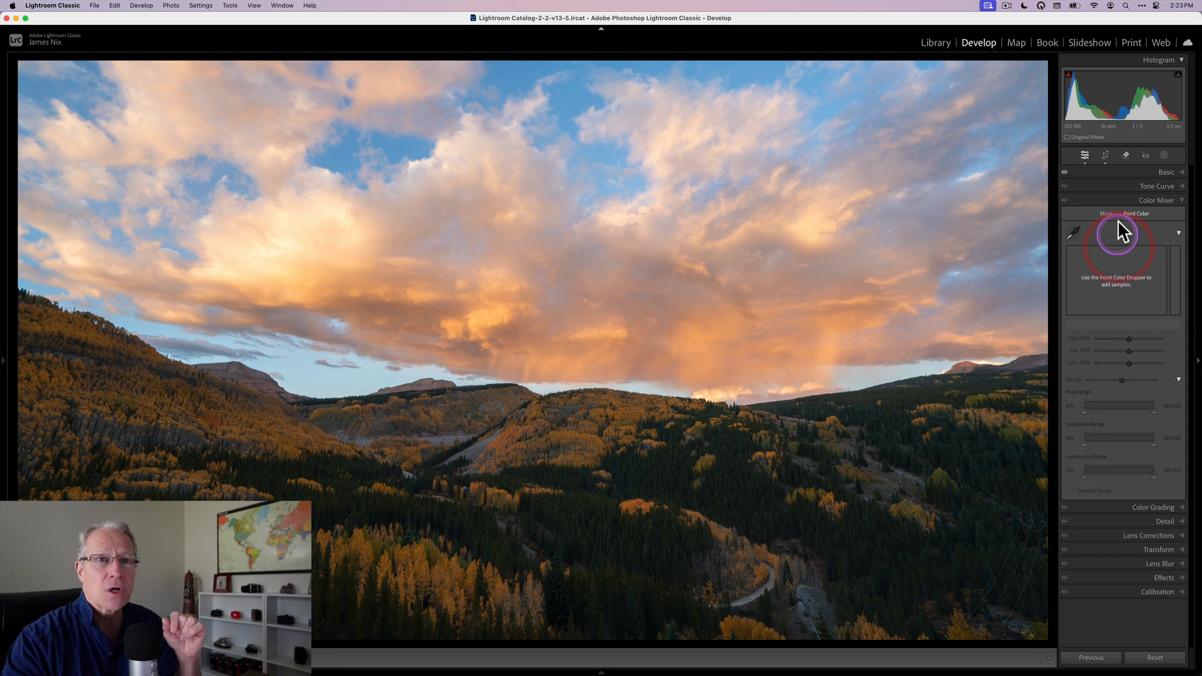
{"action": "left_click", "coordinate": [1157, 199]}
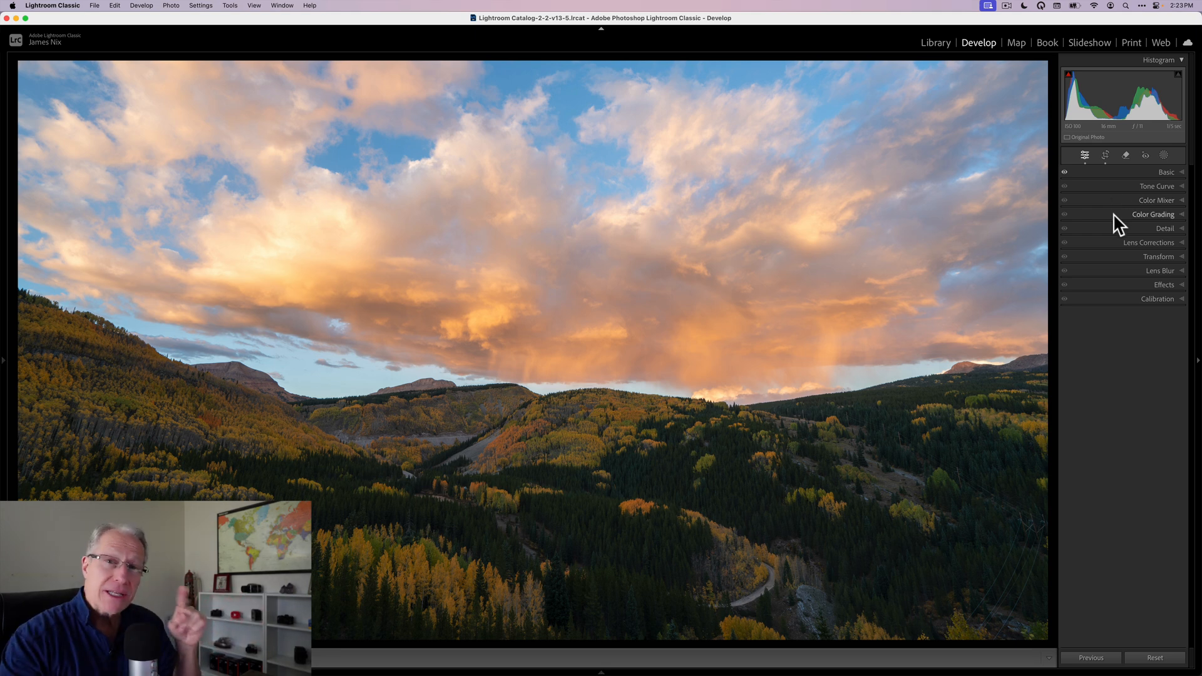
Grade the highlights warm orange in Color Grading, hue about 24 and saturation about 10.
{"action": "left_click", "coordinate": [1152, 214]}
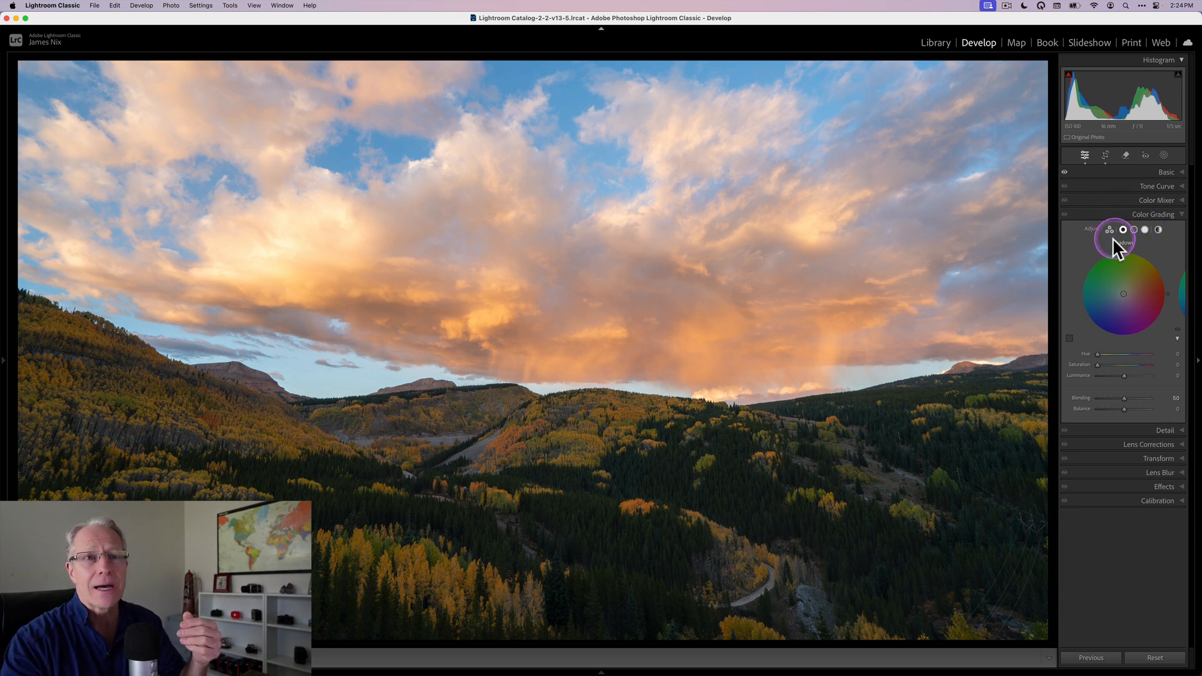
{"action": "left_click", "coordinate": [1109, 230]}
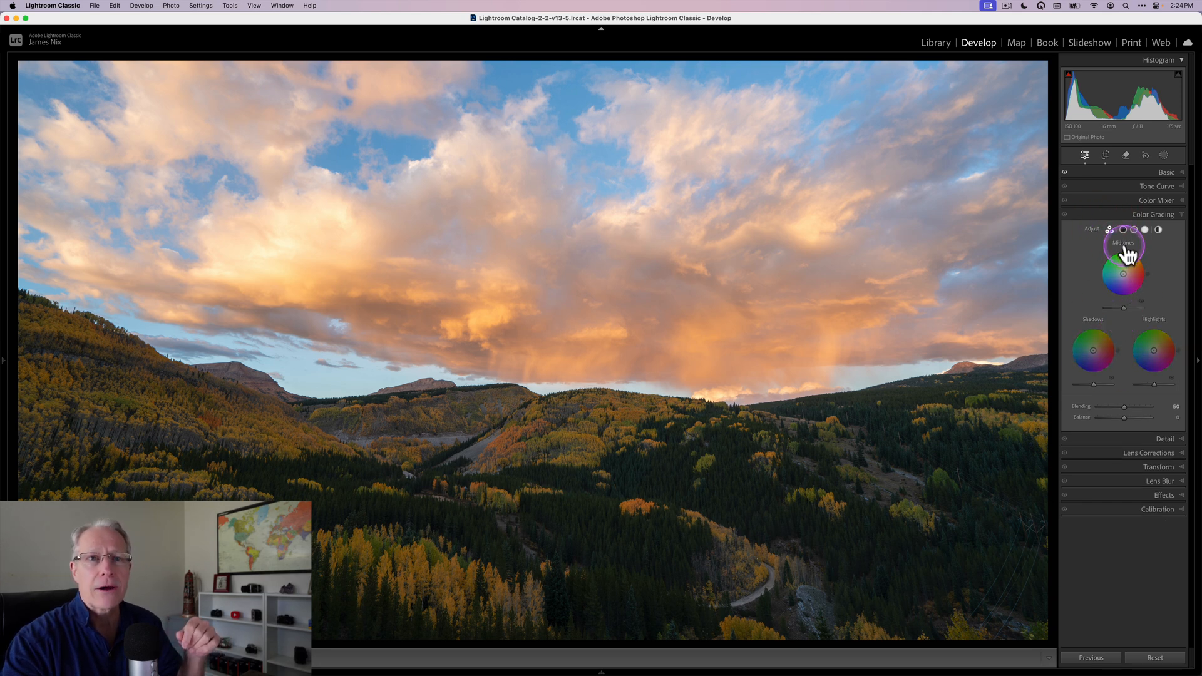
{"action": "left_click", "coordinate": [1137, 229]}
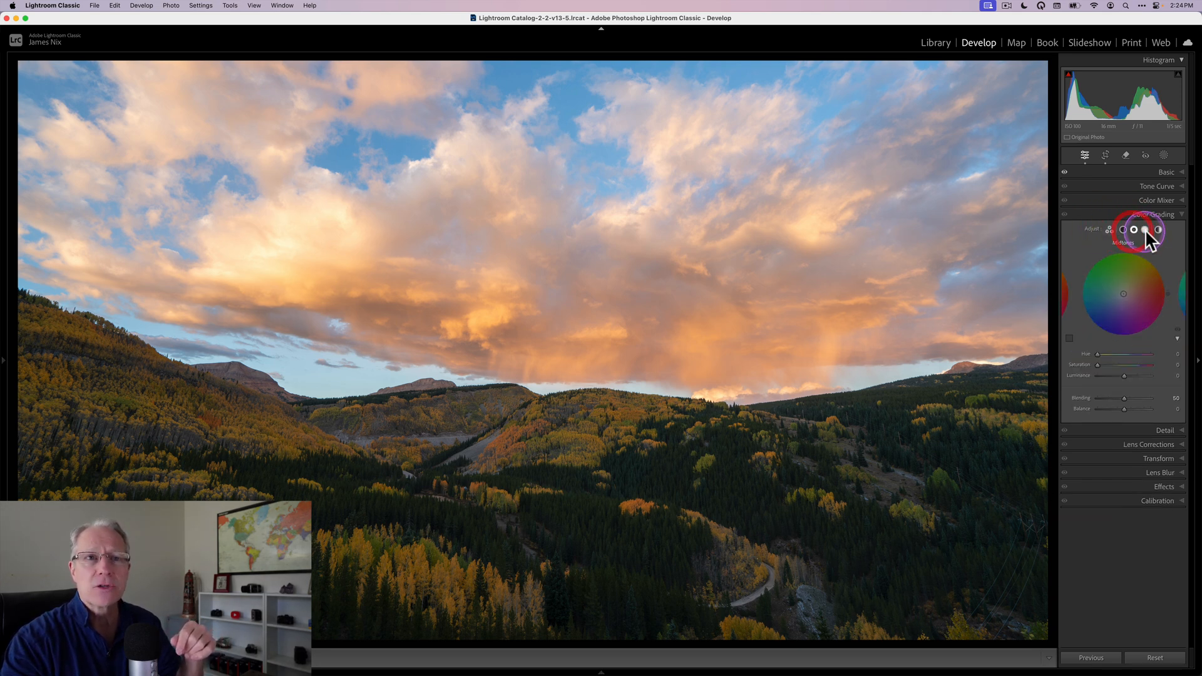
{"action": "left_click", "coordinate": [1149, 230]}
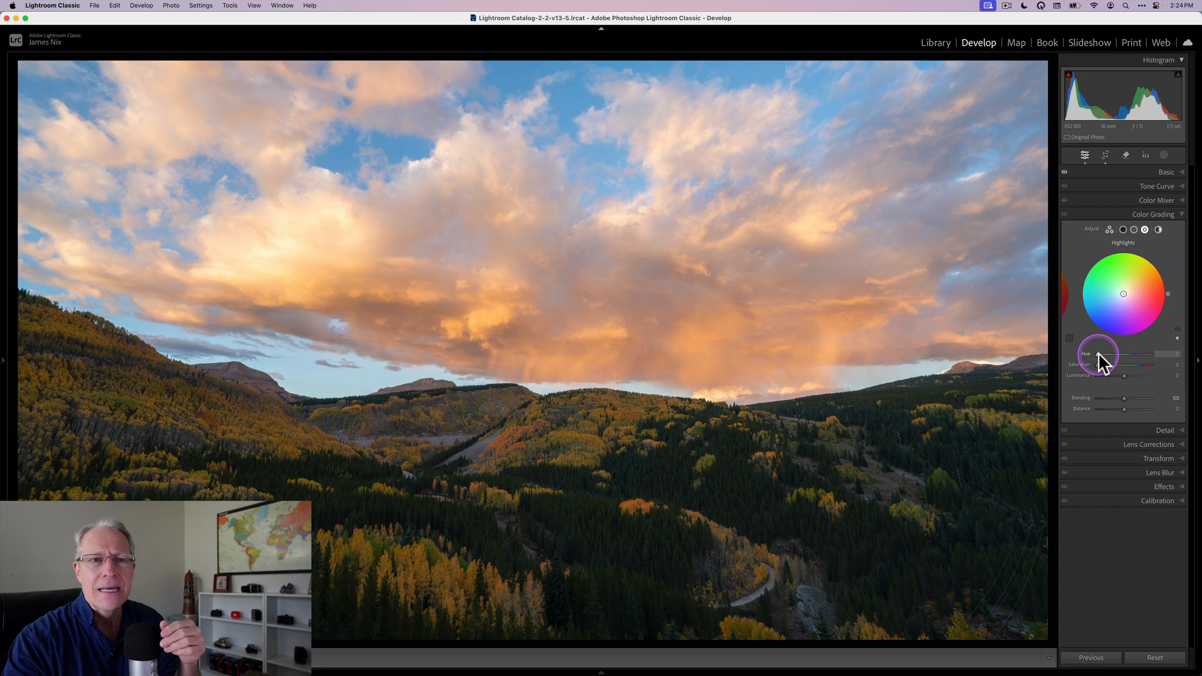
{"action": "left_click_drag", "start_coordinate": [1097, 353], "coordinate": [1127, 353]}
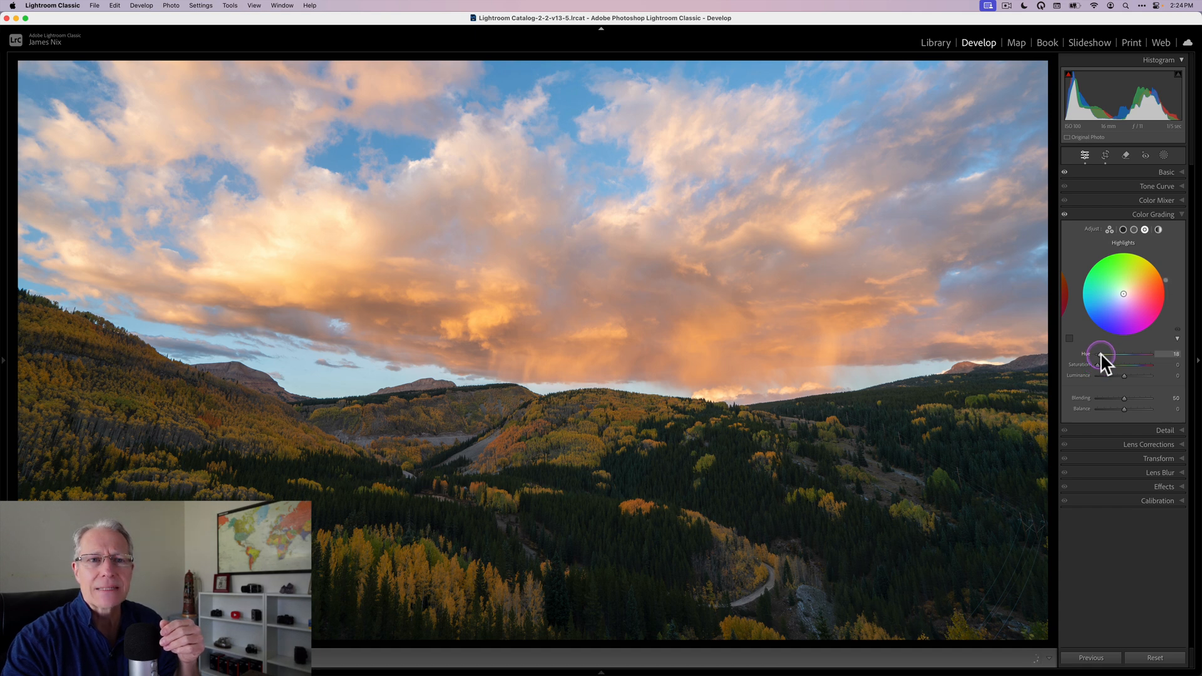
{"action": "left_click_drag", "start_coordinate": [1097, 355], "coordinate": [1100, 372]}
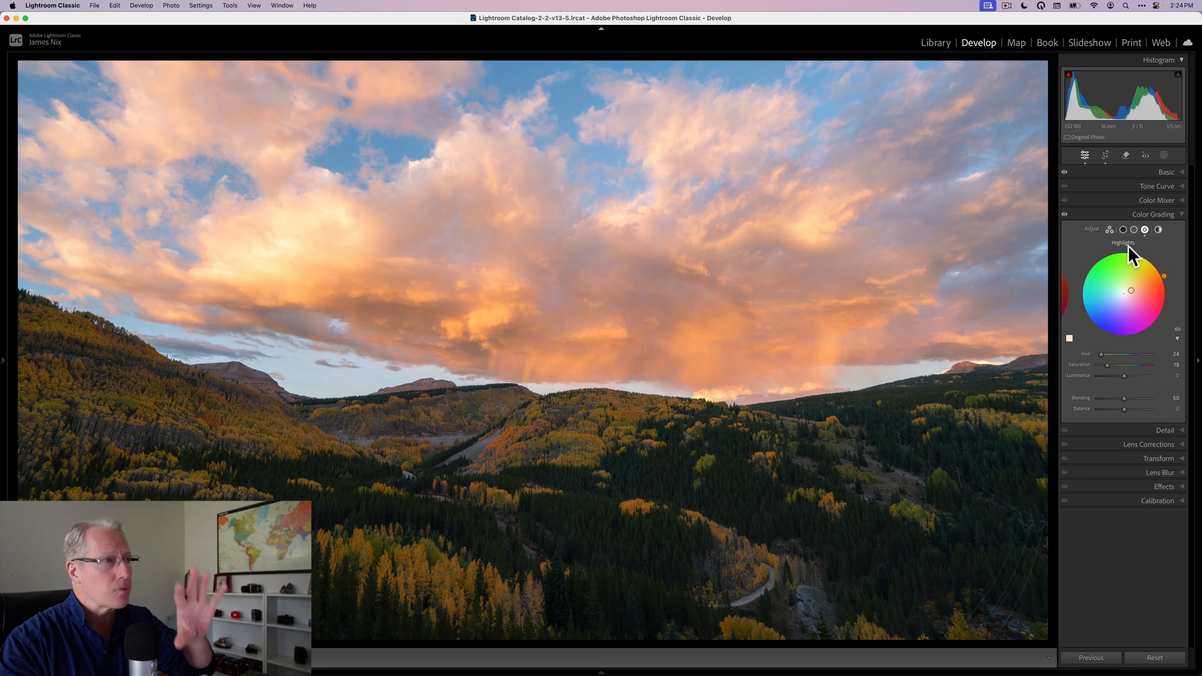
Give the shadows a subtle cool blue tint and review the highlight and shadow wheels.
{"action": "left_click", "coordinate": [1119, 230]}
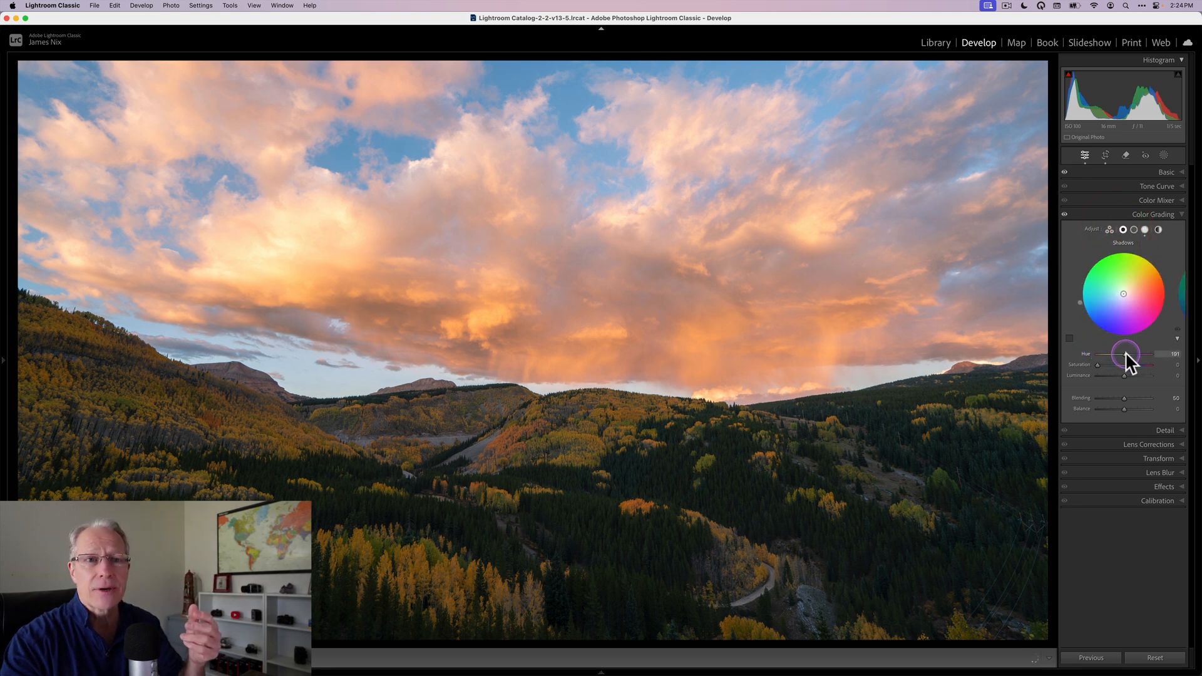
{"action": "left_click_drag", "start_coordinate": [1126, 353], "coordinate": [1132, 353]}
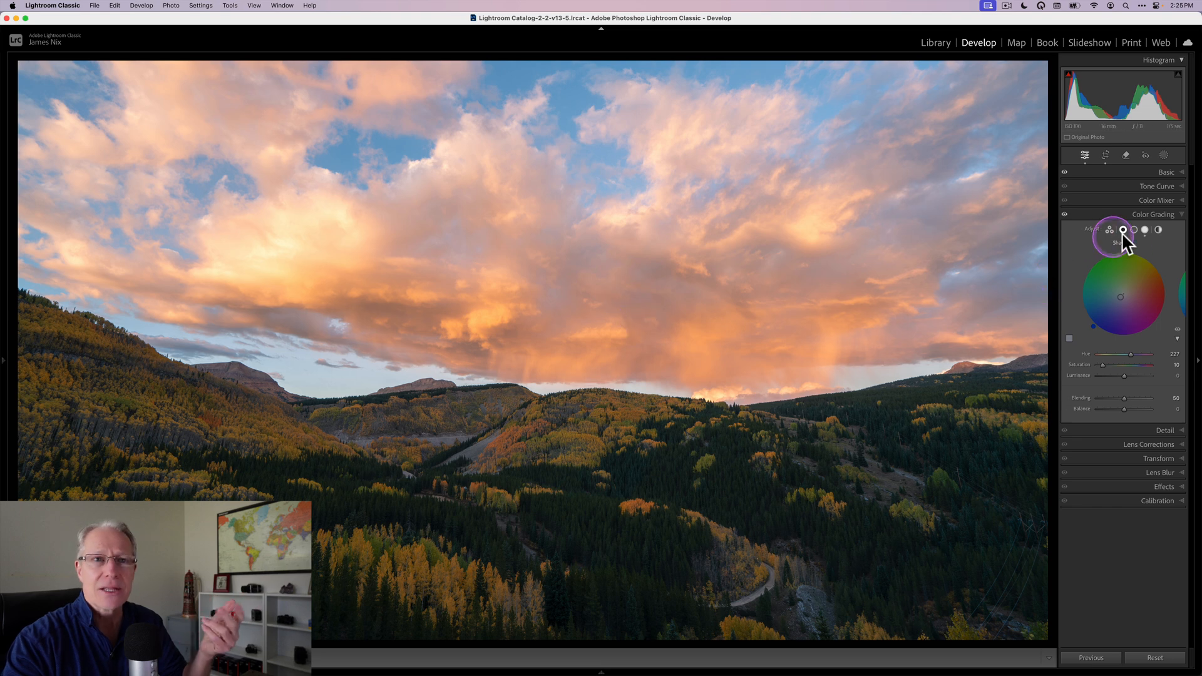
{"action": "left_click", "coordinate": [1153, 214]}
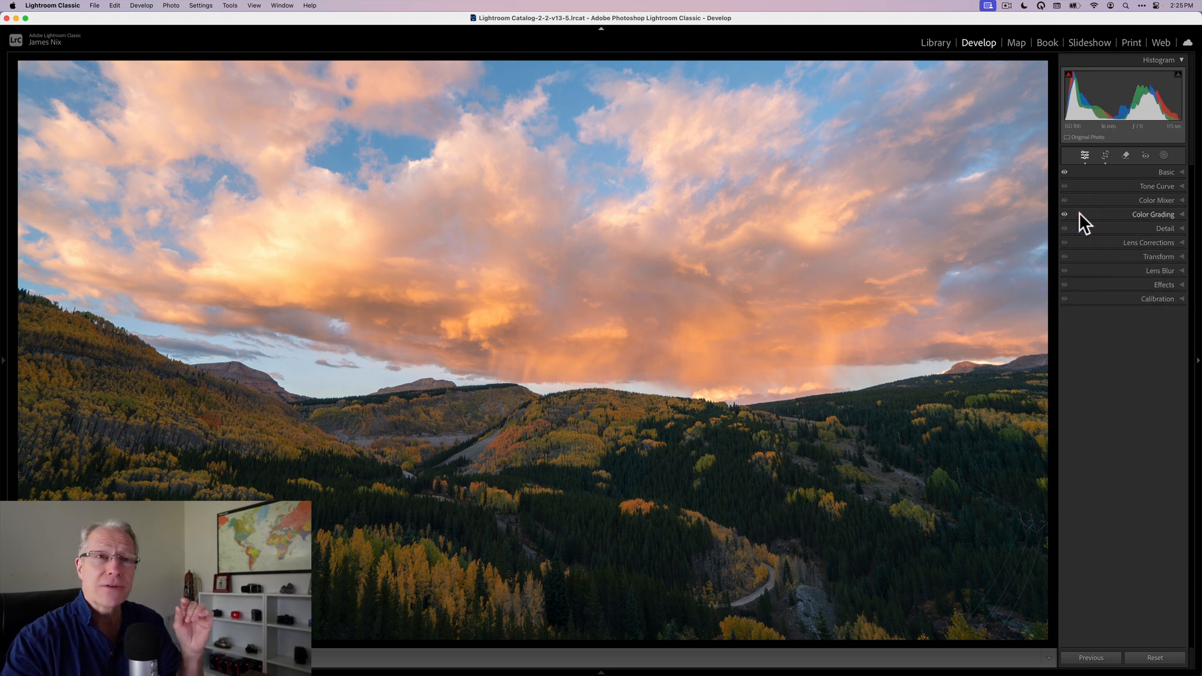
{"action": "left_click", "coordinate": [1152, 214]}
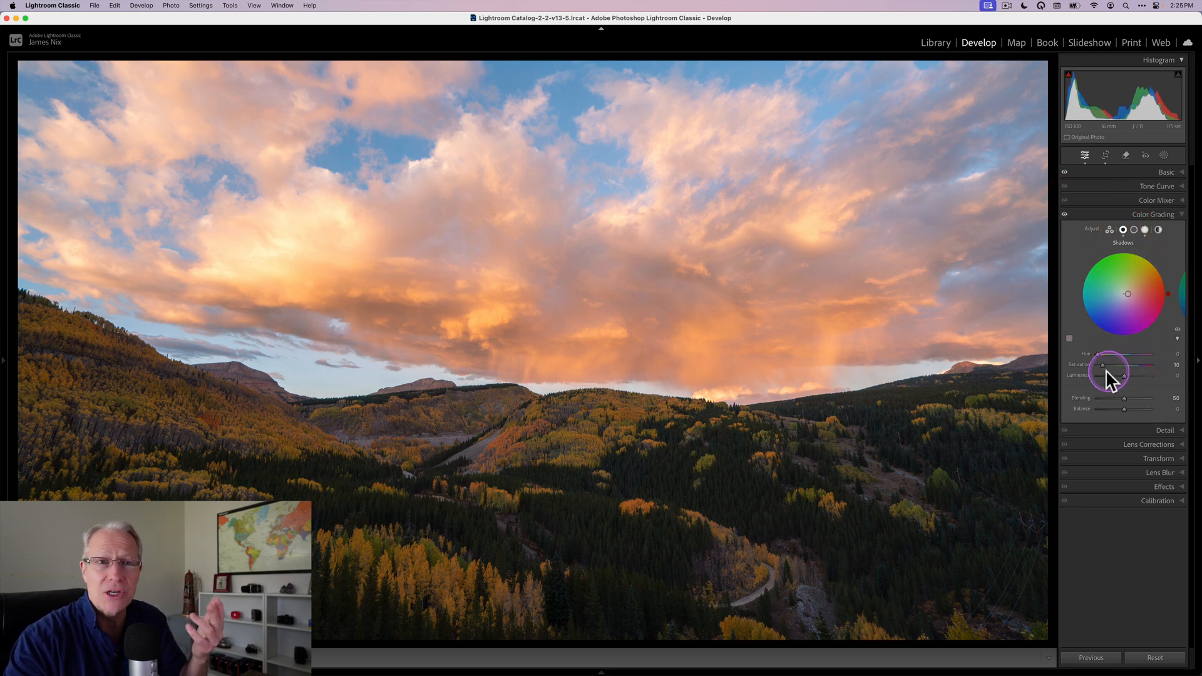
{"action": "left_click", "coordinate": [1153, 231]}
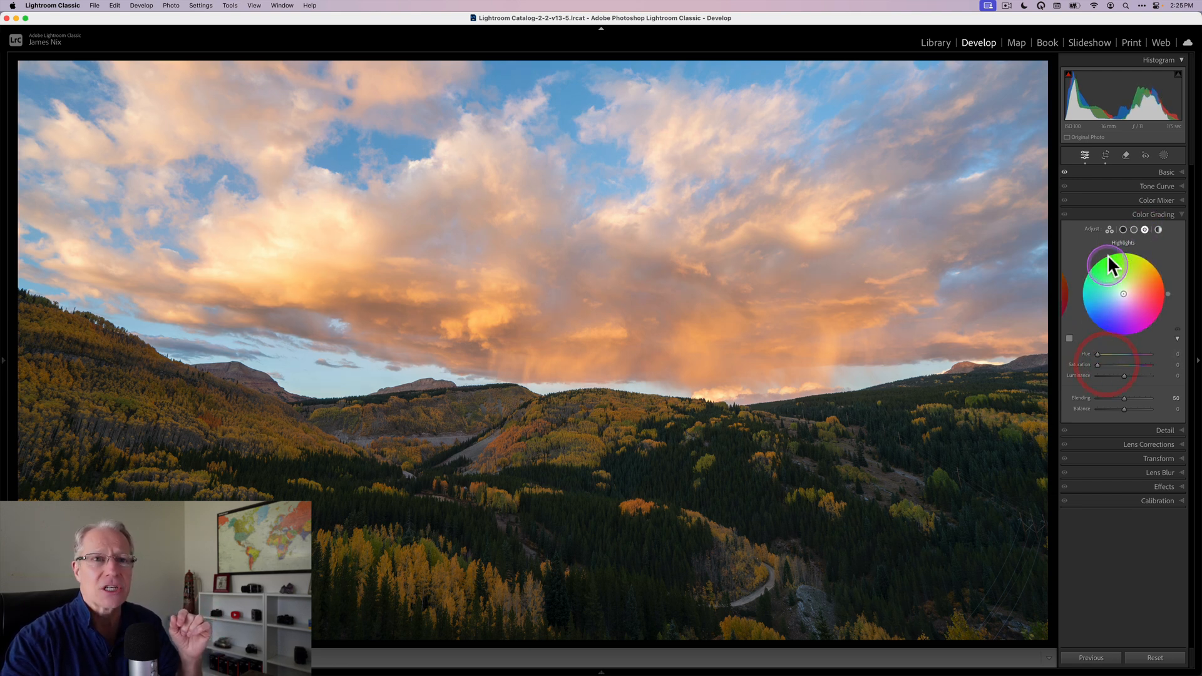
{"action": "left_click", "coordinate": [1127, 230]}
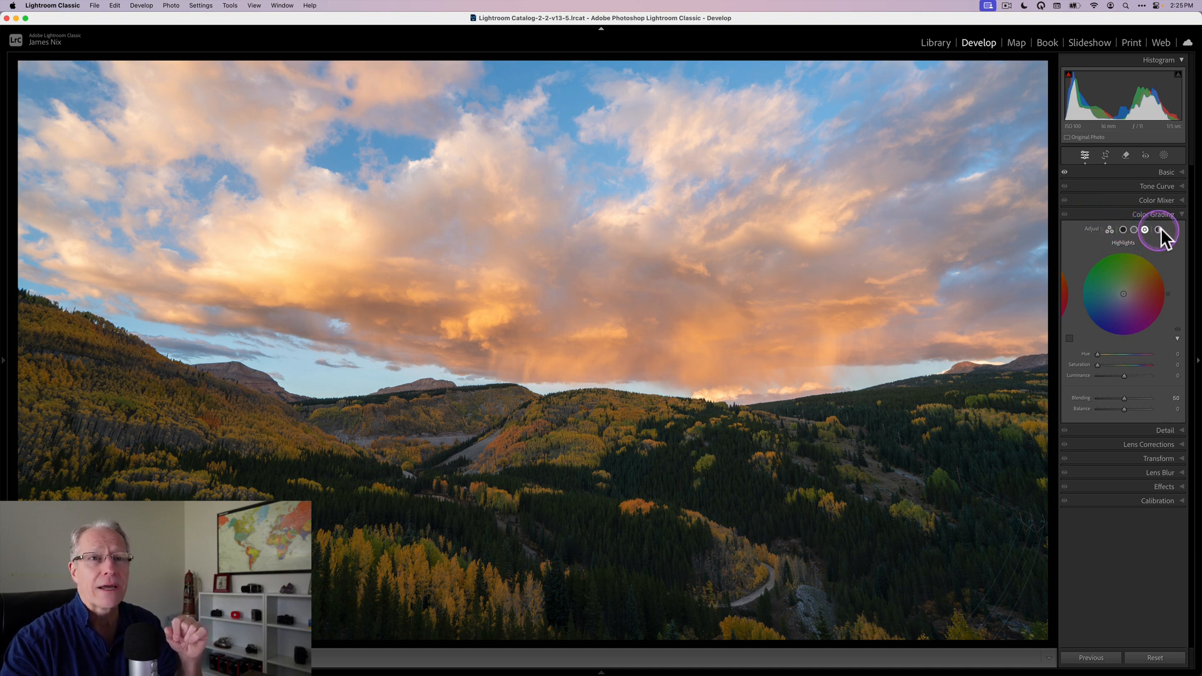
Check the Global wheel reads zero and collapse the Color Grading section.
{"action": "left_click", "coordinate": [1158, 230]}
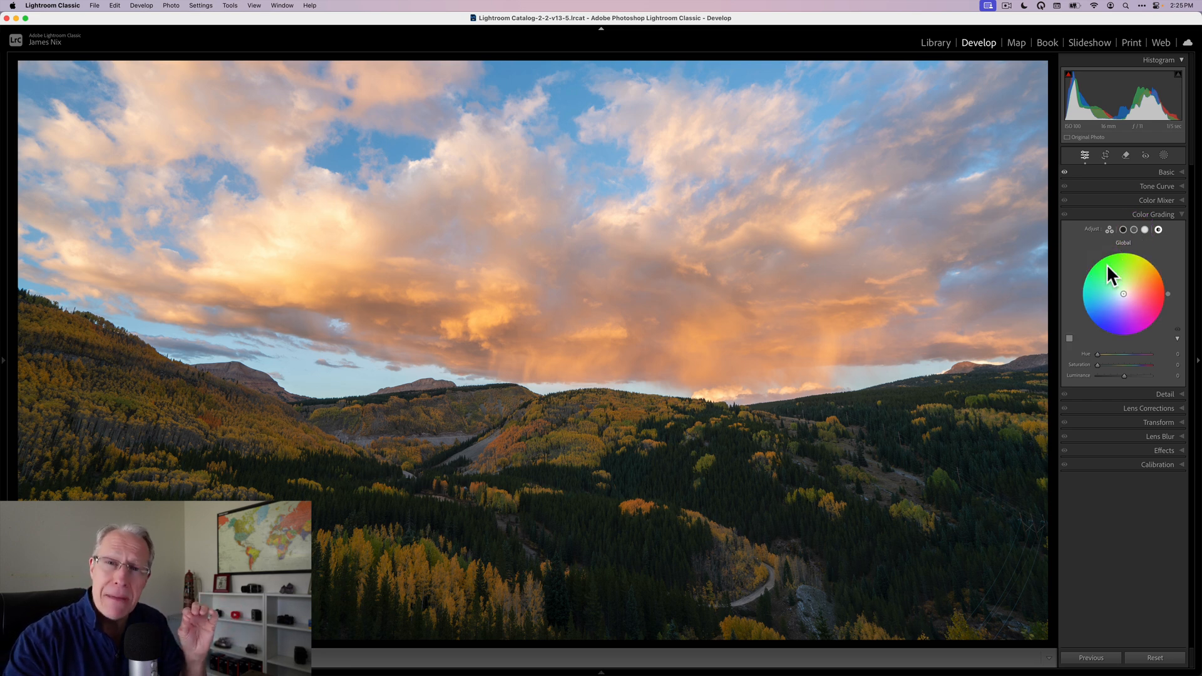
{"action": "left_click", "coordinate": [1152, 214]}
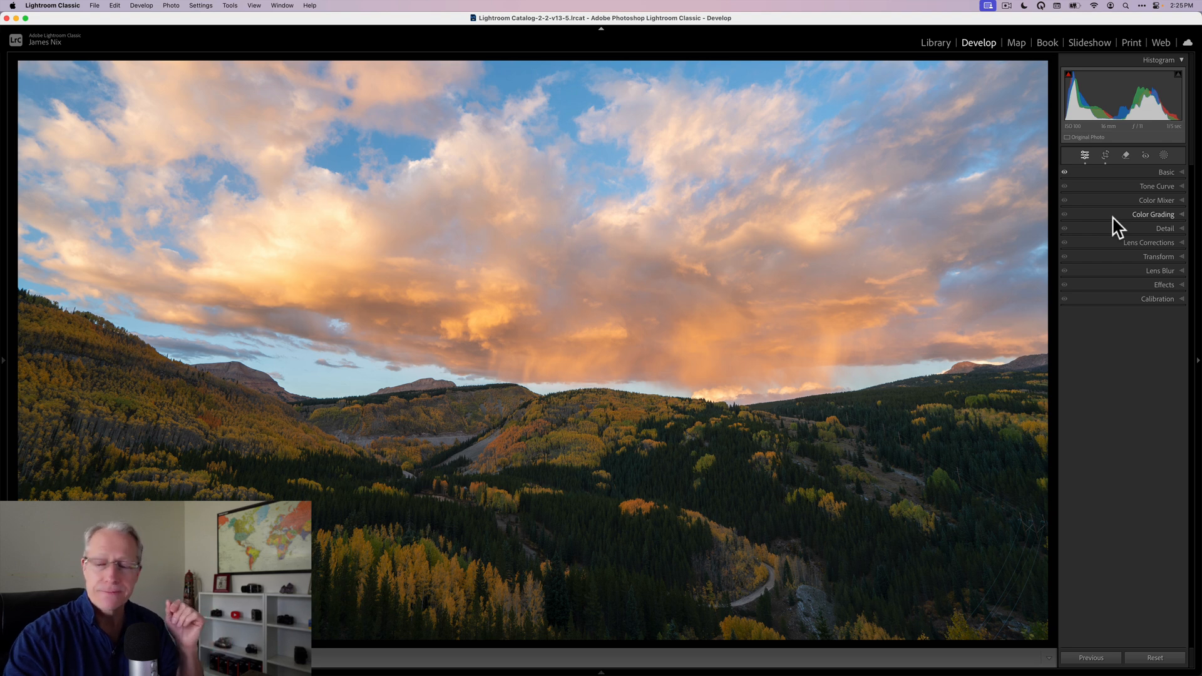
Expand Calibration and push Blue Primary Saturation all the way to +100.
{"action": "left_click", "coordinate": [1157, 298]}
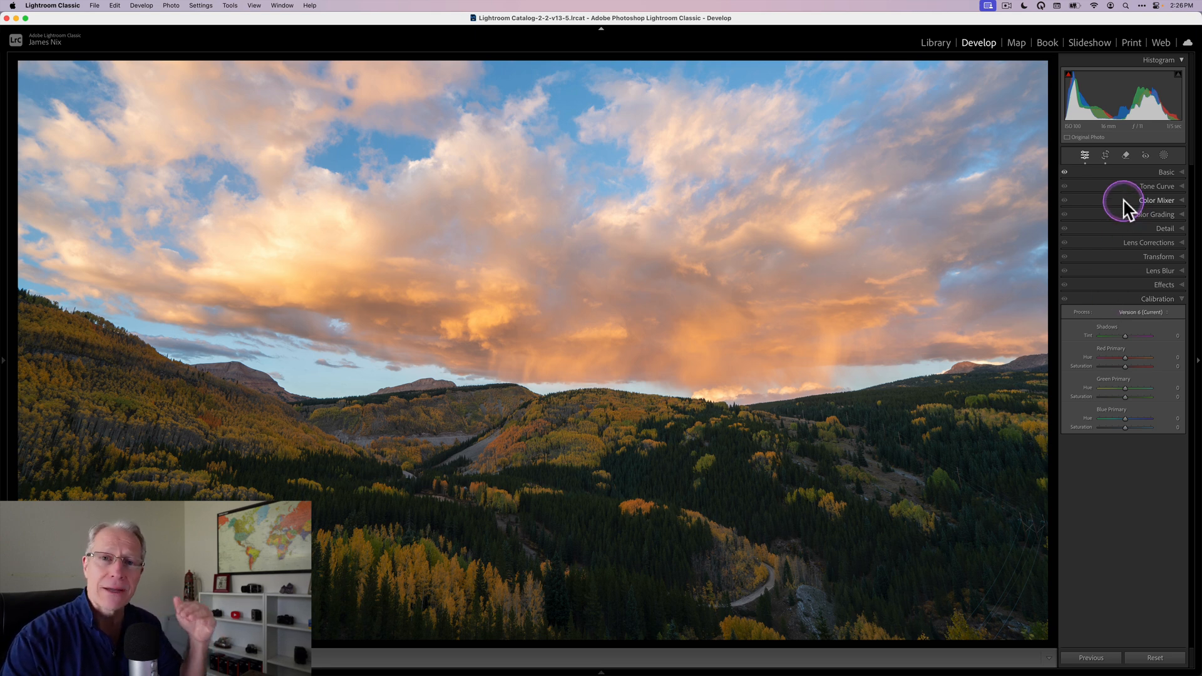
{"action": "mouse_move", "coordinate": [1124, 221]}
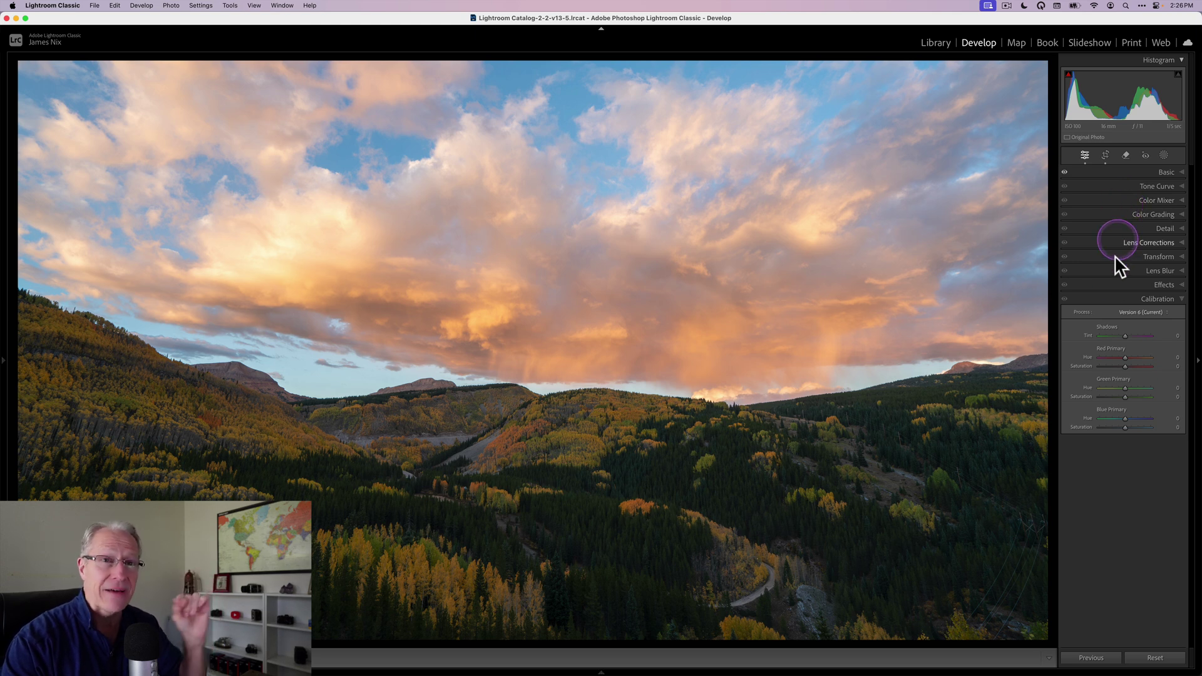
{"action": "mouse_move", "coordinate": [1118, 315]}
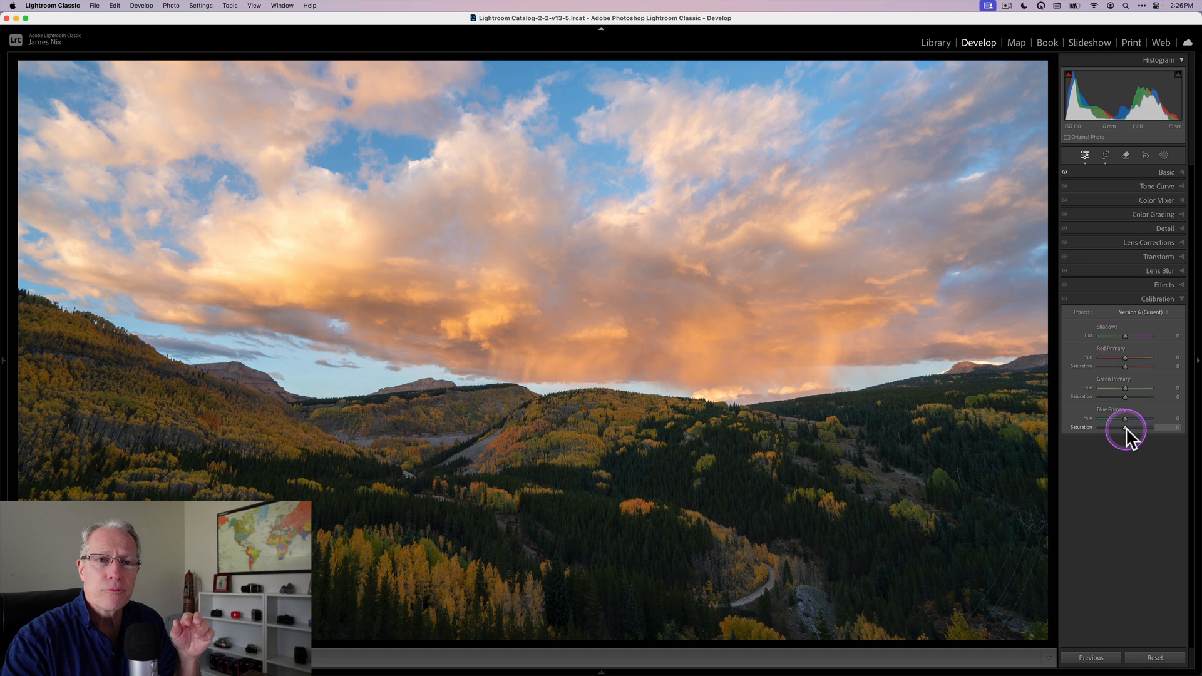
{"action": "left_click_drag", "start_coordinate": [1125, 427], "coordinate": [1133, 427]}
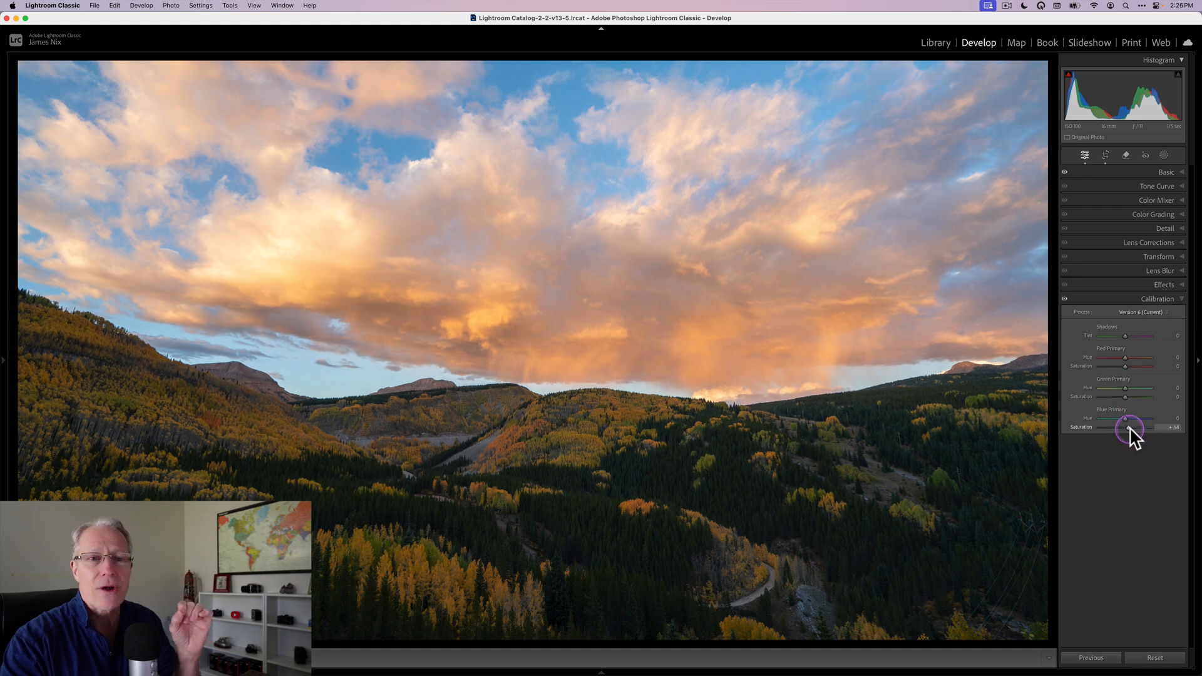
{"action": "left_click_drag", "start_coordinate": [1128, 427], "coordinate": [1151, 426]}
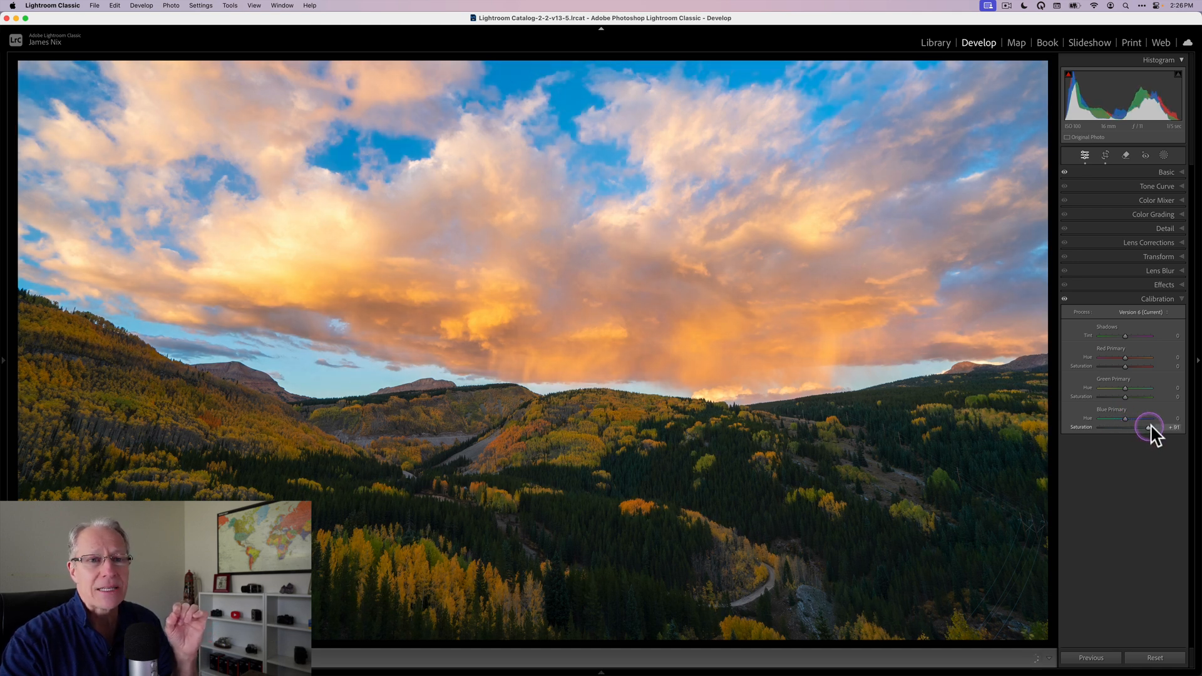
{"action": "left_click_drag", "start_coordinate": [1149, 427], "coordinate": [1163, 427]}
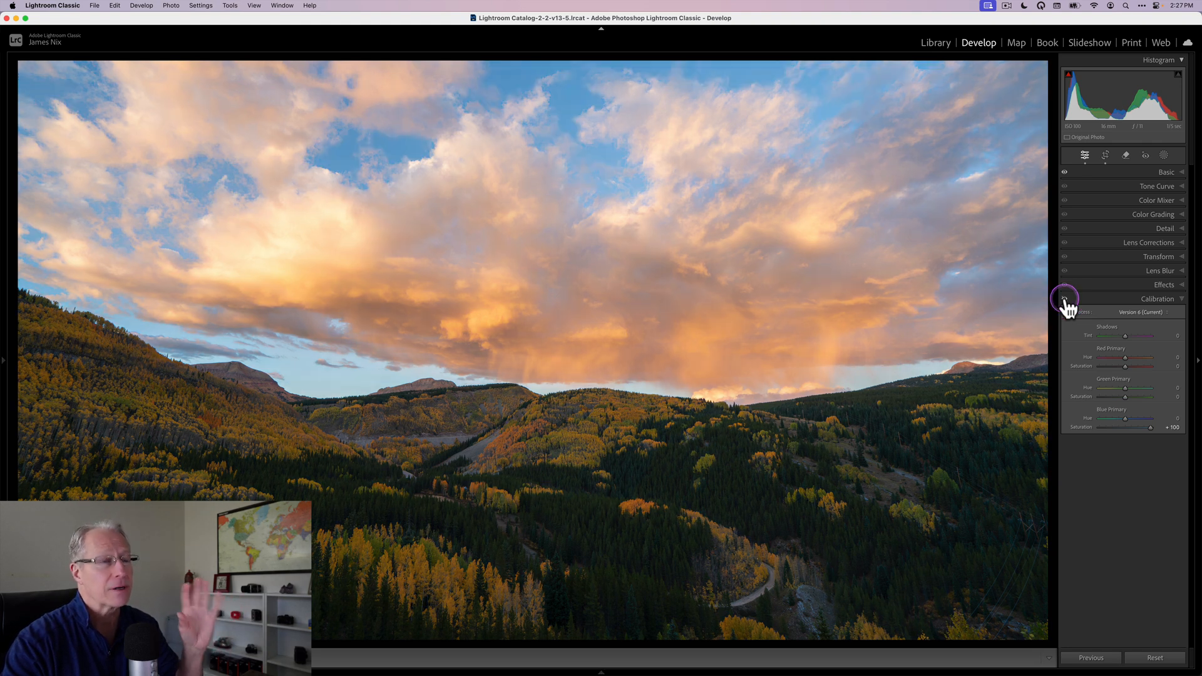
Compare calibration on/off, then explore Blue Primary hue toward purple and cyan with saturation near +60.
{"action": "left_click", "coordinate": [1065, 298]}
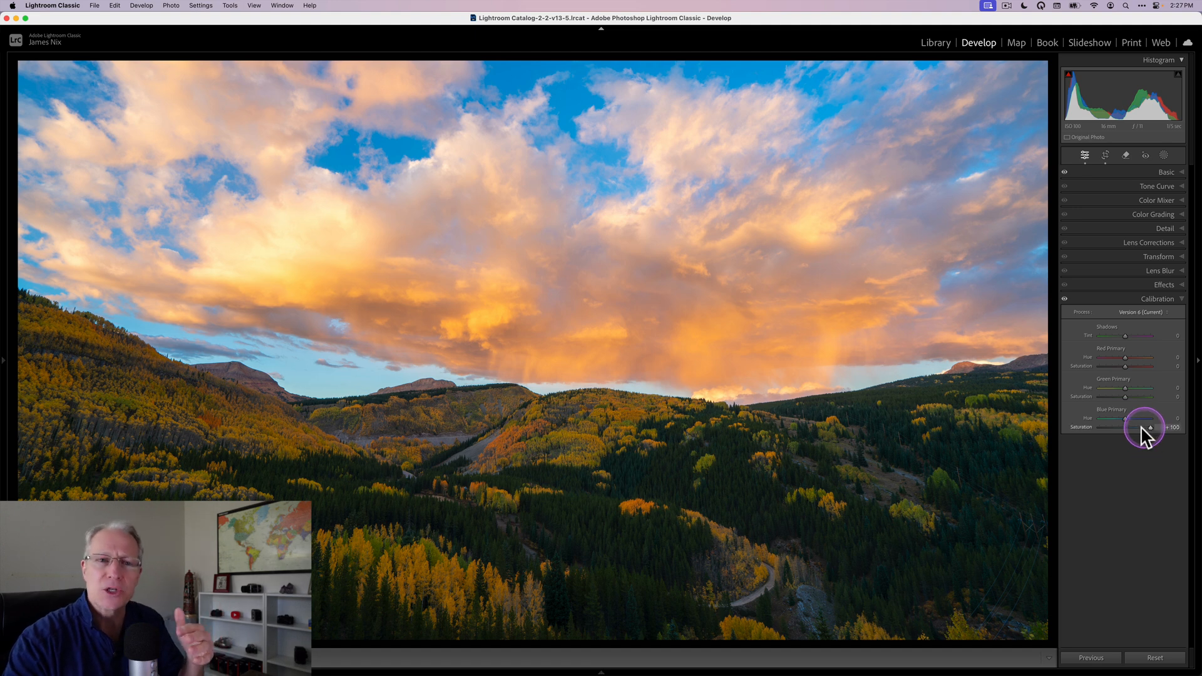
{"action": "left_click_drag", "start_coordinate": [1153, 428], "coordinate": [1138, 428]}
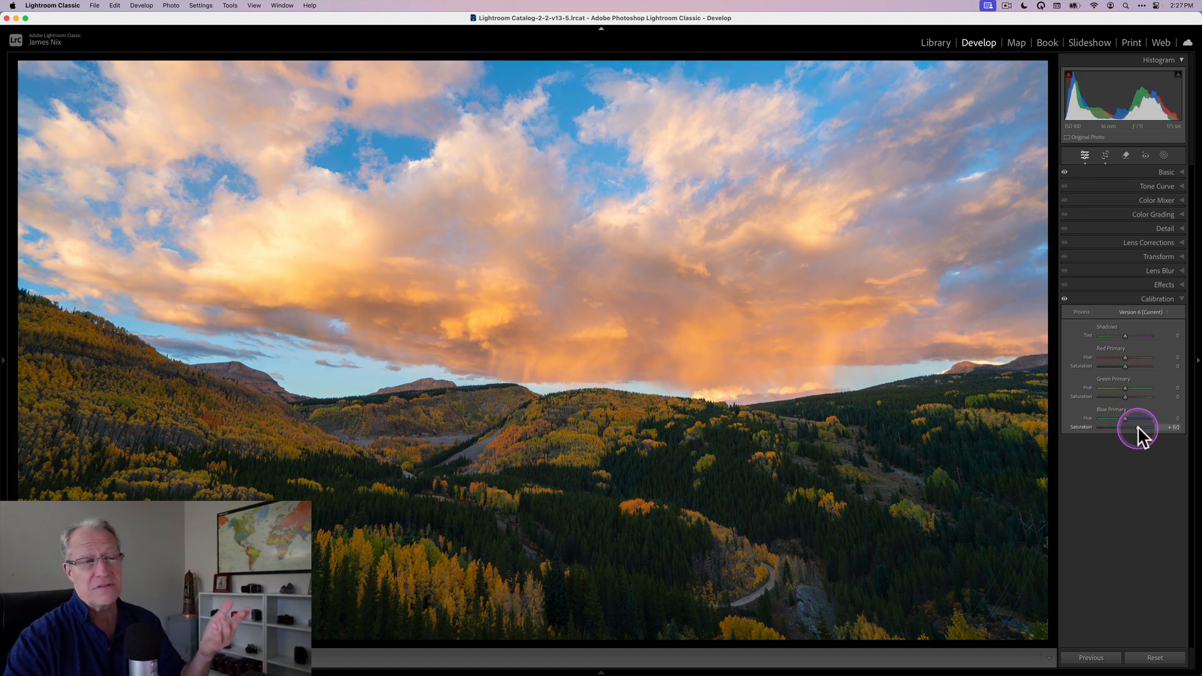
{"action": "left_click_drag", "start_coordinate": [1142, 420], "coordinate": [1126, 420]}
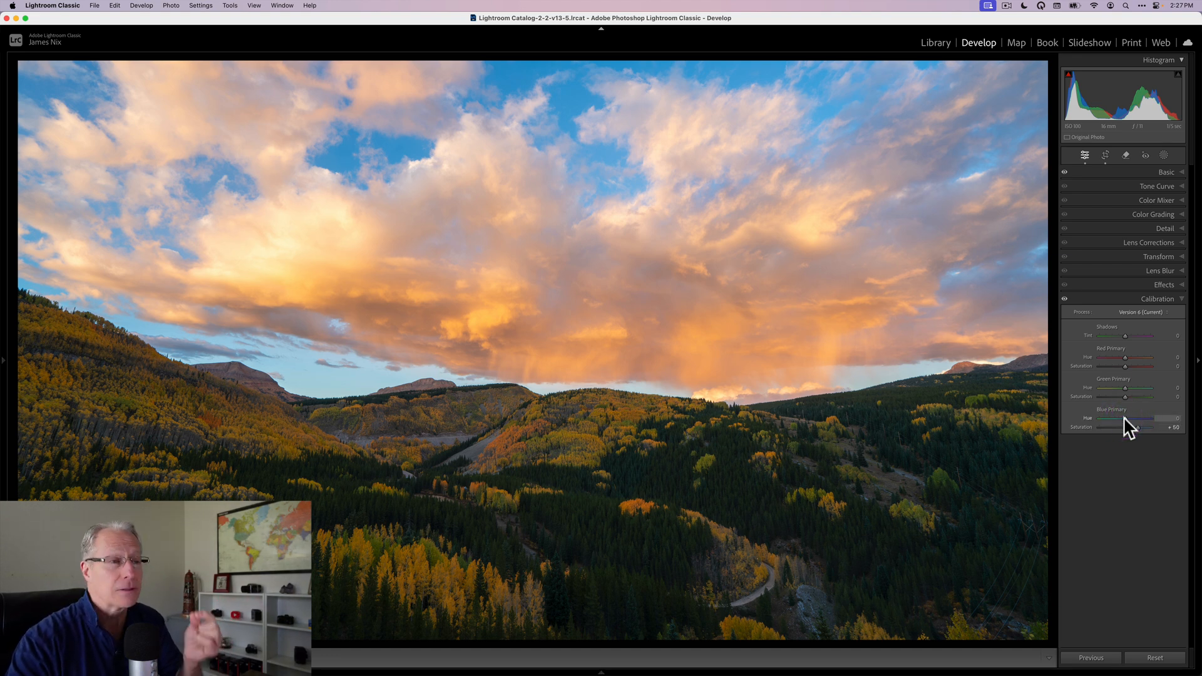
{"action": "left_click_drag", "start_coordinate": [1125, 419], "coordinate": [1134, 418]}
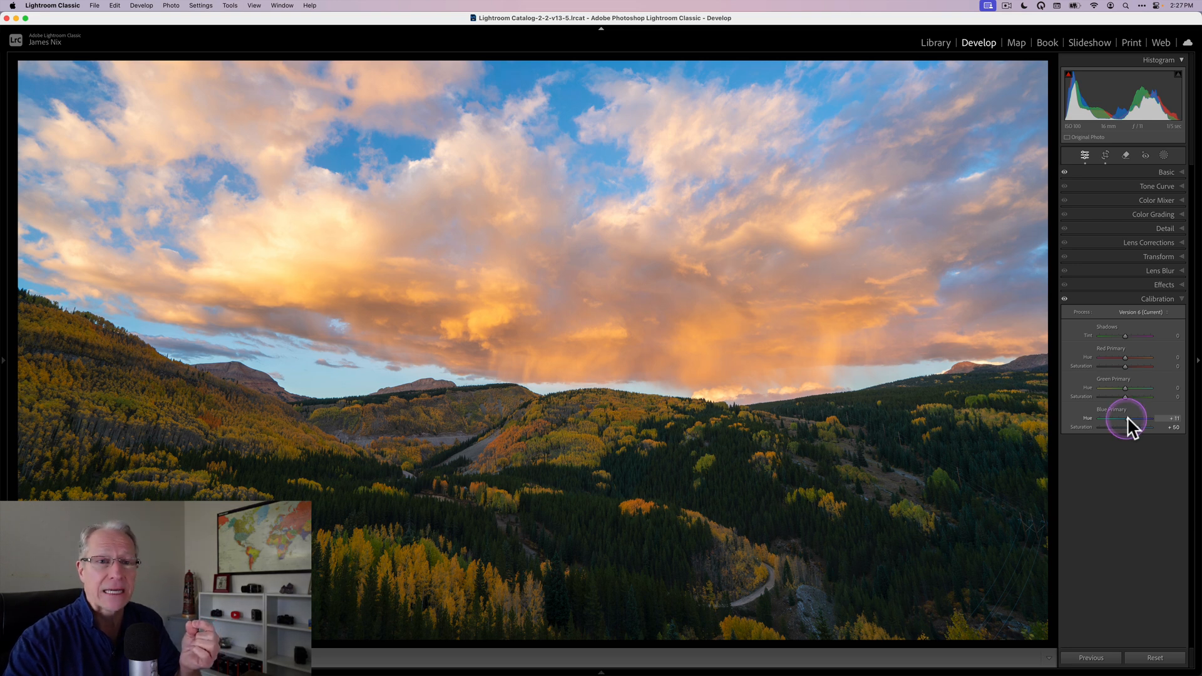
{"action": "left_click_drag", "start_coordinate": [1126, 418], "coordinate": [1159, 419]}
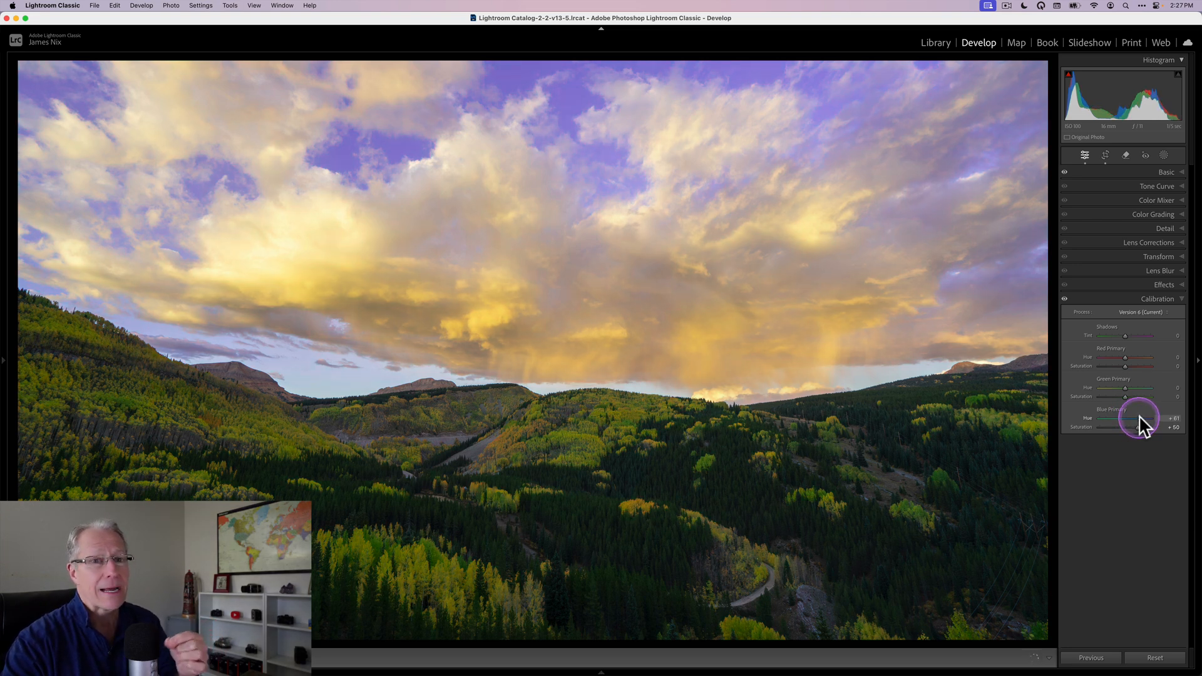
{"action": "left_click_drag", "start_coordinate": [1157, 418], "coordinate": [1101, 418]}
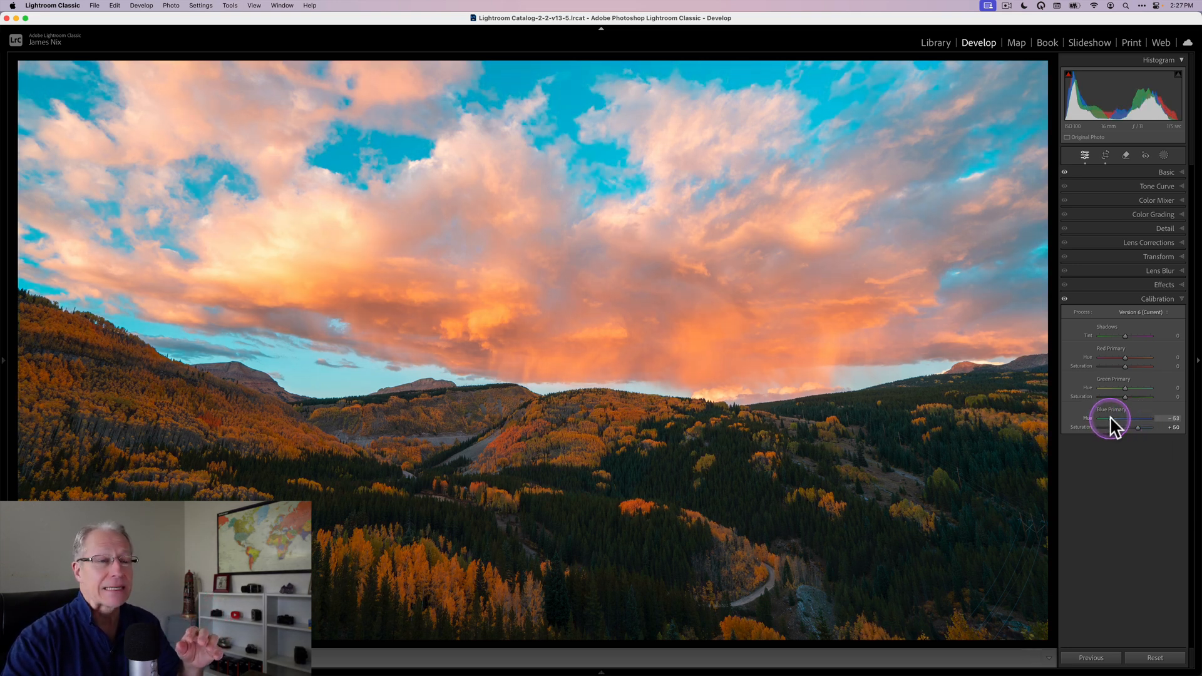
{"action": "left_click_drag", "start_coordinate": [1142, 418], "coordinate": [1127, 418]}
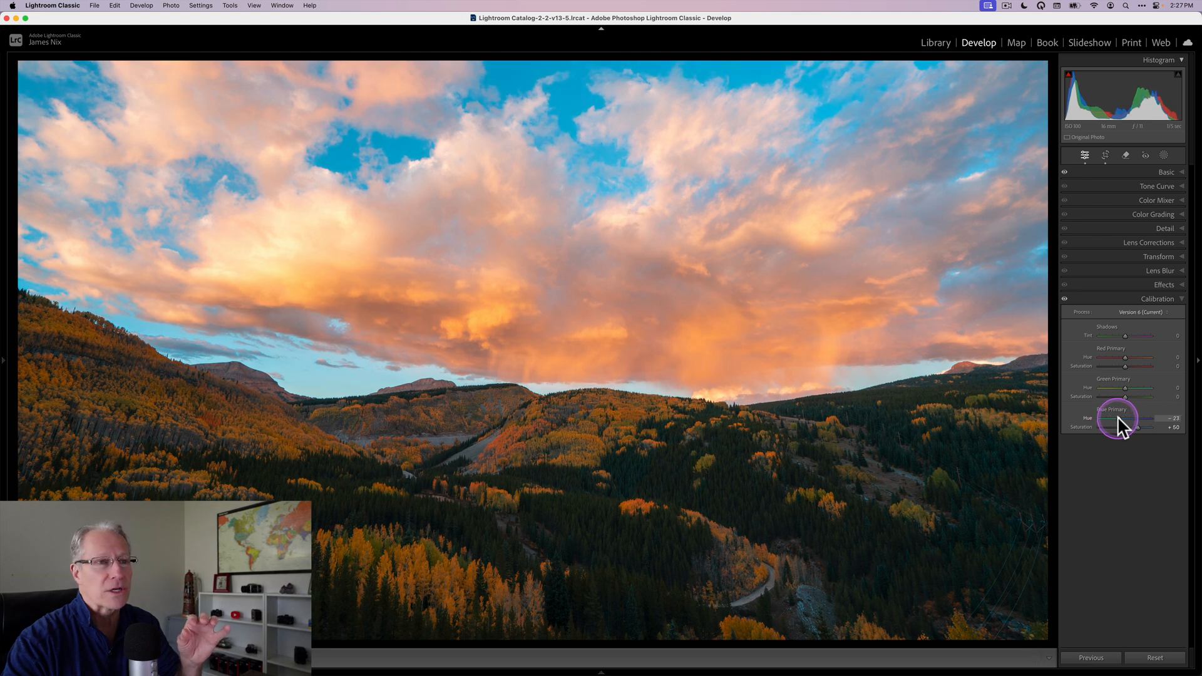
{"action": "left_click_drag", "start_coordinate": [1139, 418], "coordinate": [1142, 418]}
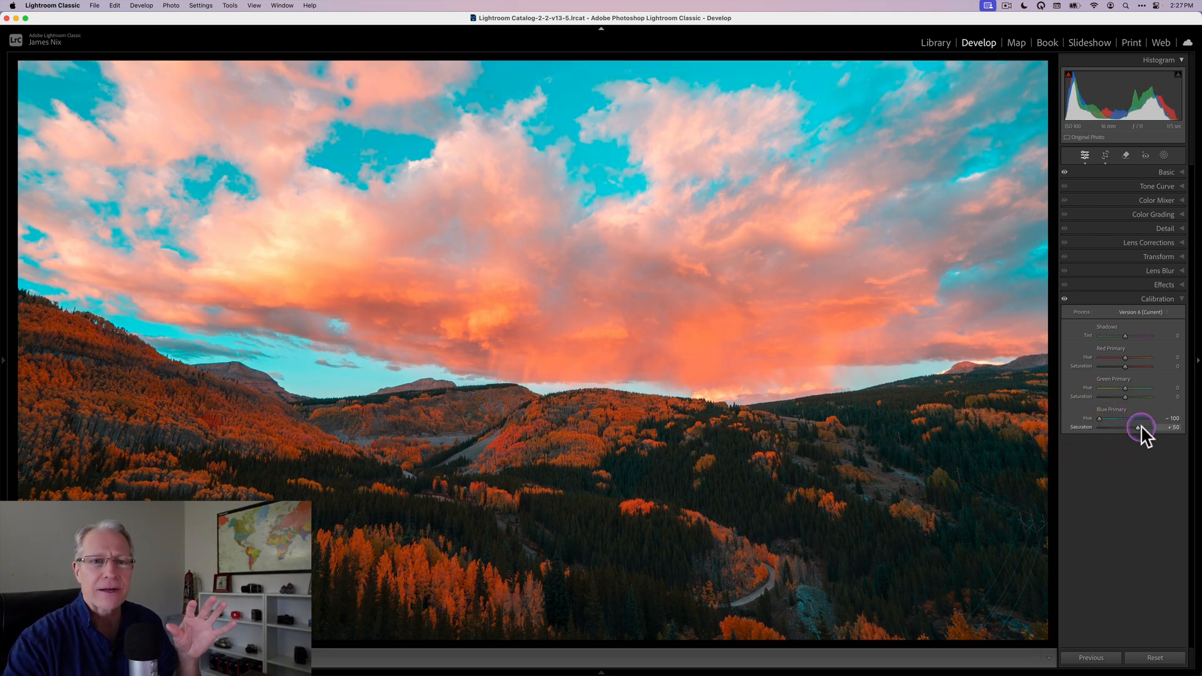
Settle Blue Primary at Hue −29 and Saturation +34, checking the before/after.
{"action": "left_click_drag", "start_coordinate": [1139, 427], "coordinate": [1149, 427]}
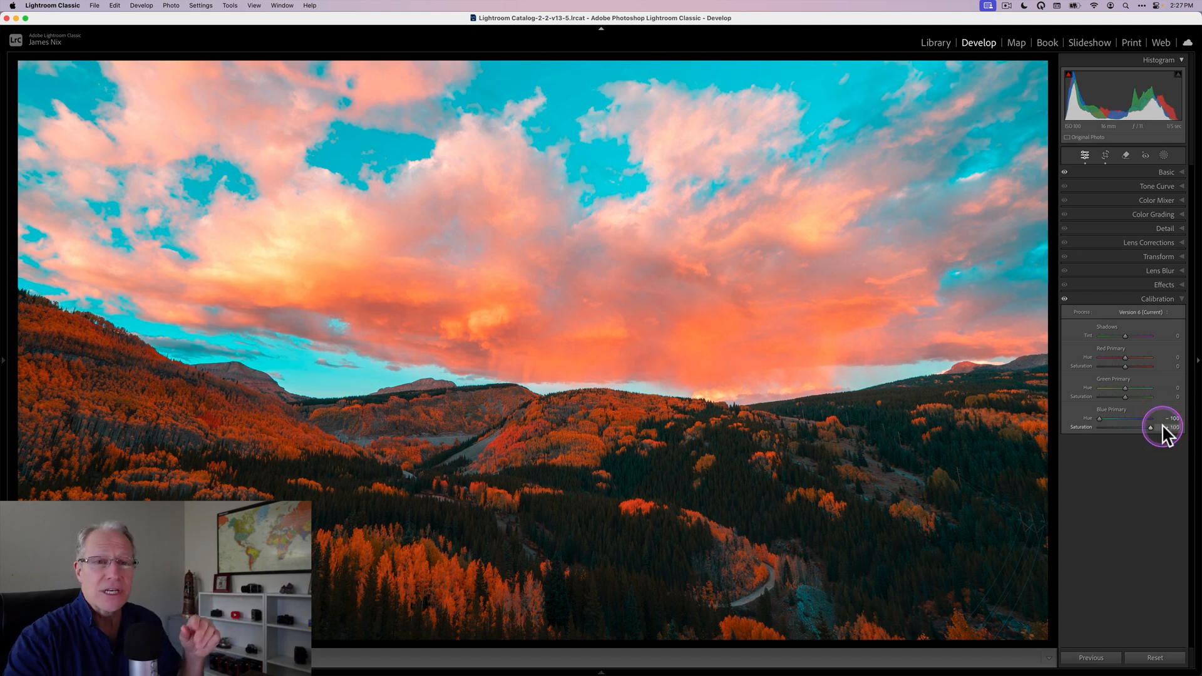
{"action": "left_click_drag", "start_coordinate": [1150, 426], "coordinate": [1092, 418]}
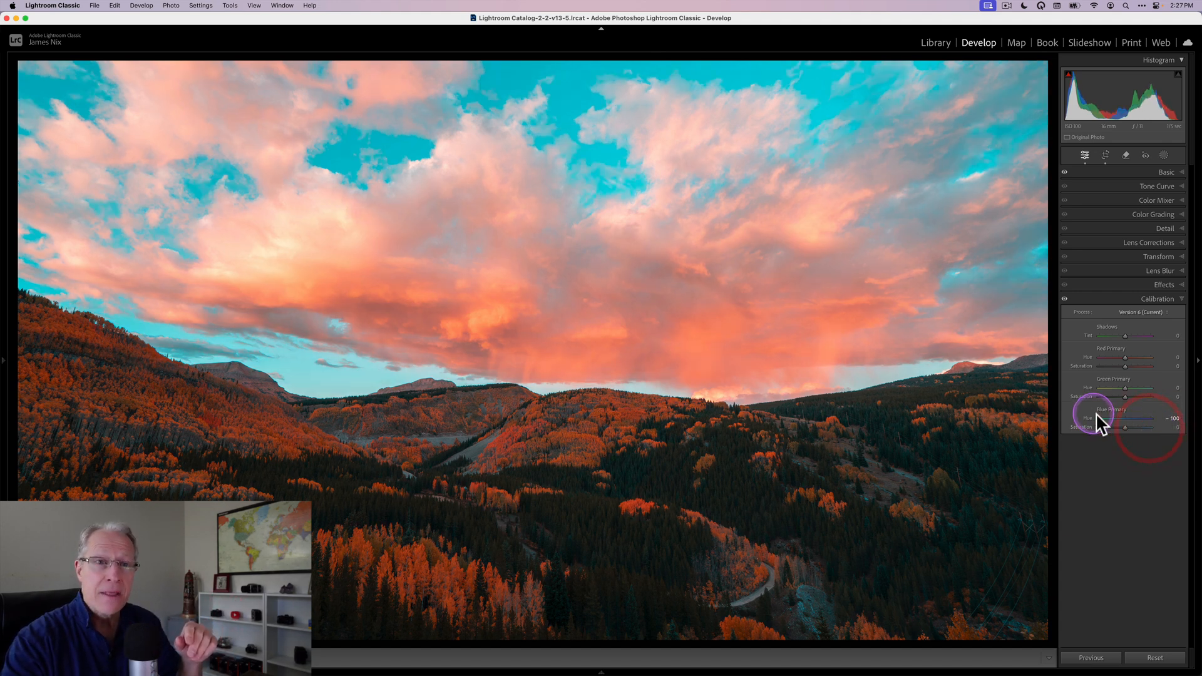
{"action": "left_click_drag", "start_coordinate": [1111, 421], "coordinate": [1125, 421]}
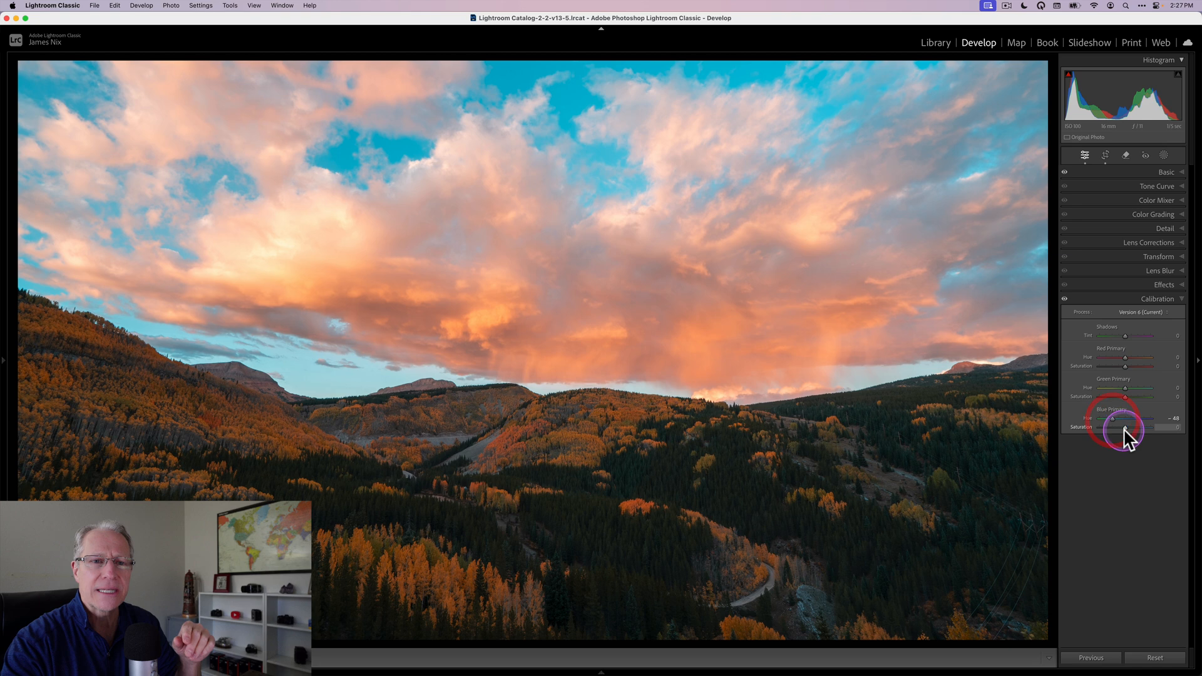
{"action": "left_click_drag", "start_coordinate": [1126, 427], "coordinate": [1136, 427]}
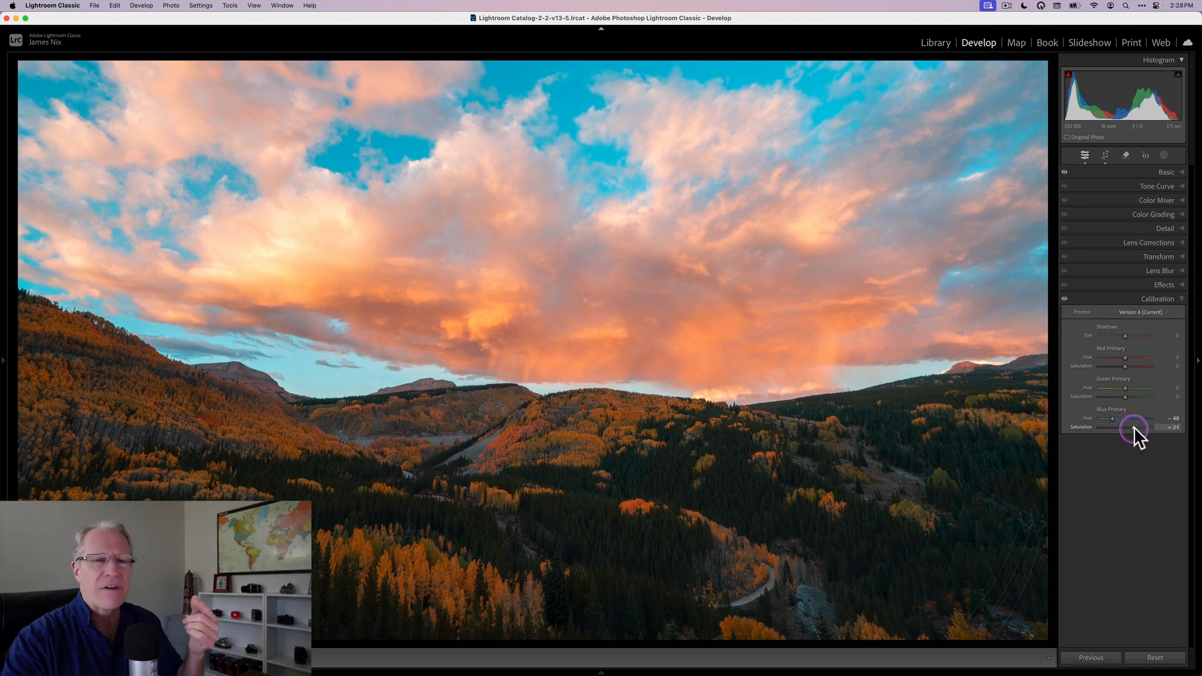
{"action": "left_click_drag", "start_coordinate": [1133, 418], "coordinate": [1119, 418]}
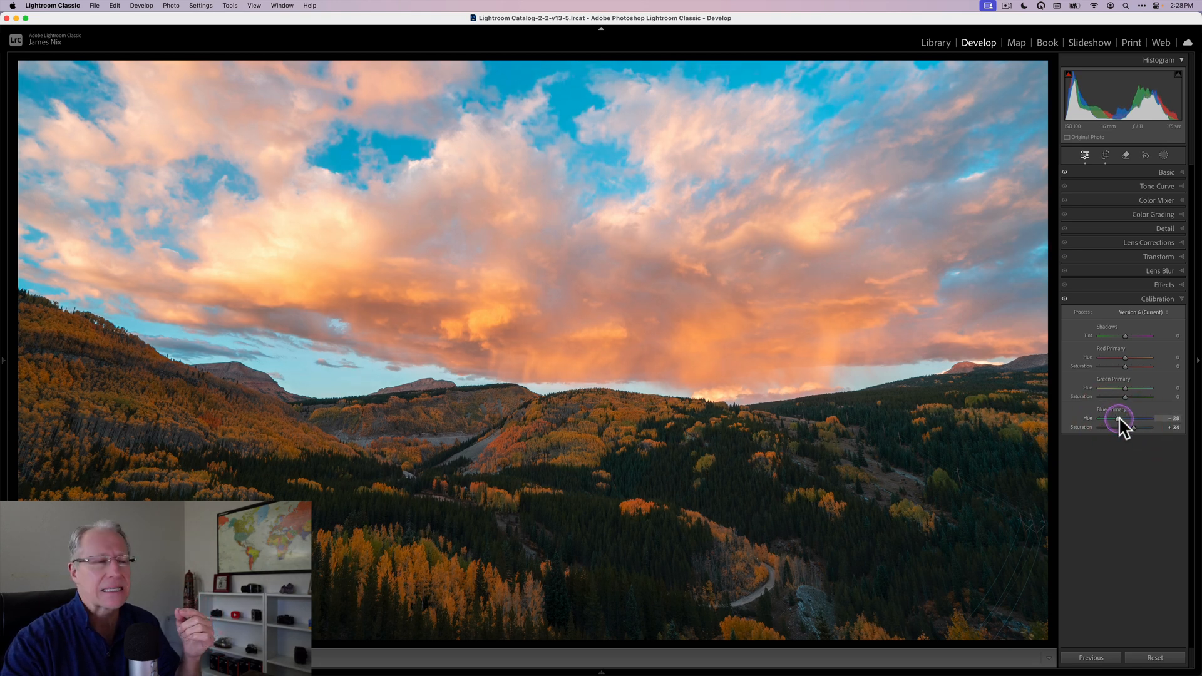
{"action": "left_click_drag", "start_coordinate": [1121, 418], "coordinate": [1114, 427]}
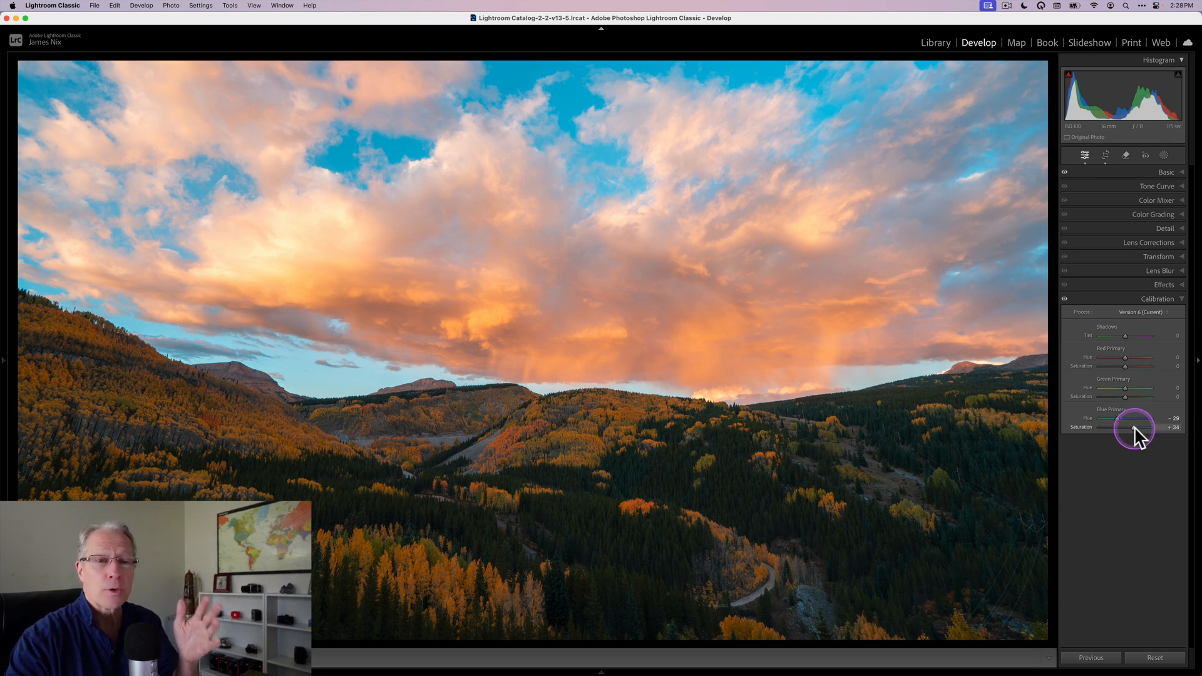
{"action": "mouse_move", "coordinate": [1138, 440]}
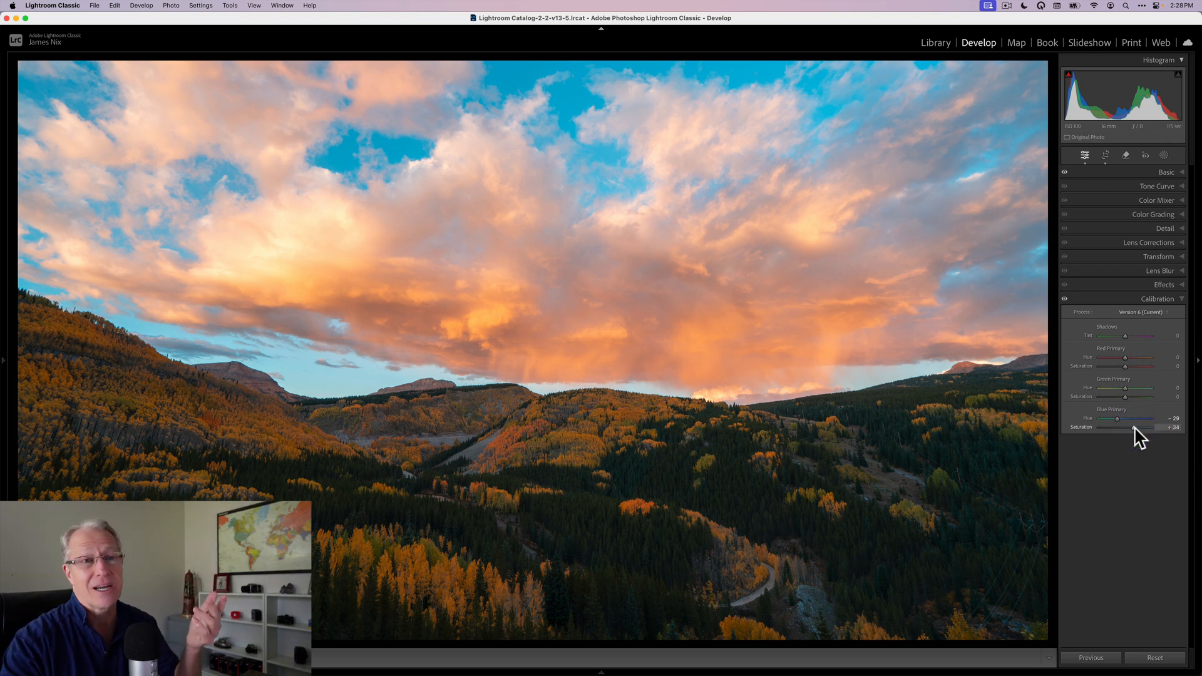
{"action": "left_click", "coordinate": [1065, 298]}
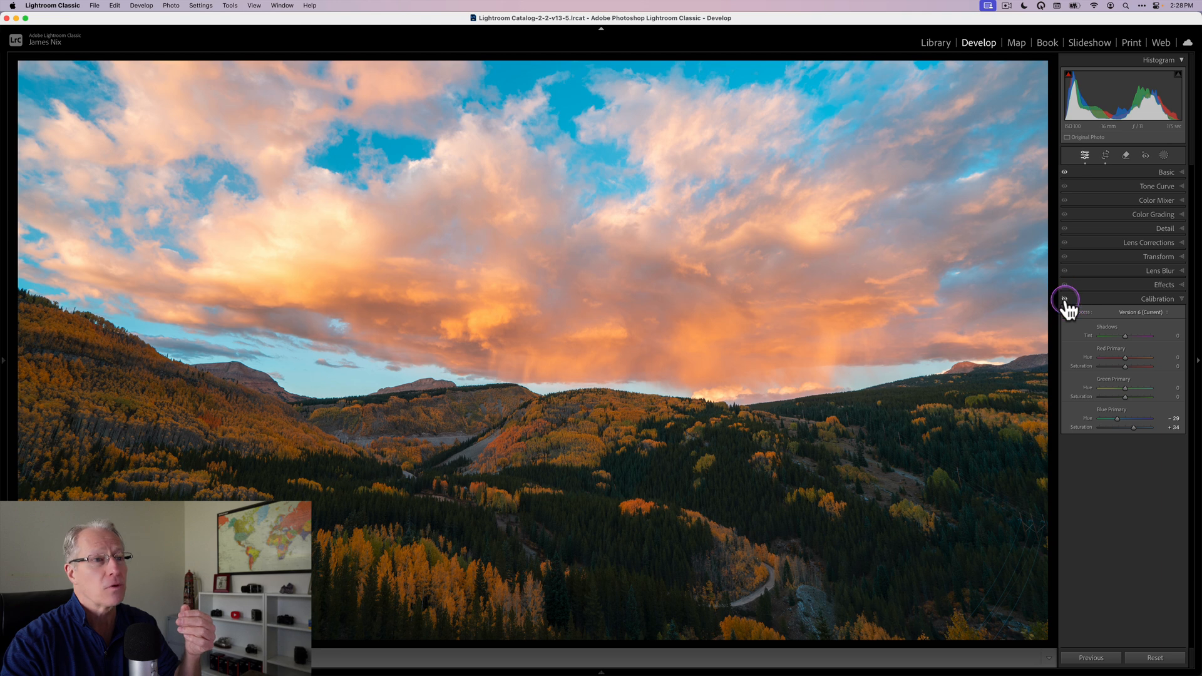
{"action": "left_click", "coordinate": [1064, 298]}
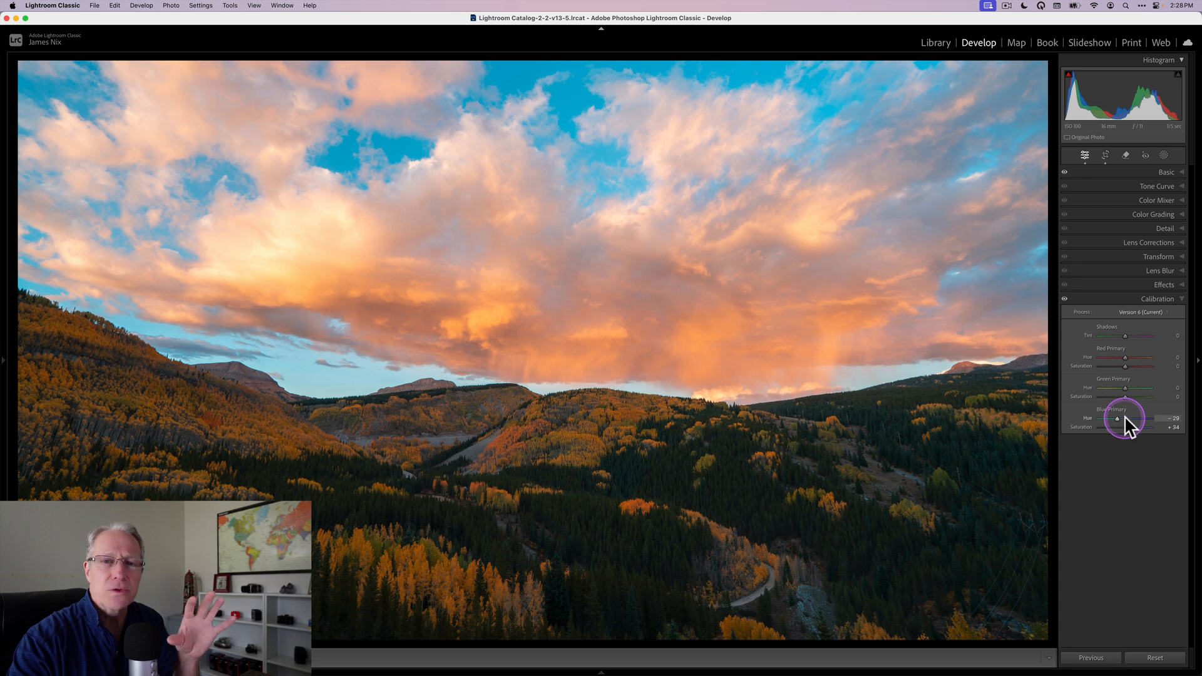
{"action": "mouse_move", "coordinate": [1097, 447]}
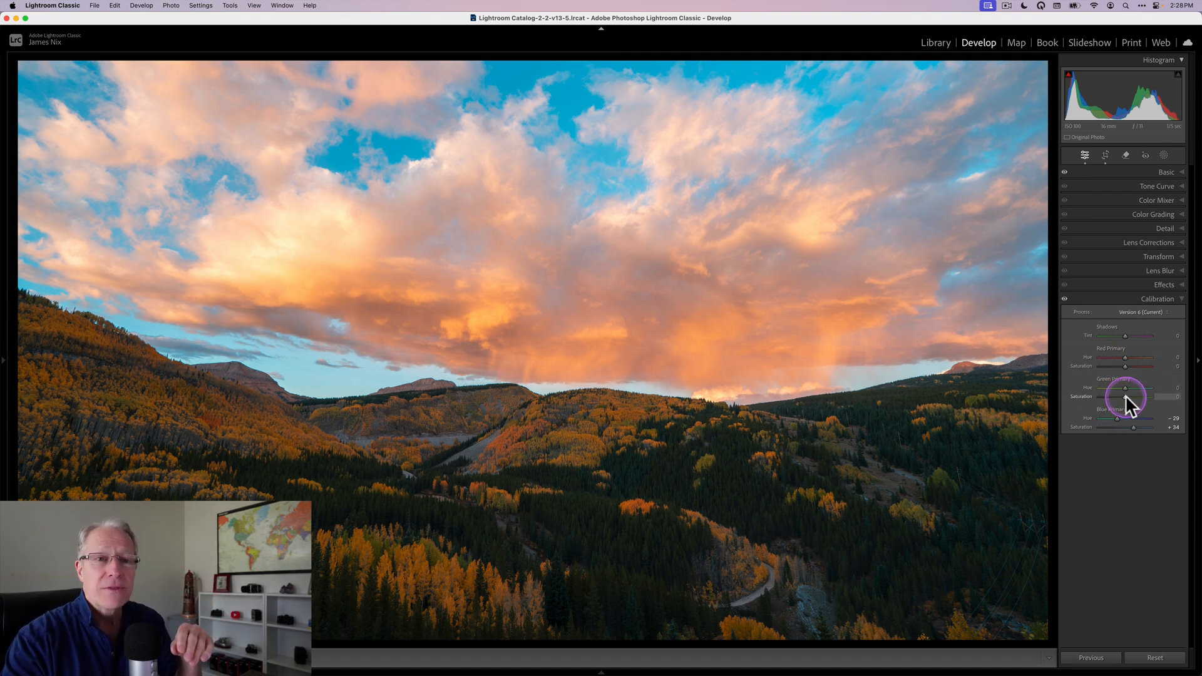
Try the Green and Red Primary hue and saturation sliders and return them to 0.
{"action": "left_click_drag", "start_coordinate": [1125, 397], "coordinate": [1138, 397]}
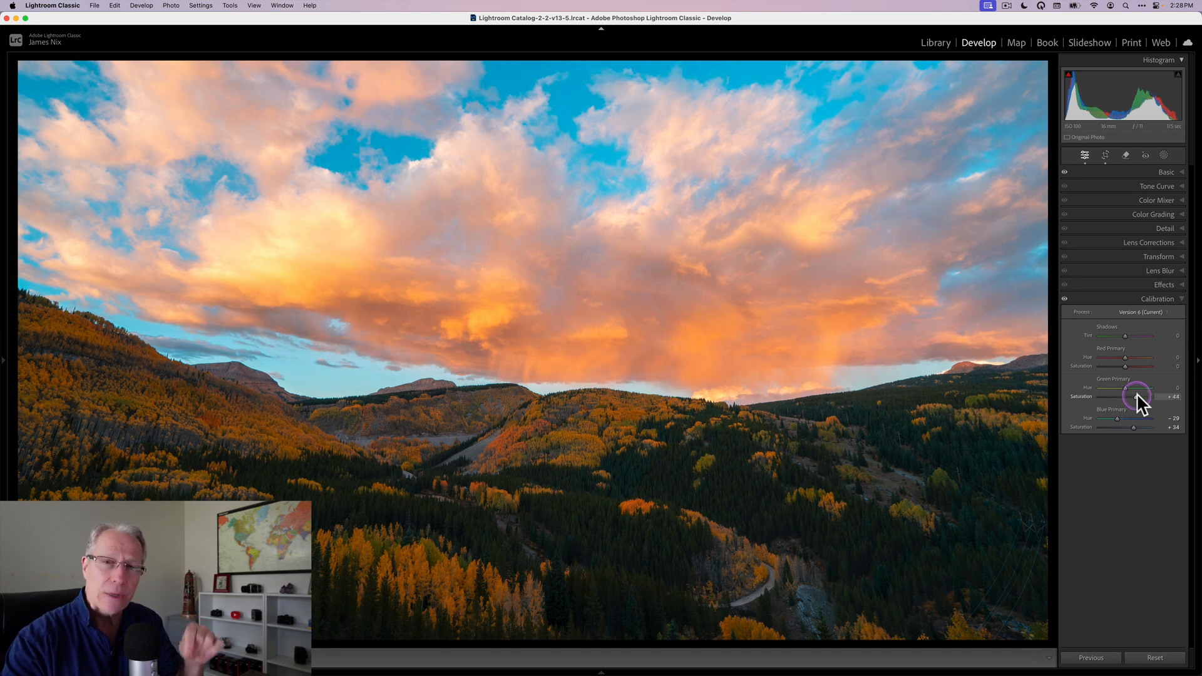
{"action": "left_click_drag", "start_coordinate": [1138, 397], "coordinate": [1115, 397]}
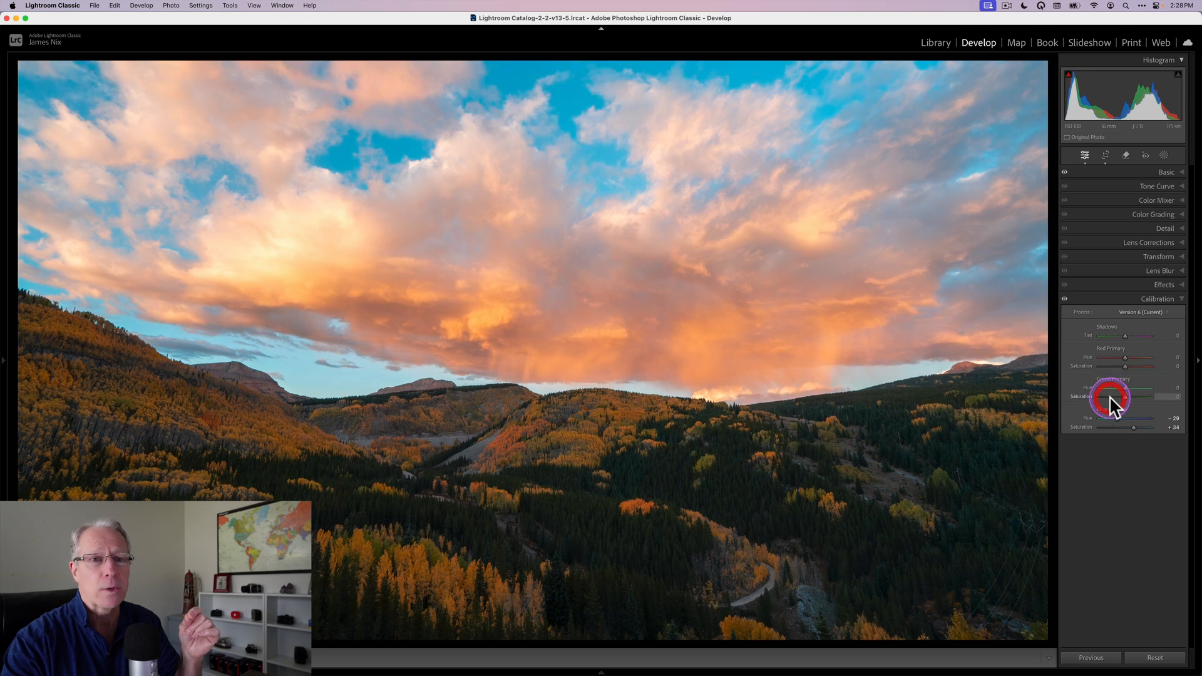
{"action": "left_click_drag", "start_coordinate": [1124, 386], "coordinate": [1139, 387]}
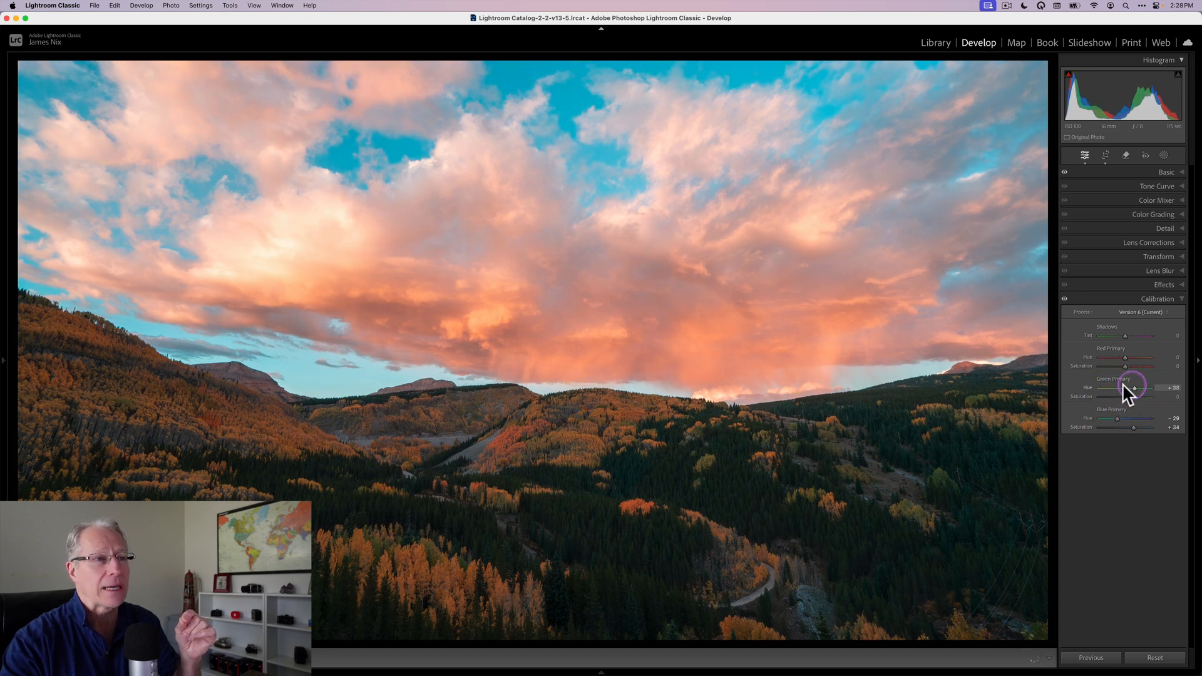
{"action": "left_click_drag", "start_coordinate": [1135, 386], "coordinate": [1116, 386]}
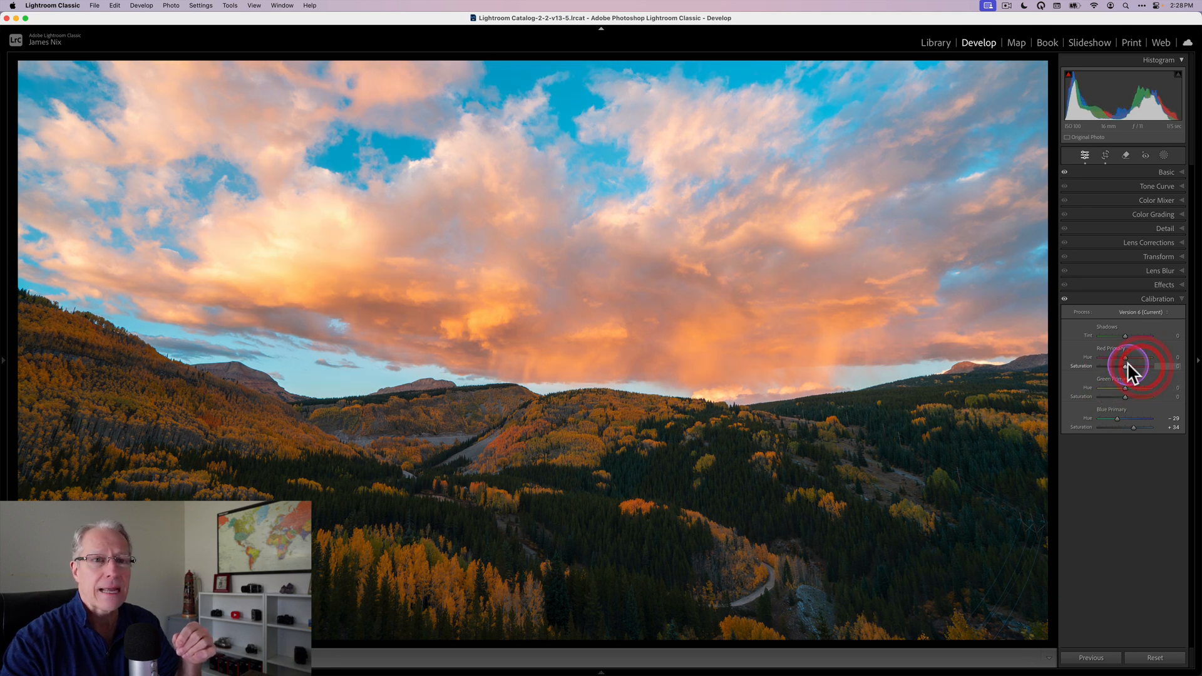
{"action": "left_click_drag", "start_coordinate": [1125, 357], "coordinate": [1119, 357]}
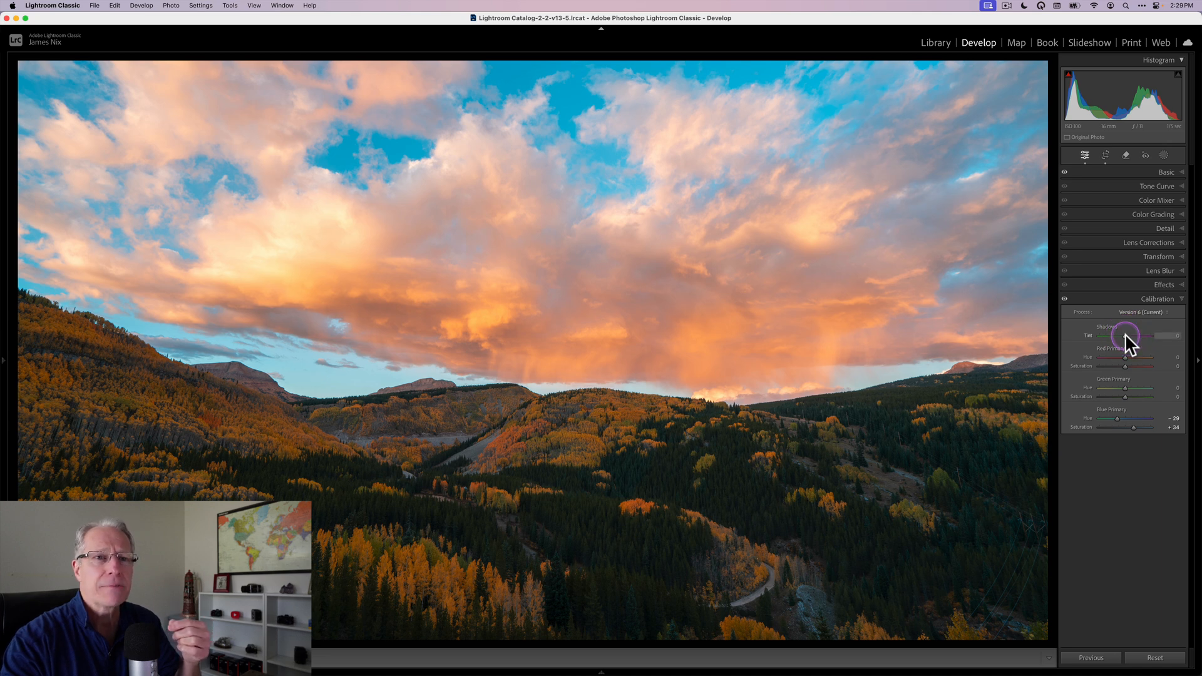
Set Calibration Shadows Tint to +29 and move Blue Primary Hue to −49.
{"action": "left_click_drag", "start_coordinate": [1126, 335], "coordinate": [1133, 335]}
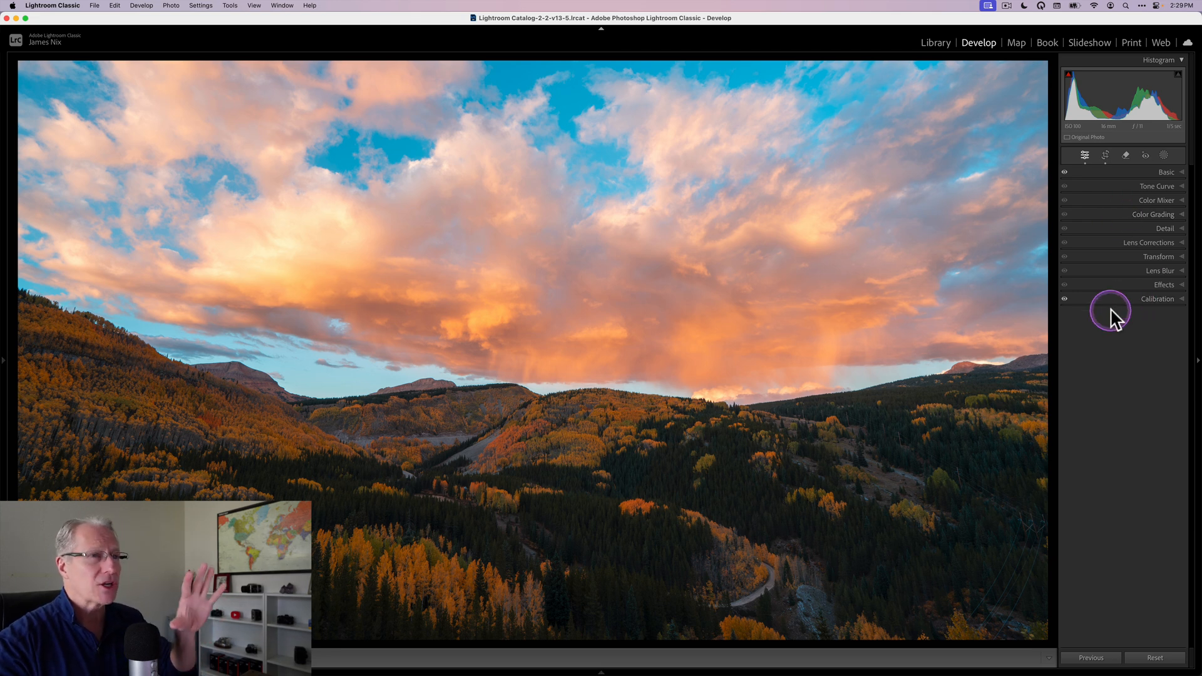
{"action": "left_click", "coordinate": [1157, 298]}
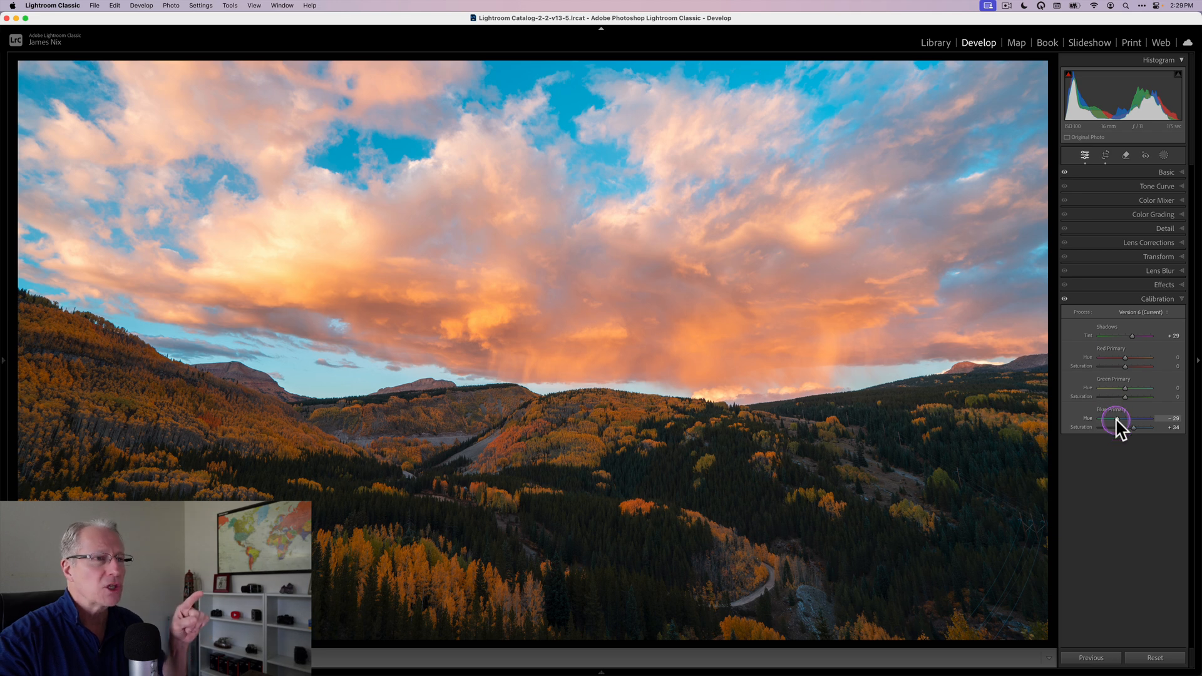
{"action": "left_click_drag", "start_coordinate": [1142, 419], "coordinate": [1113, 420]}
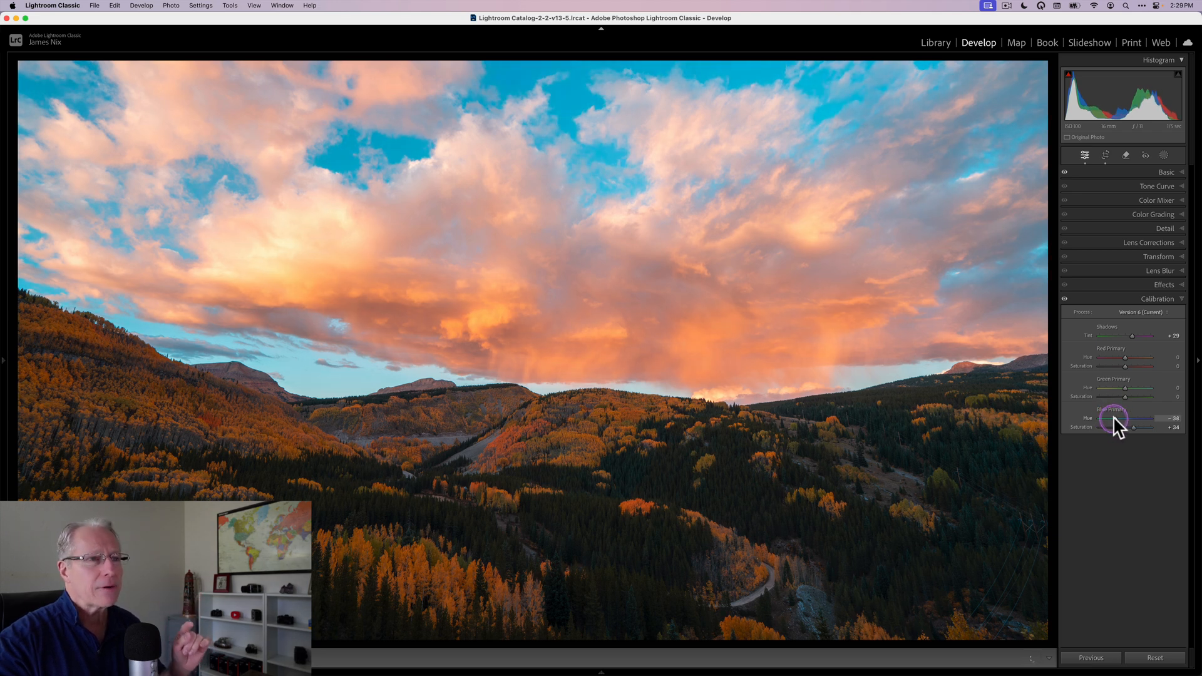
{"action": "left_click_drag", "start_coordinate": [1141, 418], "coordinate": [1130, 418]}
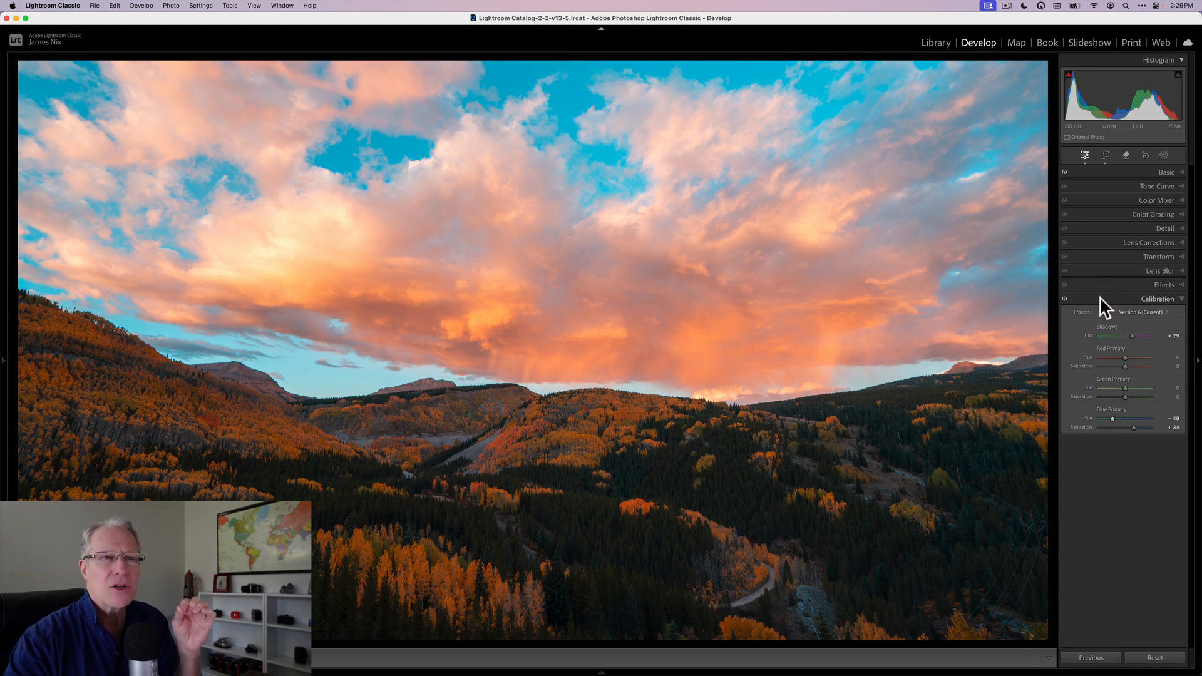
Switch from Calibration to Point Color and sample the blue of the sky.
{"action": "left_click", "coordinate": [1157, 298]}
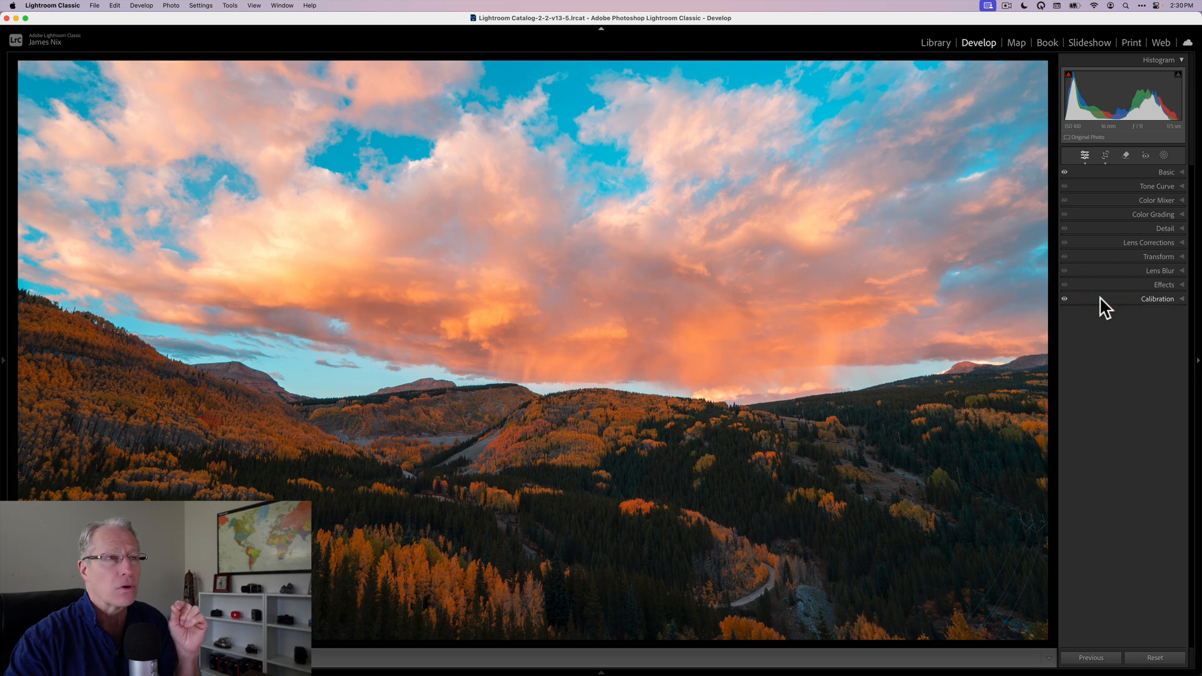
{"action": "left_click", "coordinate": [1157, 200]}
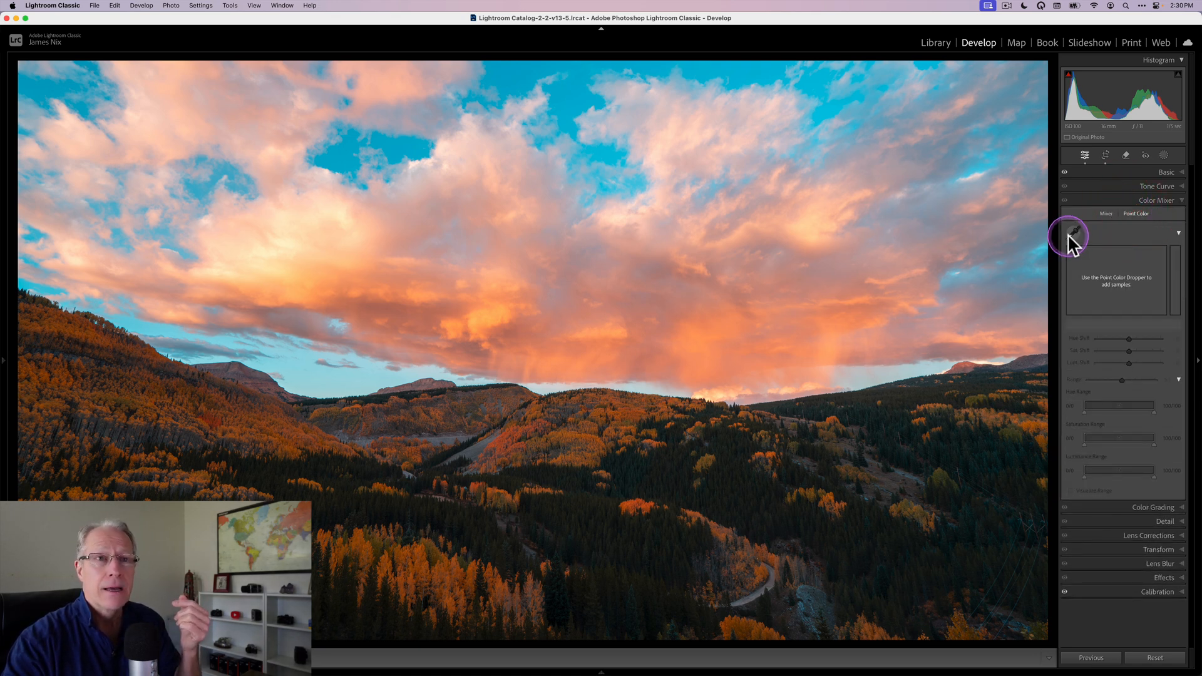
{"action": "left_click", "coordinate": [1072, 233]}
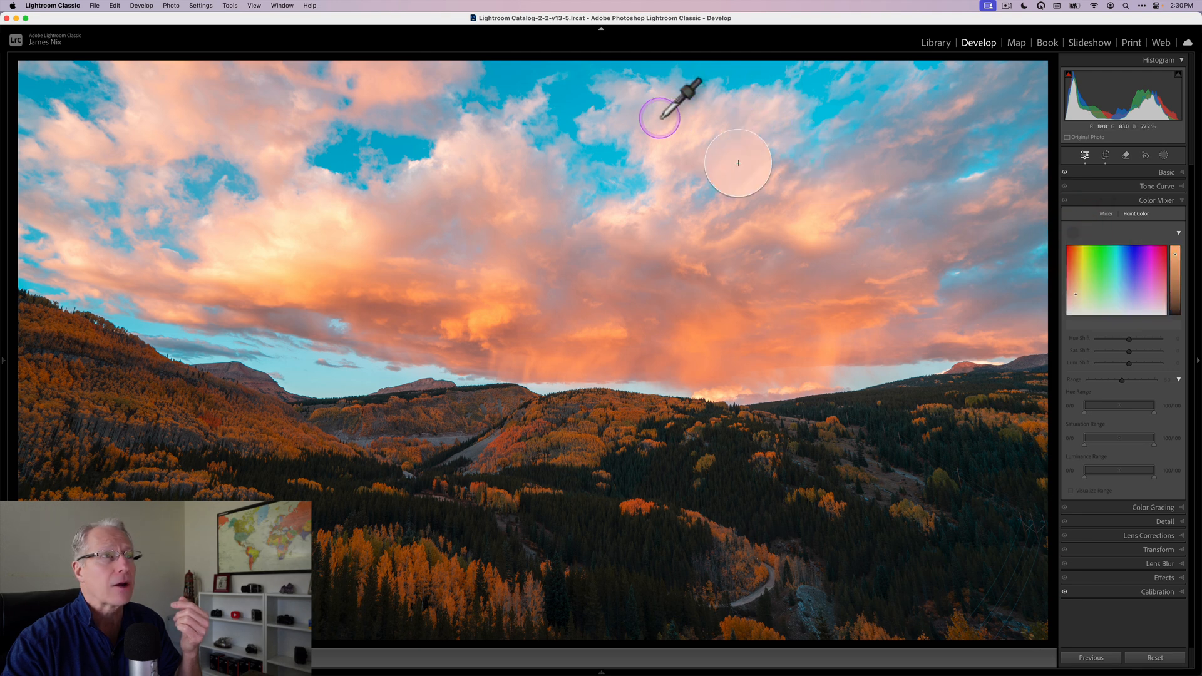
{"action": "left_click", "coordinate": [568, 98]}
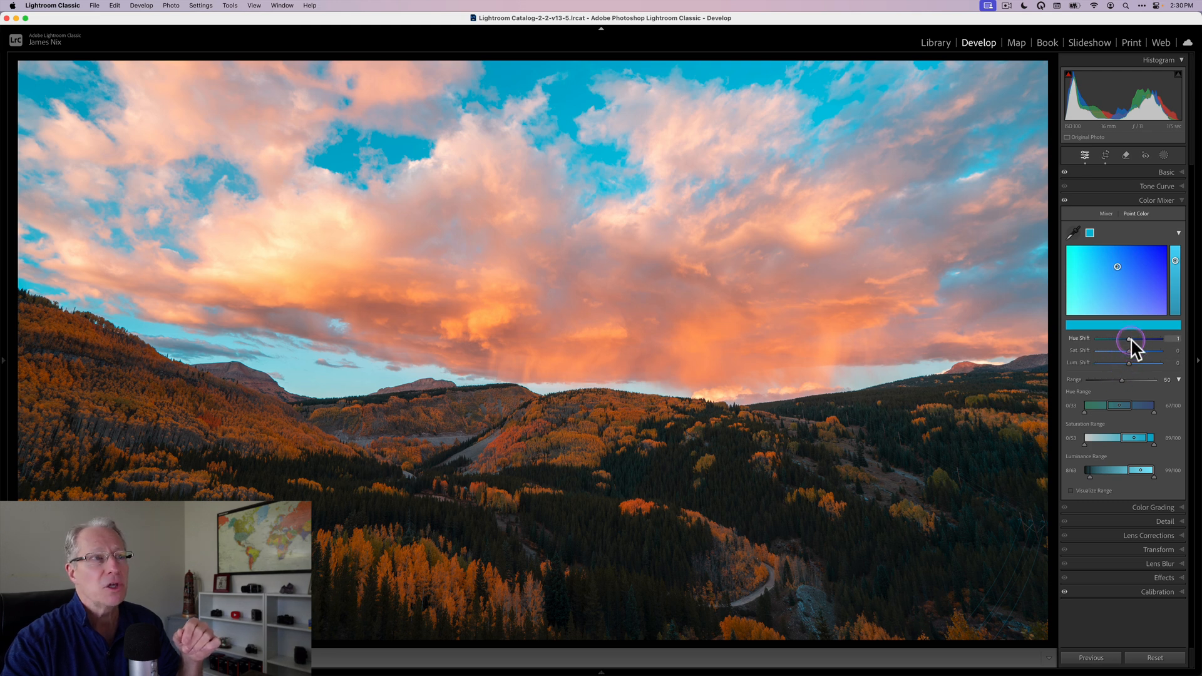
Shift the sampled sky blue's hue up to about +60 and reduce its saturation.
{"action": "left_click_drag", "start_coordinate": [1130, 338], "coordinate": [1140, 338]}
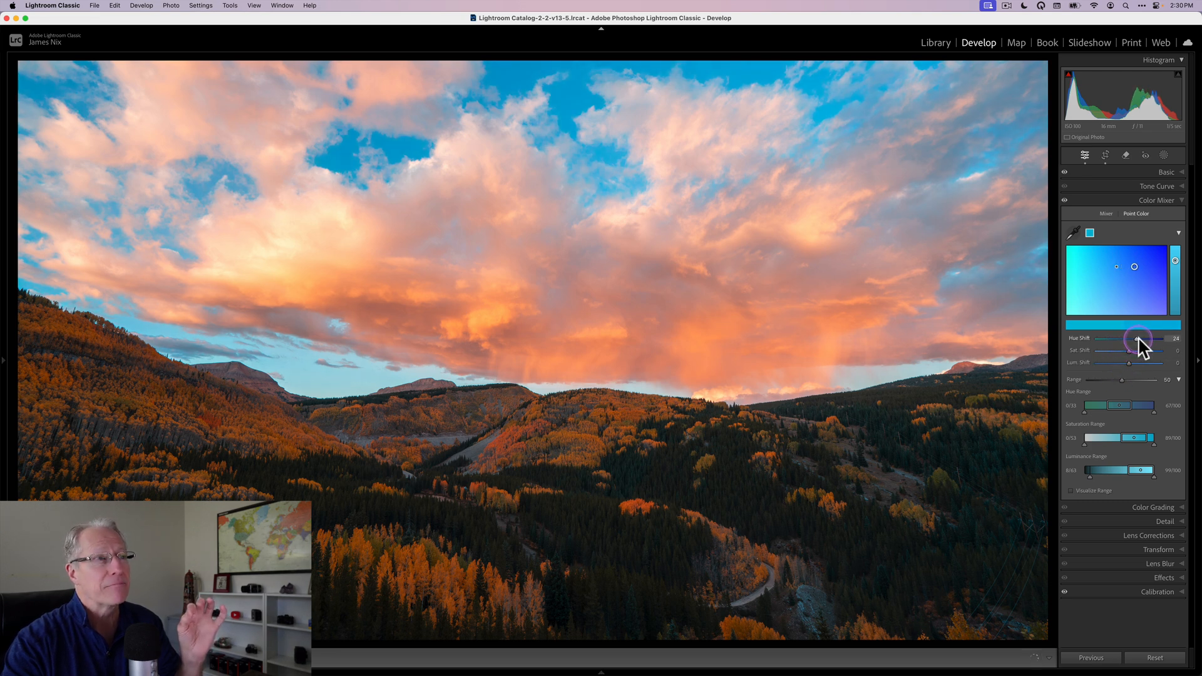
{"action": "left_click_drag", "start_coordinate": [1138, 340], "coordinate": [1145, 341]}
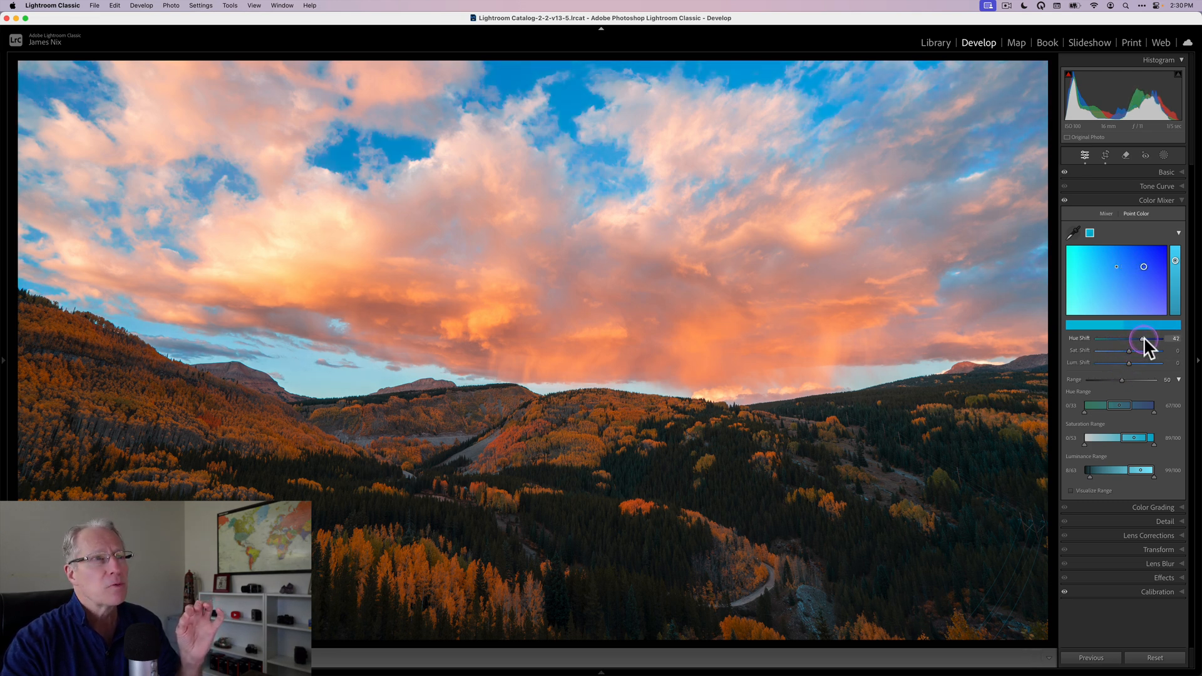
{"action": "left_click_drag", "start_coordinate": [1141, 340], "coordinate": [1153, 339]}
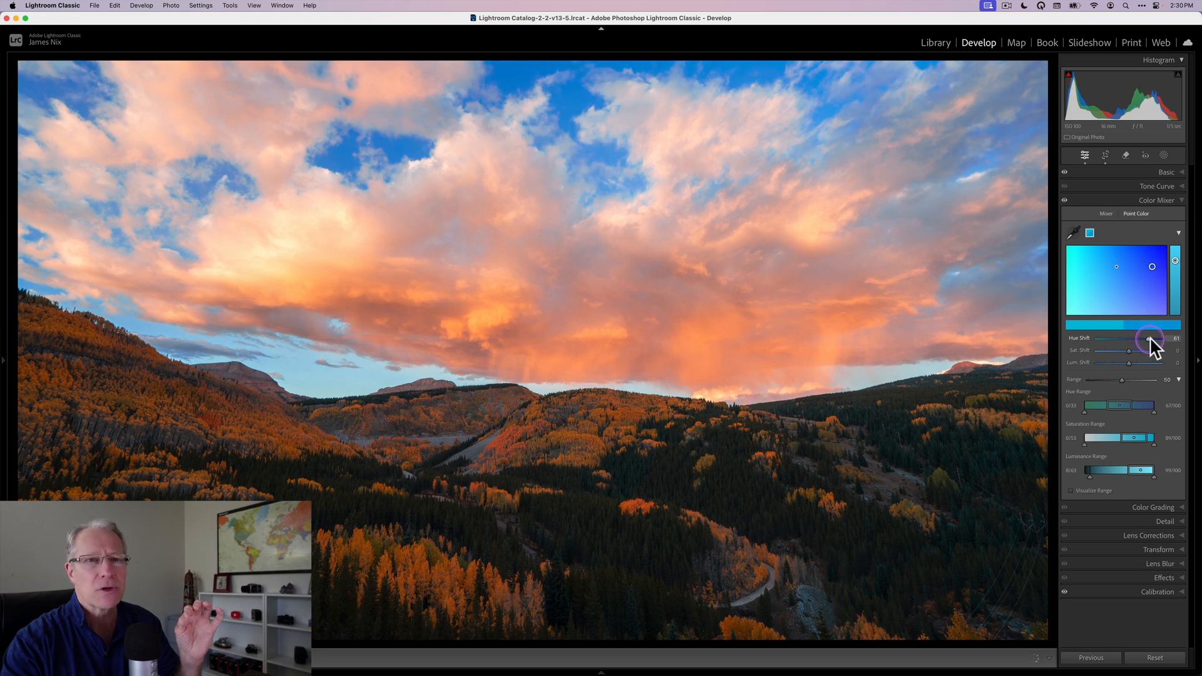
{"action": "left_click_drag", "start_coordinate": [1148, 338], "coordinate": [1161, 338]}
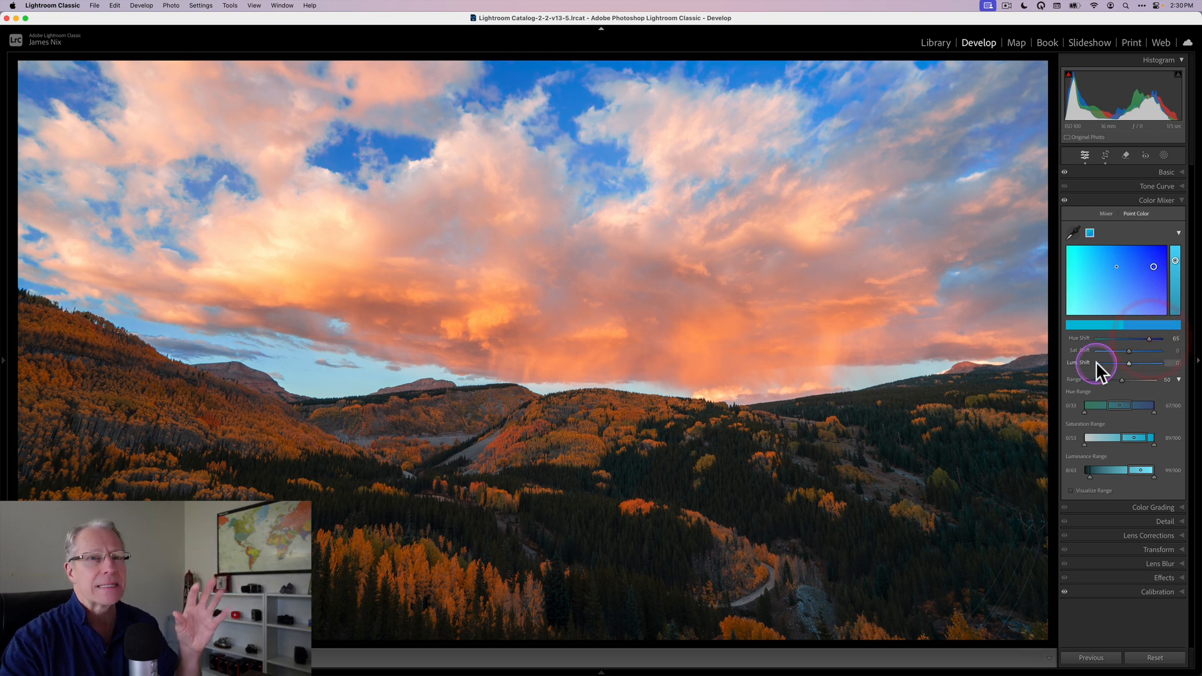
{"action": "left_click_drag", "start_coordinate": [1142, 351], "coordinate": [1130, 351]}
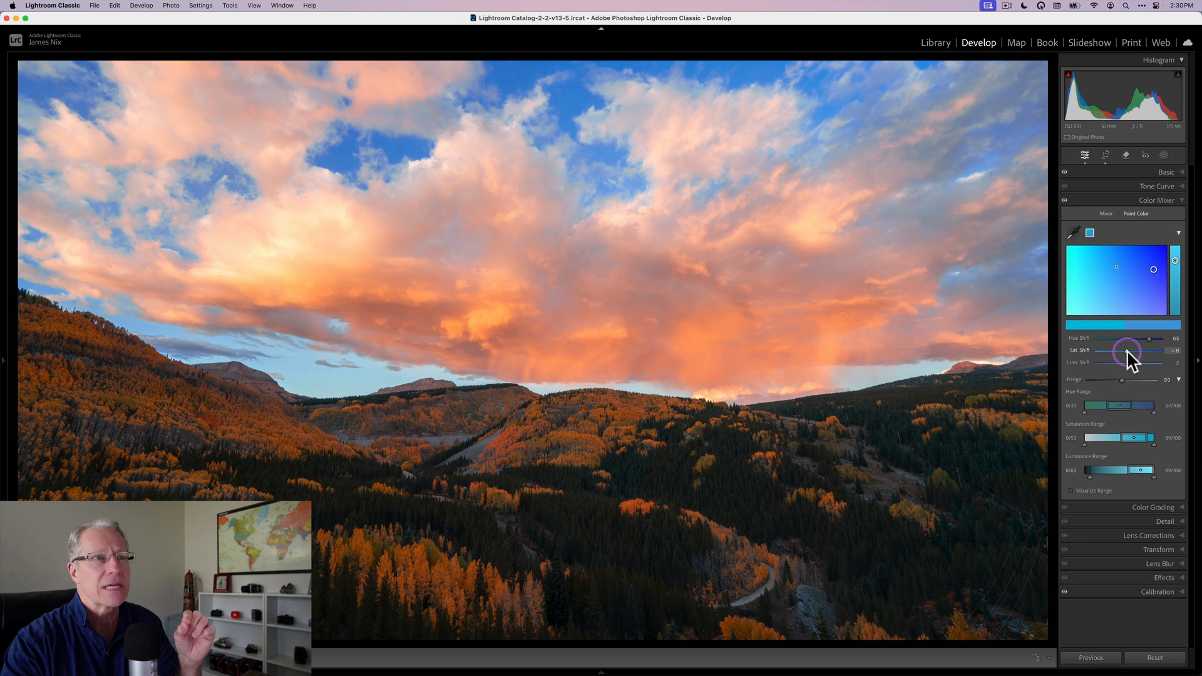
Darken the sampled sky blue to about −39 luminance and fine-tune its hue and saturation.
{"action": "left_click_drag", "start_coordinate": [1131, 350], "coordinate": [1126, 364]}
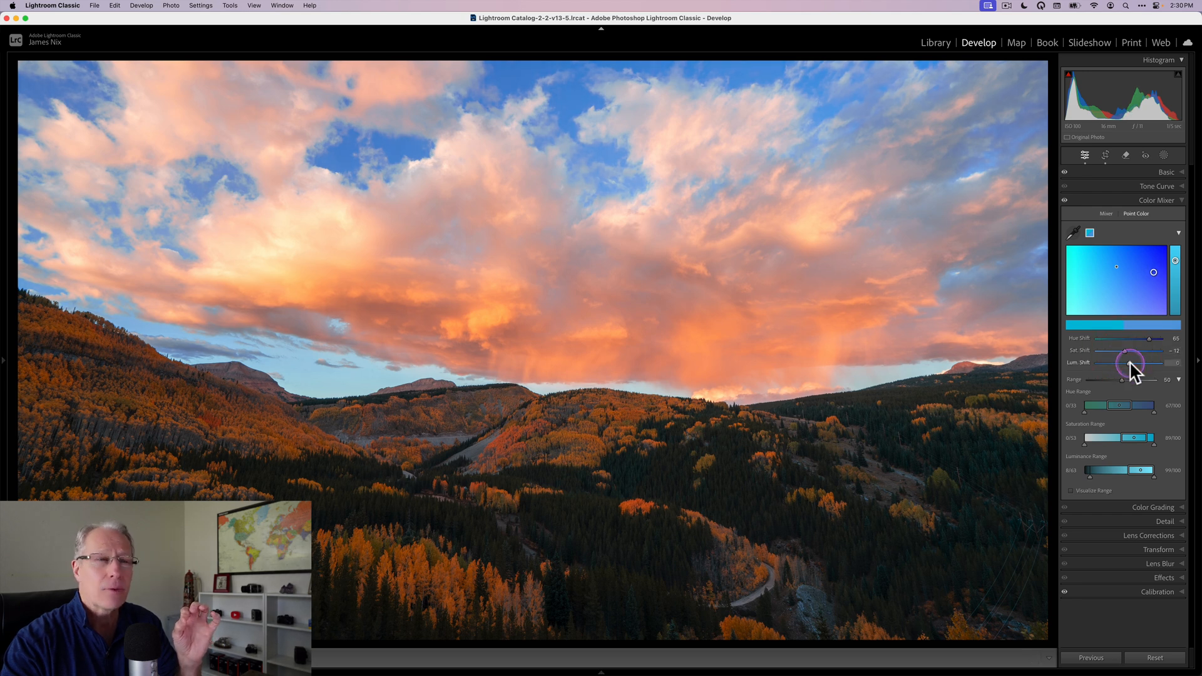
{"action": "left_click_drag", "start_coordinate": [1129, 361], "coordinate": [1123, 362]}
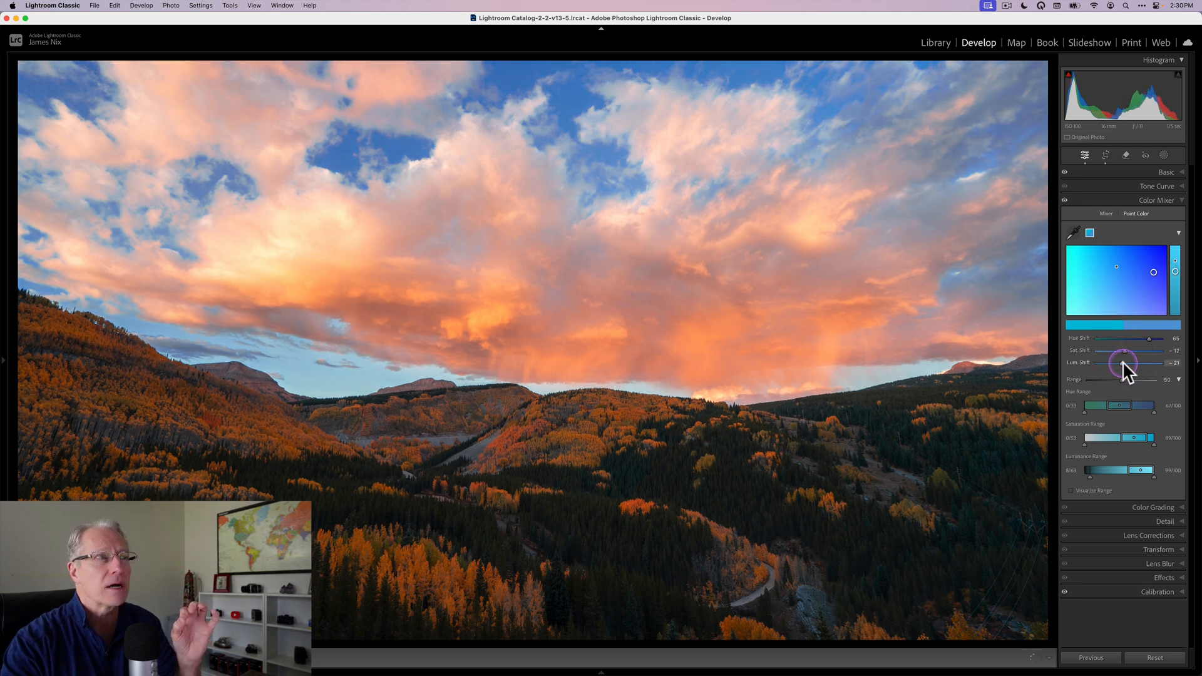
{"action": "left_click_drag", "start_coordinate": [1123, 363], "coordinate": [1135, 363]}
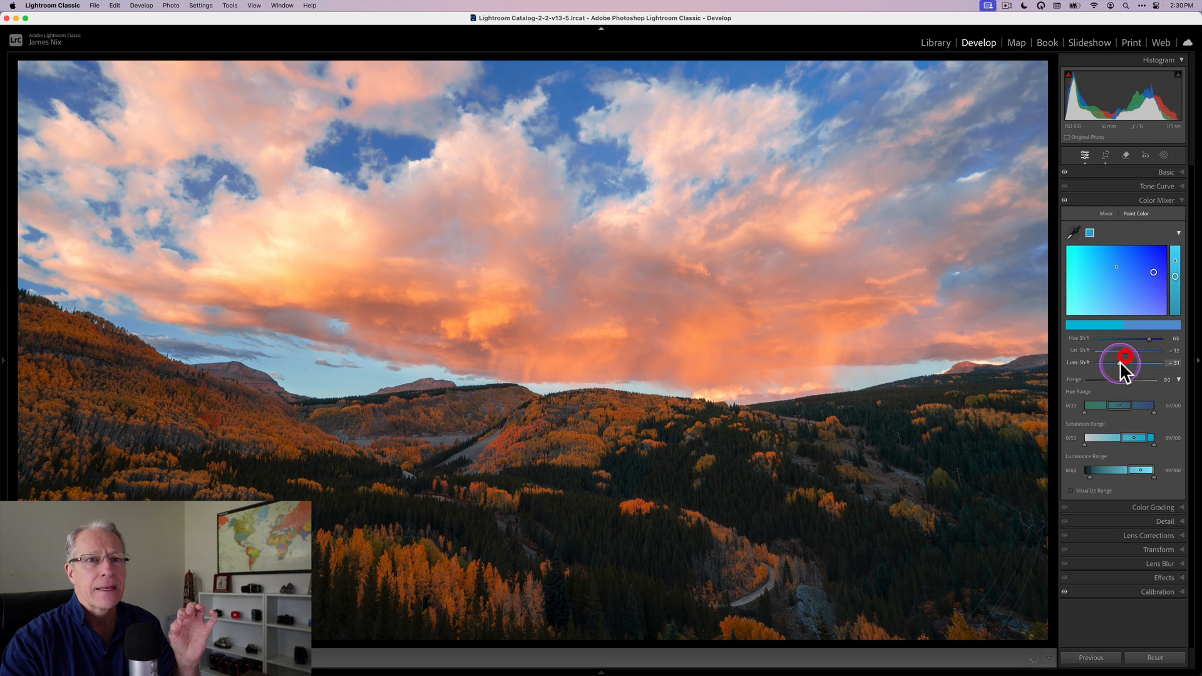
{"action": "left_click_drag", "start_coordinate": [1119, 363], "coordinate": [1135, 353]}
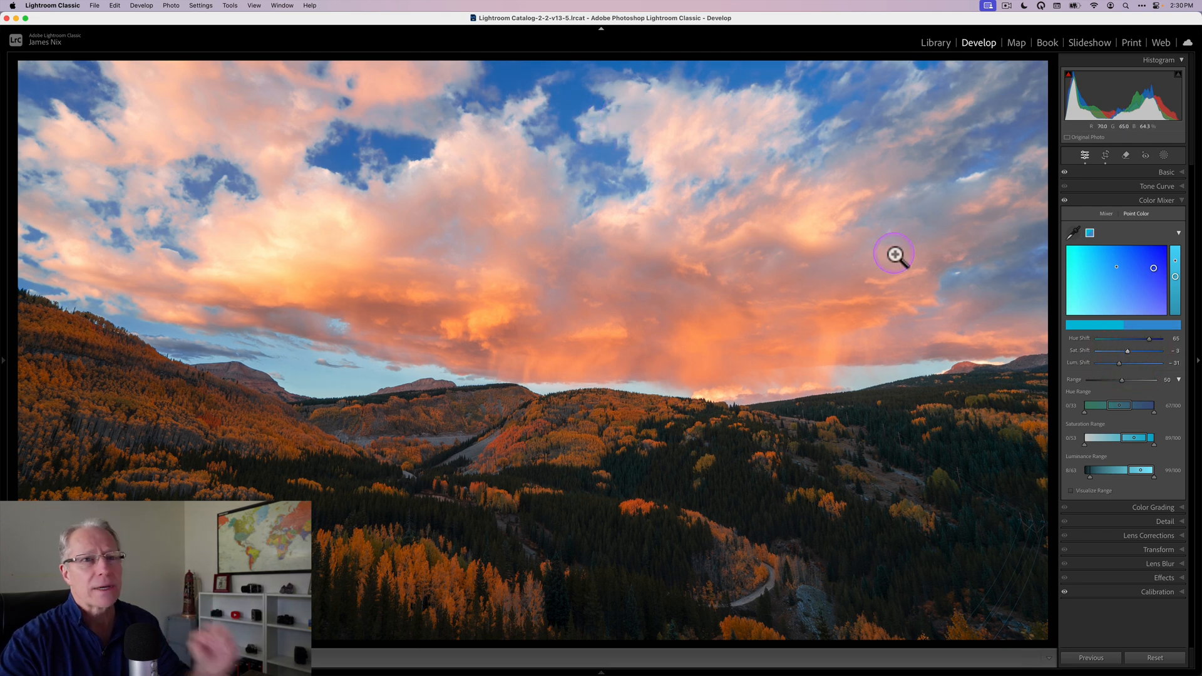
{"action": "left_click_drag", "start_coordinate": [1128, 362], "coordinate": [1106, 362]}
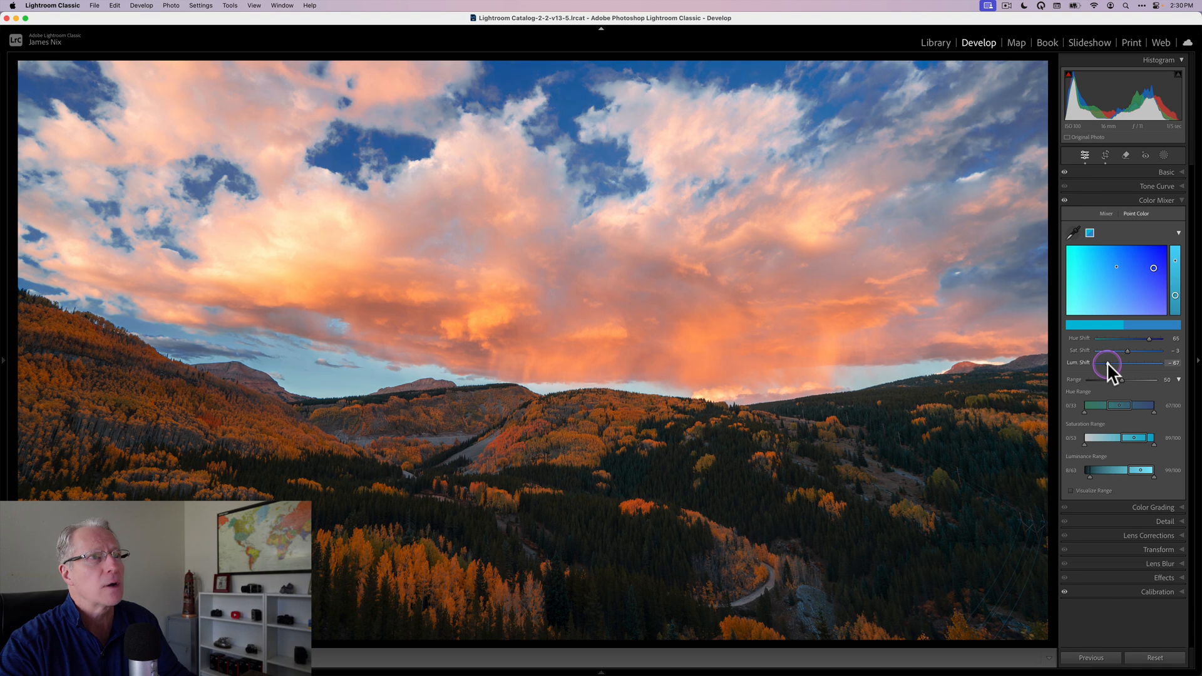
{"action": "left_click_drag", "start_coordinate": [1115, 362], "coordinate": [1105, 362]}
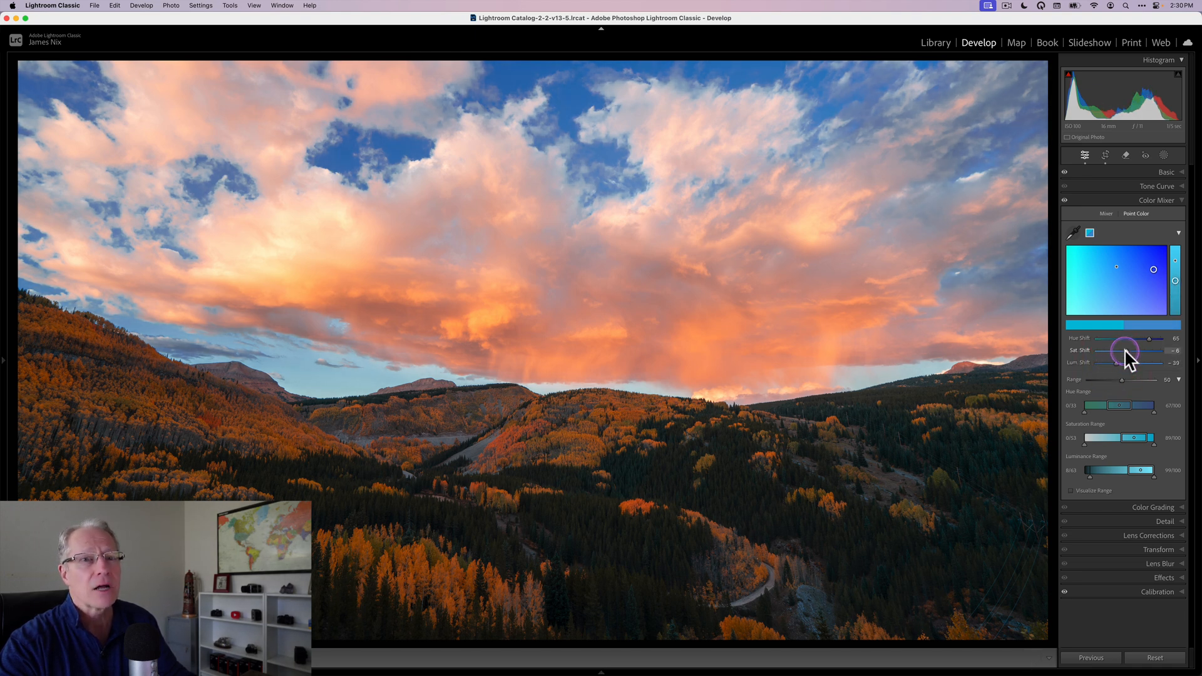
{"action": "left_click_drag", "start_coordinate": [1127, 351], "coordinate": [1128, 350]}
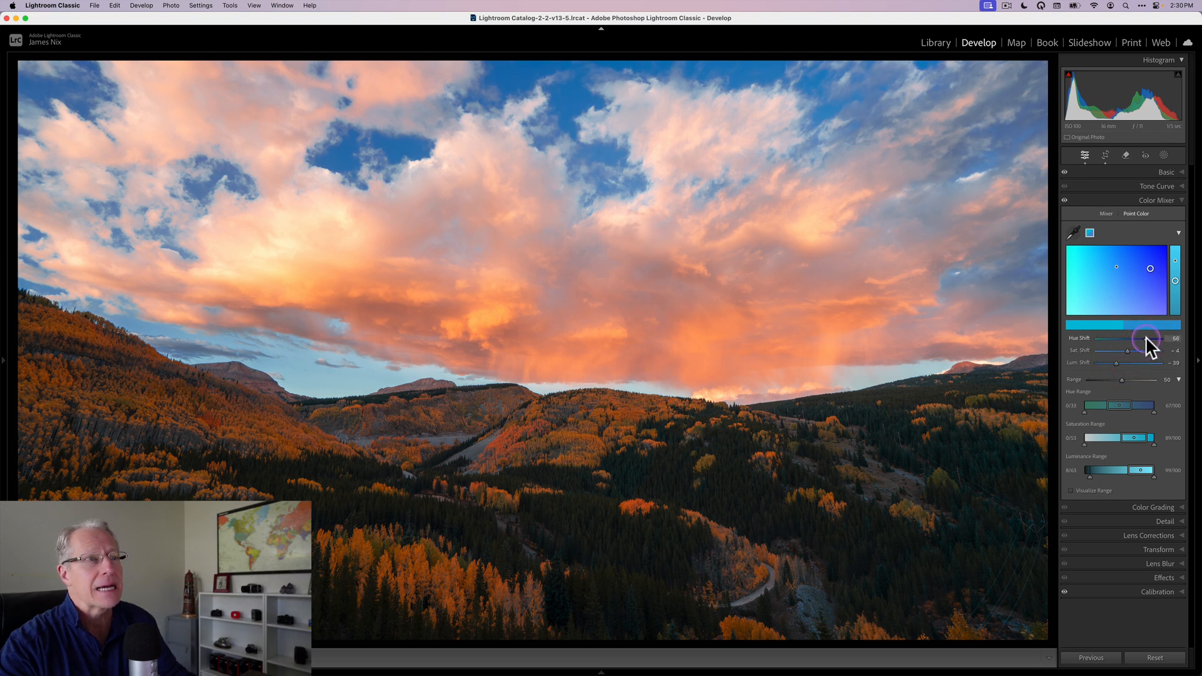
{"action": "left_click_drag", "start_coordinate": [1149, 343], "coordinate": [1122, 363]}
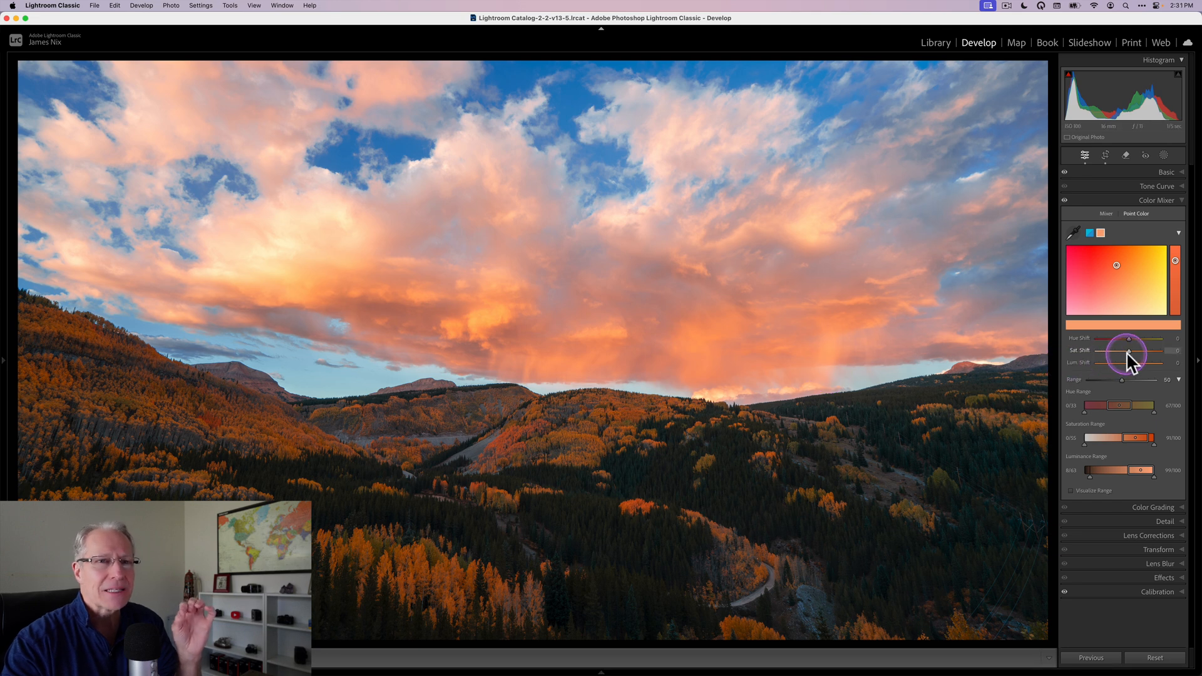
Desaturate the reddish cloud sample, brighten it to about +37 and shift its hue to about +13.
{"action": "left_click_drag", "start_coordinate": [1141, 350], "coordinate": [1124, 351]}
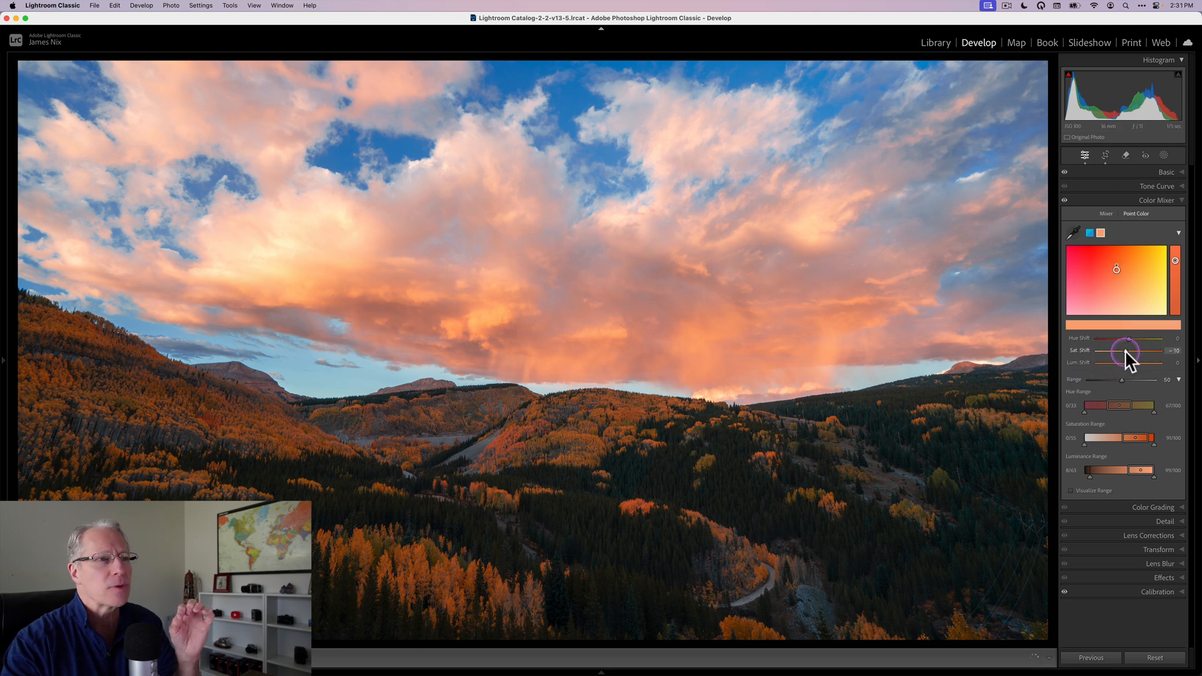
{"action": "left_click_drag", "start_coordinate": [1137, 350], "coordinate": [1136, 350]}
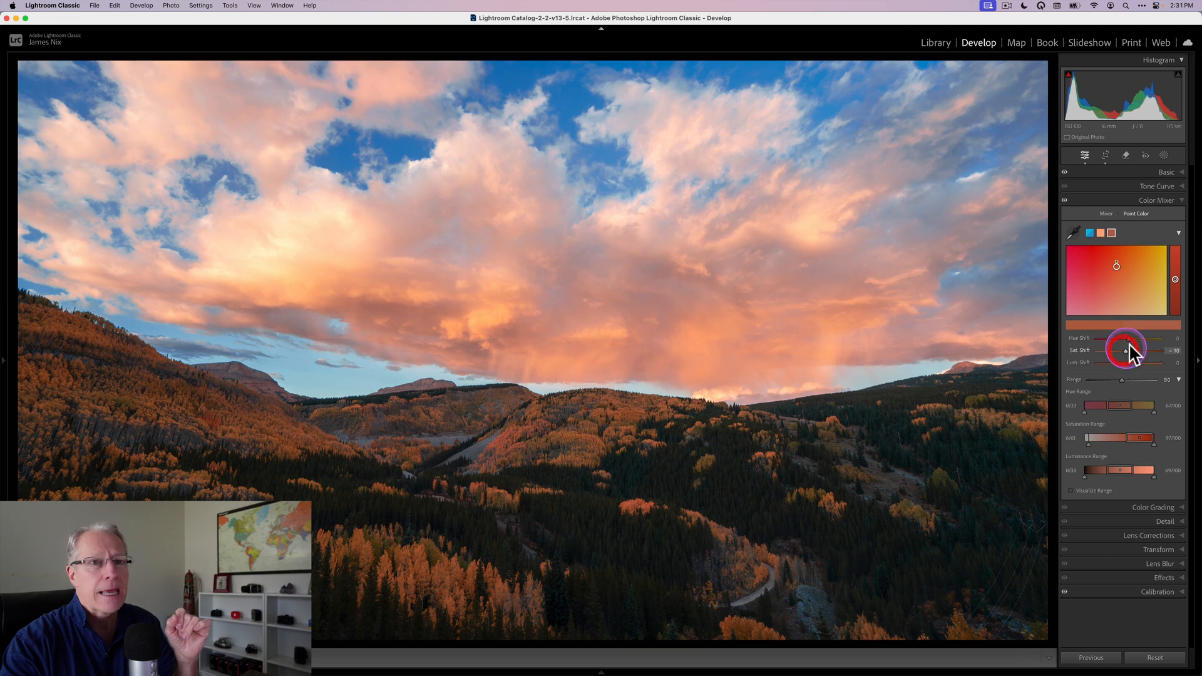
{"action": "left_click_drag", "start_coordinate": [1124, 349], "coordinate": [1131, 362]}
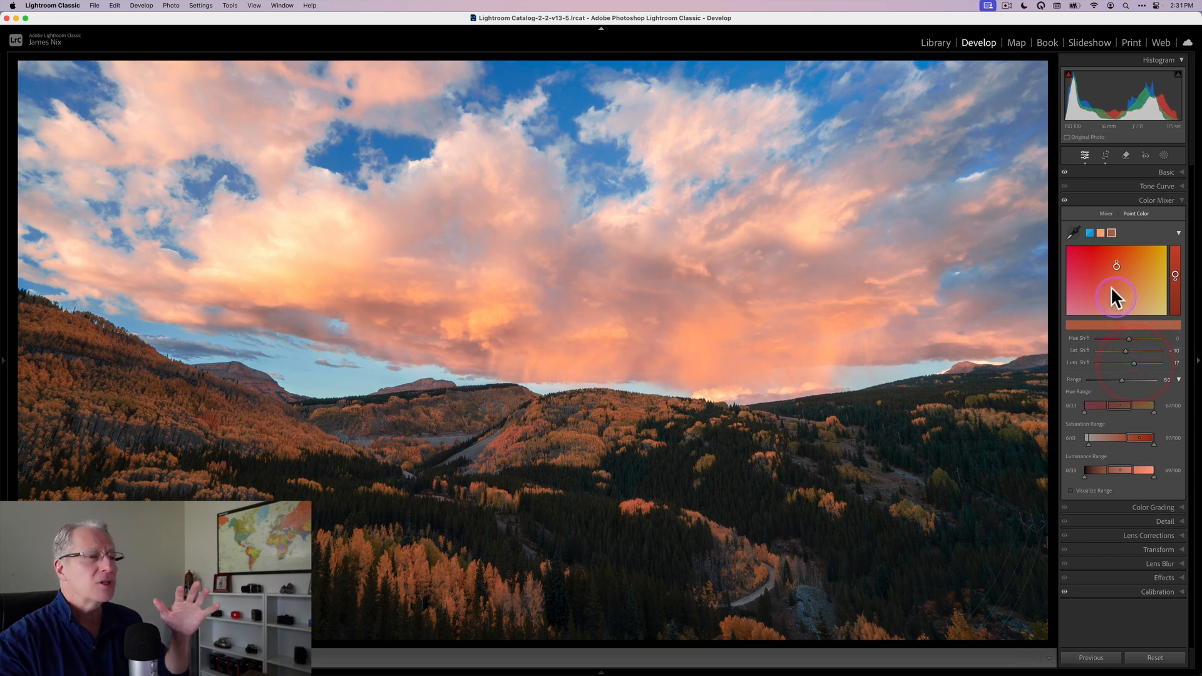
{"action": "mouse_move", "coordinate": [1101, 205]}
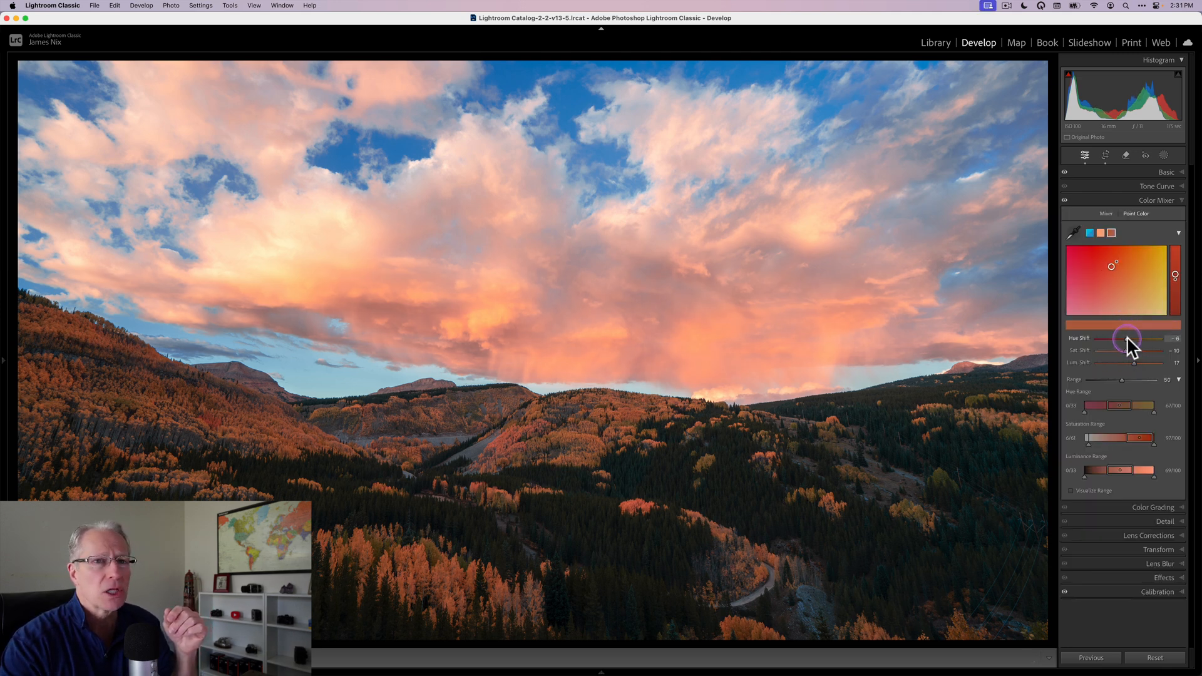
{"action": "left_click_drag", "start_coordinate": [1139, 351], "coordinate": [1148, 350]}
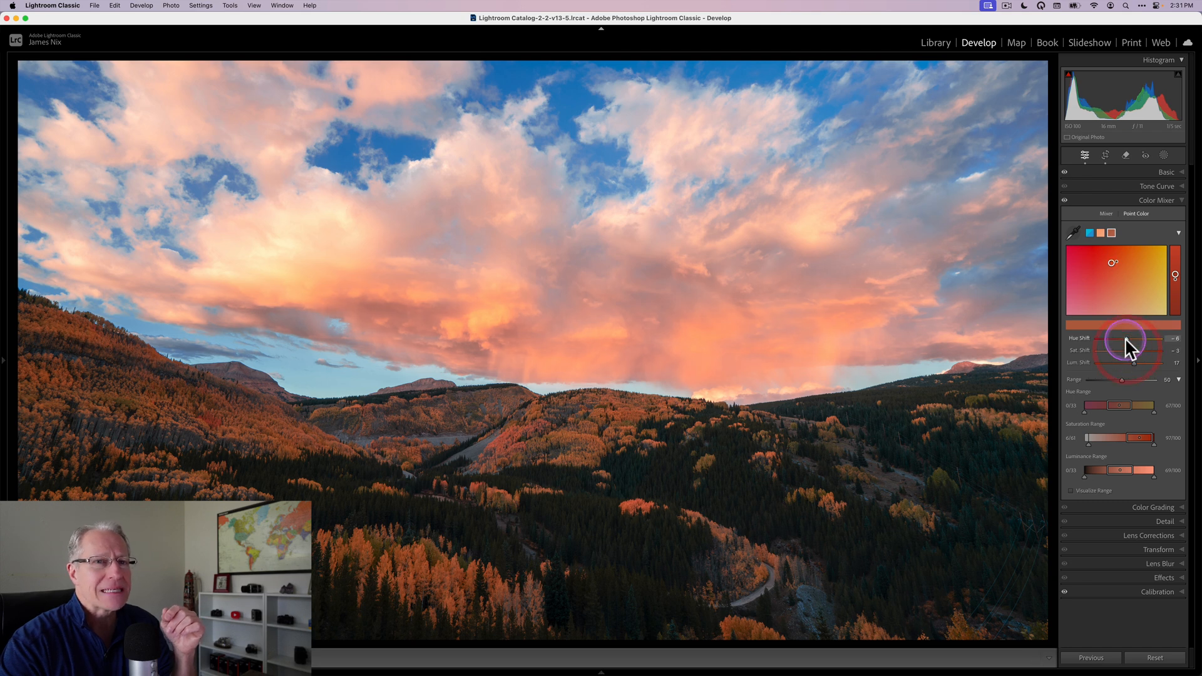
{"action": "left_click_drag", "start_coordinate": [1120, 337], "coordinate": [1134, 337]}
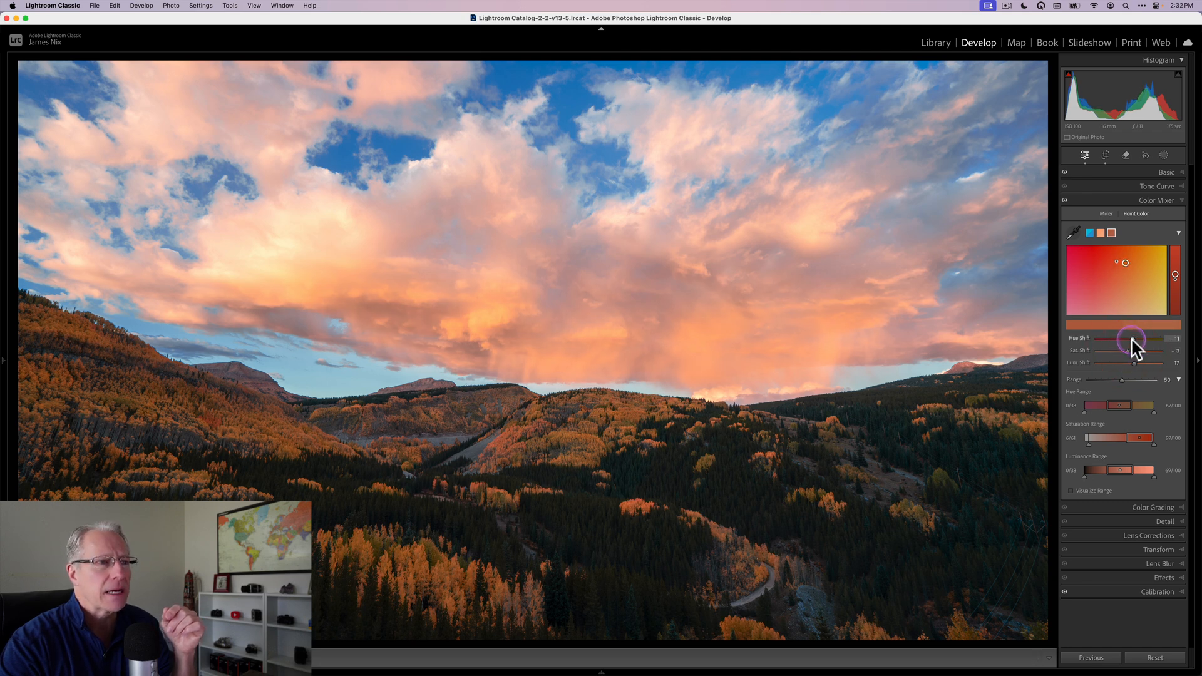
{"action": "left_click_drag", "start_coordinate": [1133, 339], "coordinate": [1138, 339]}
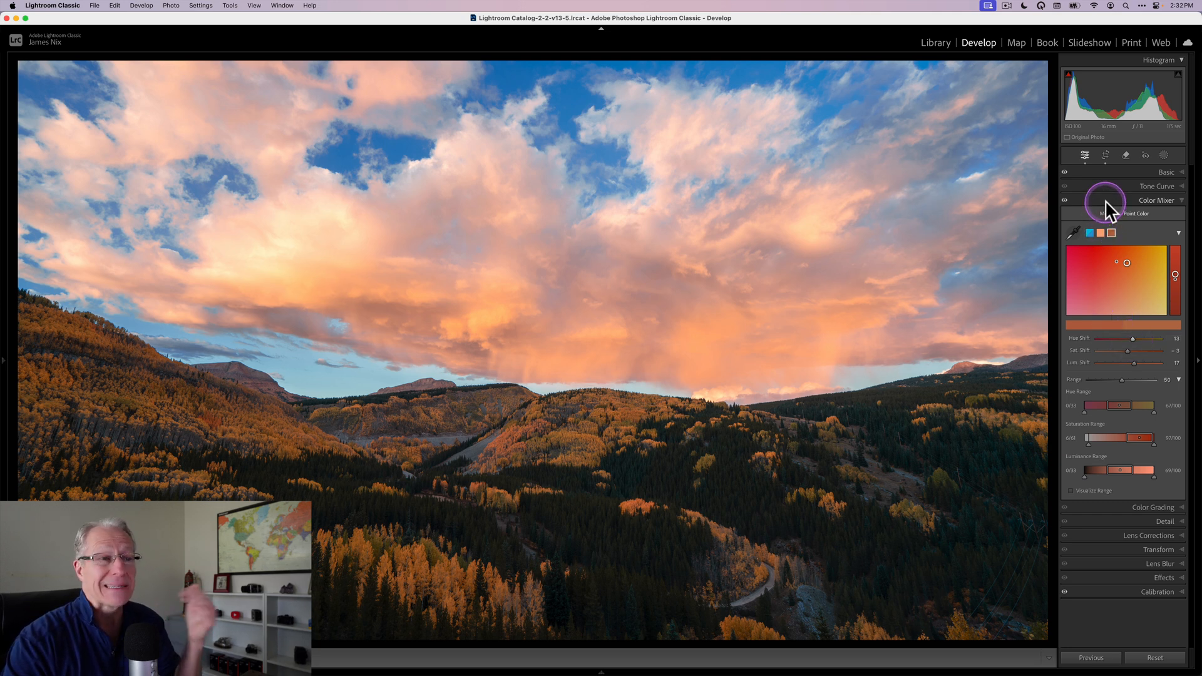
Collapse Color Mixer, show the Global Color Grading wheel and raise its Luminance to +20.
{"action": "left_click", "coordinate": [1157, 199]}
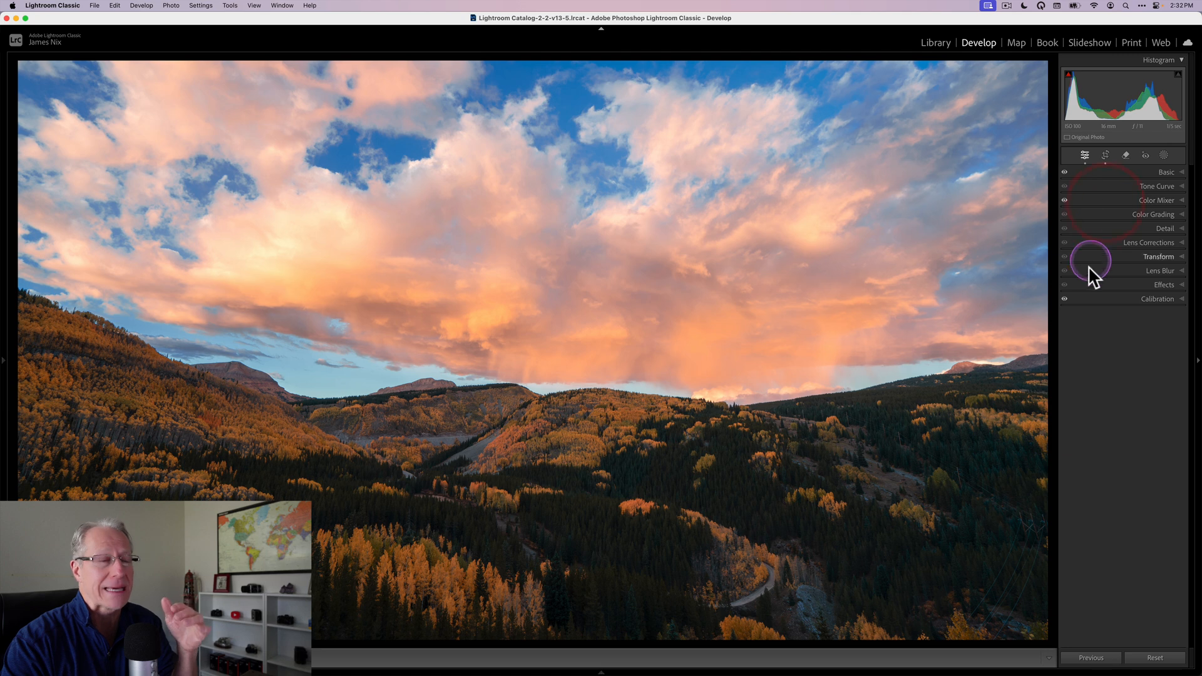
{"action": "mouse_move", "coordinate": [1077, 353]}
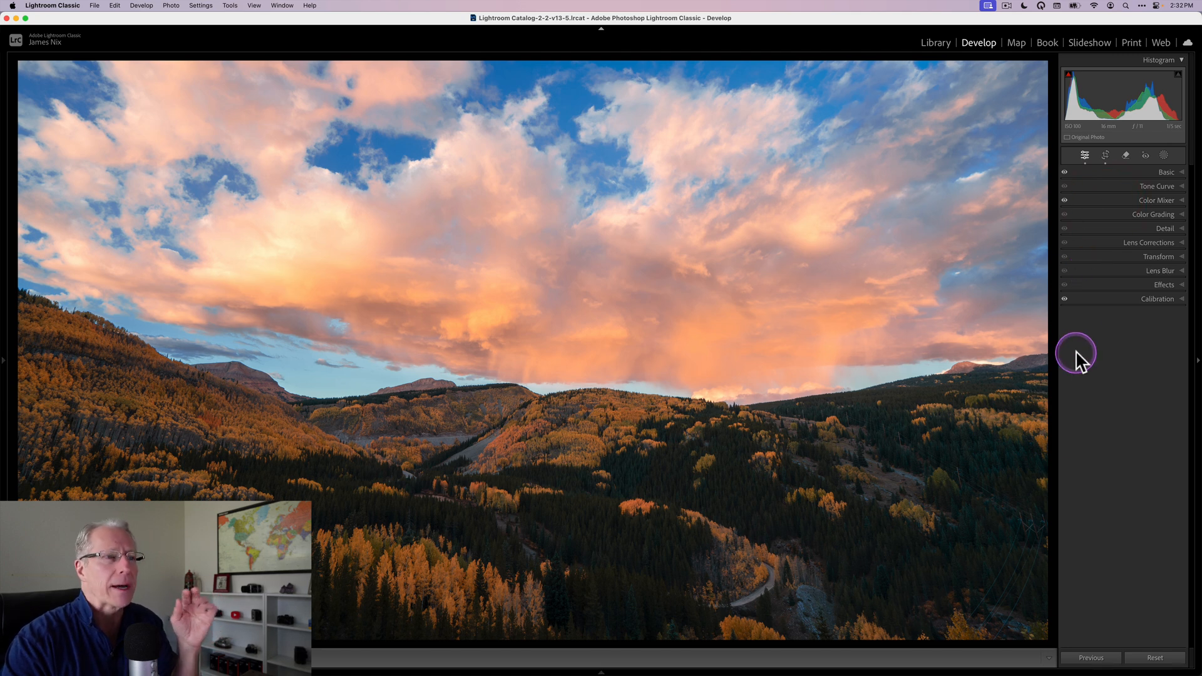
{"action": "left_click", "coordinate": [1153, 214]}
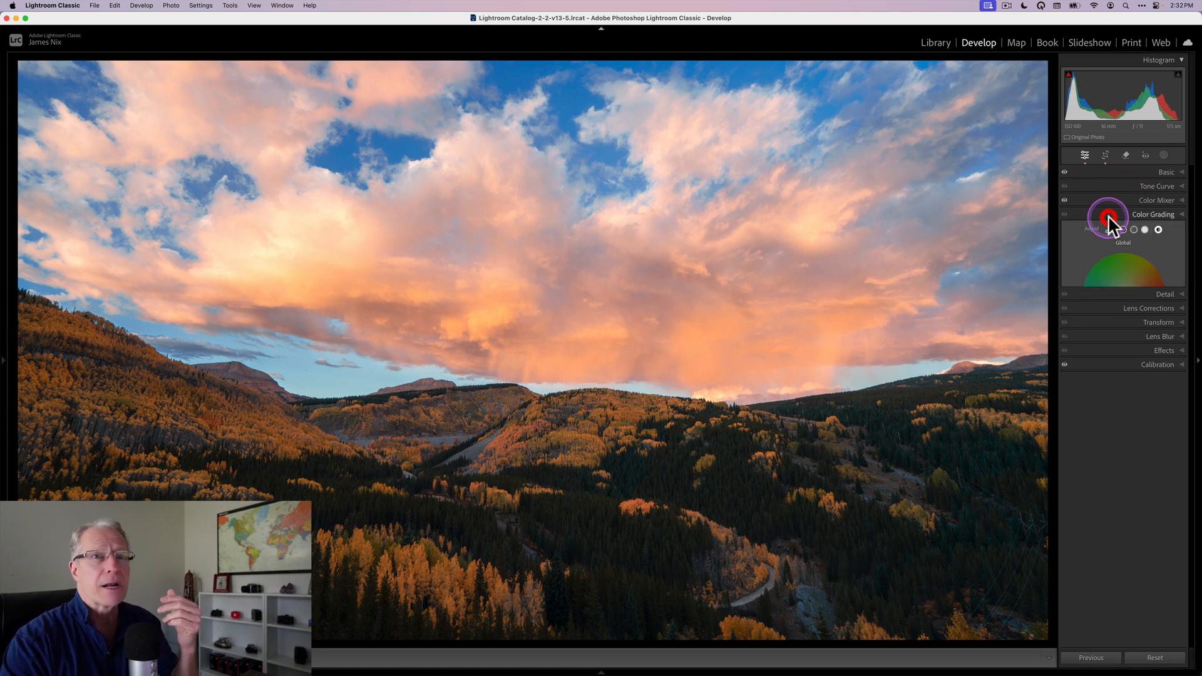
{"action": "left_click", "coordinate": [1157, 230]}
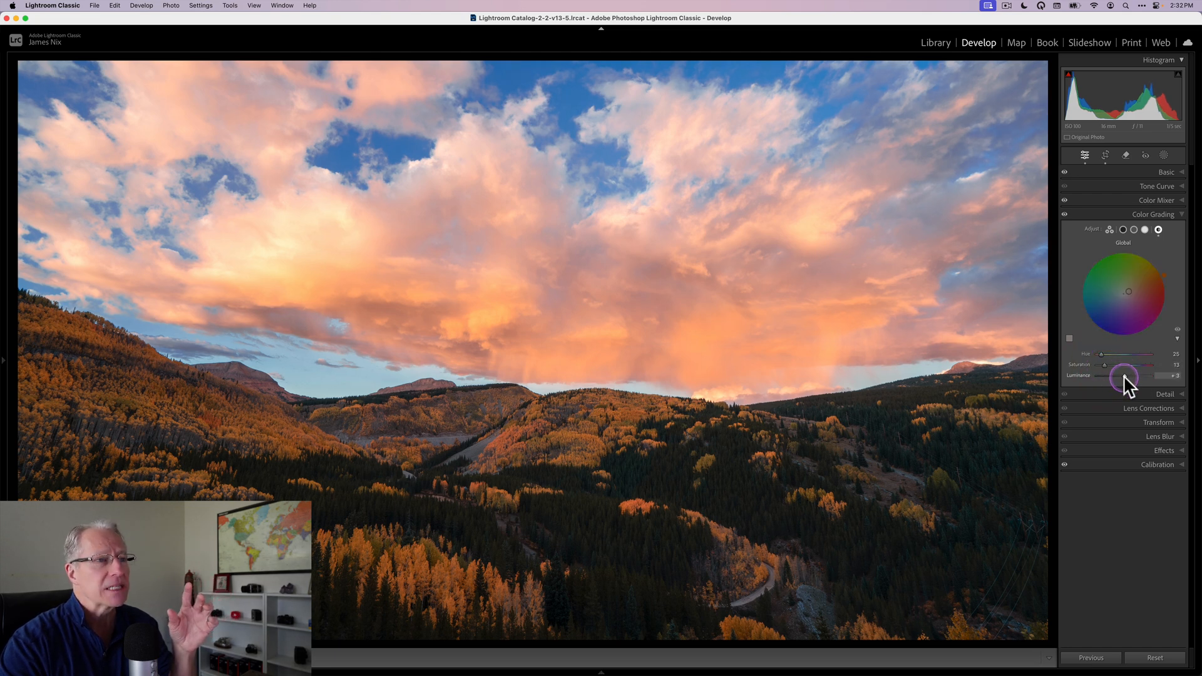
{"action": "left_click_drag", "start_coordinate": [1124, 376], "coordinate": [1135, 376]}
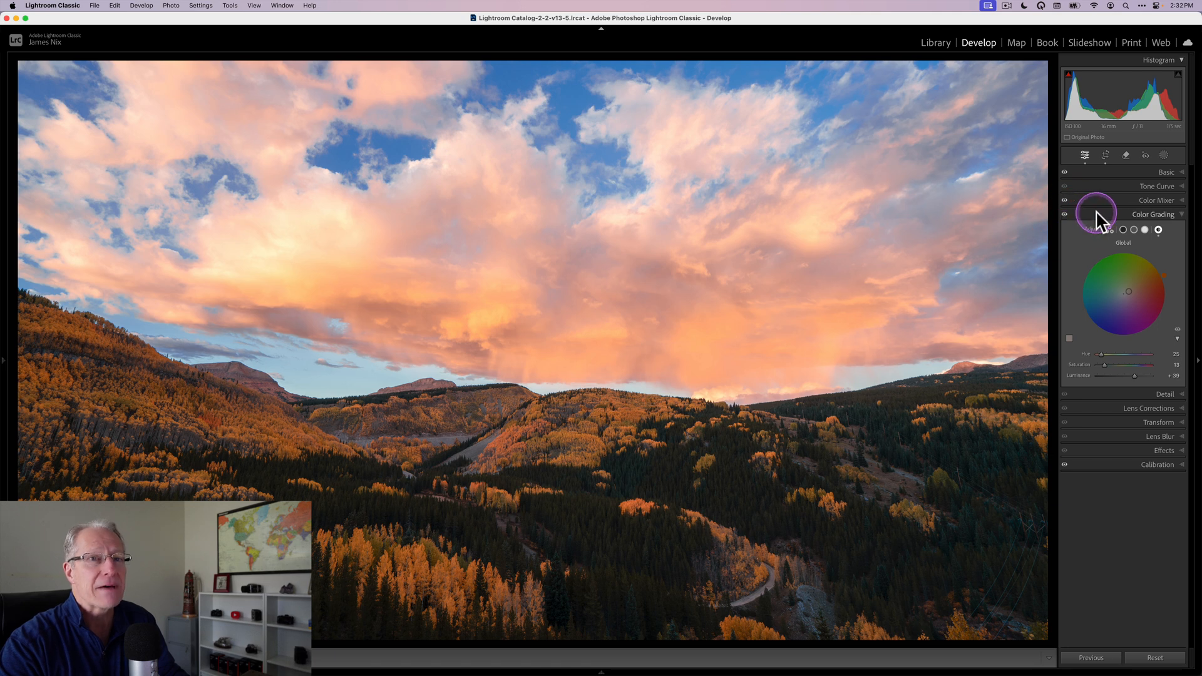
Collapse Color Grading so every adjustment panel sits closed.
{"action": "left_click", "coordinate": [1181, 214]}
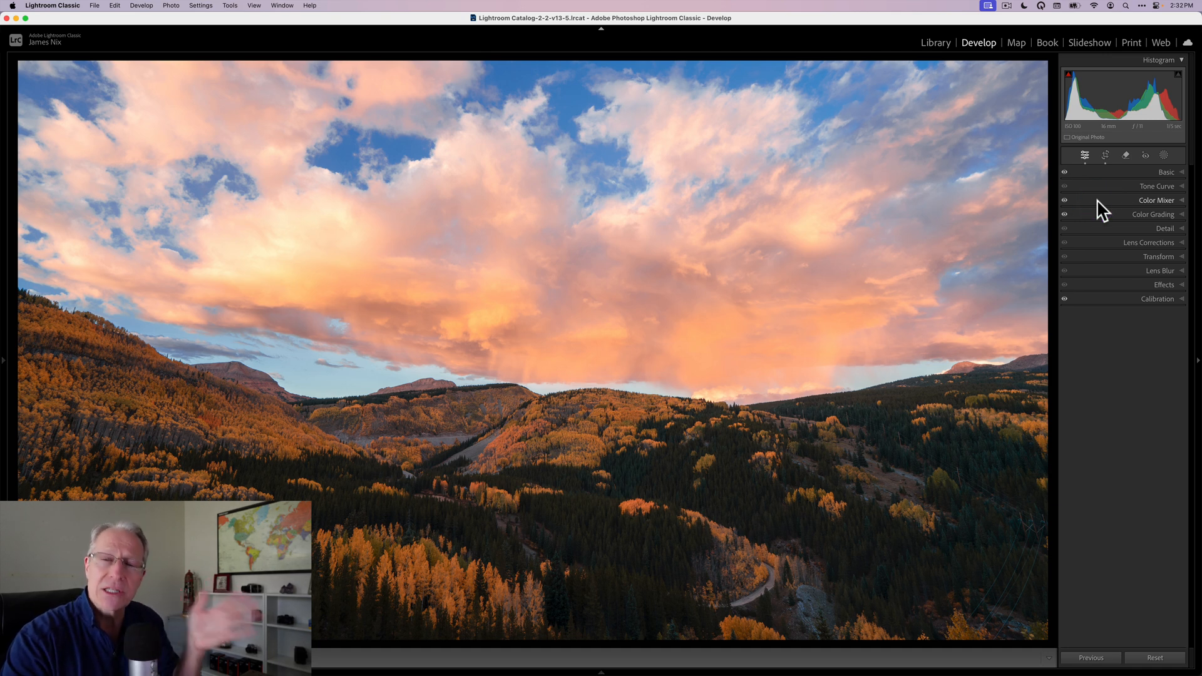
{"action": "left_click", "coordinate": [1095, 205]}
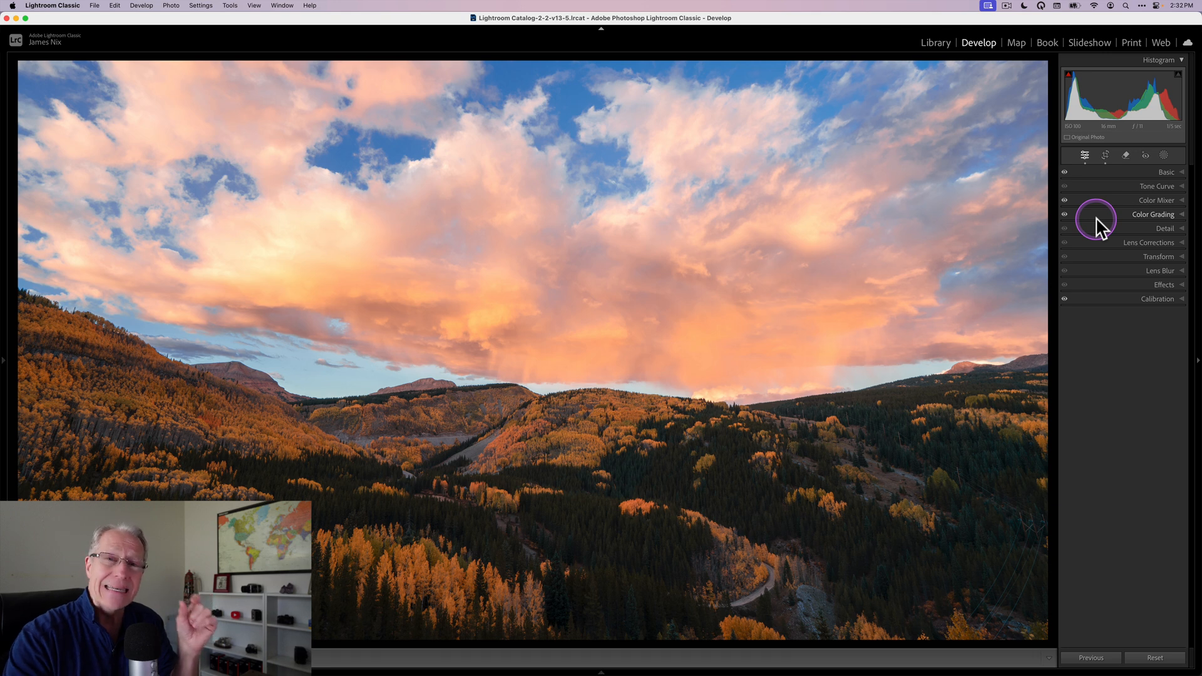
{"action": "mouse_move", "coordinate": [1096, 223]}
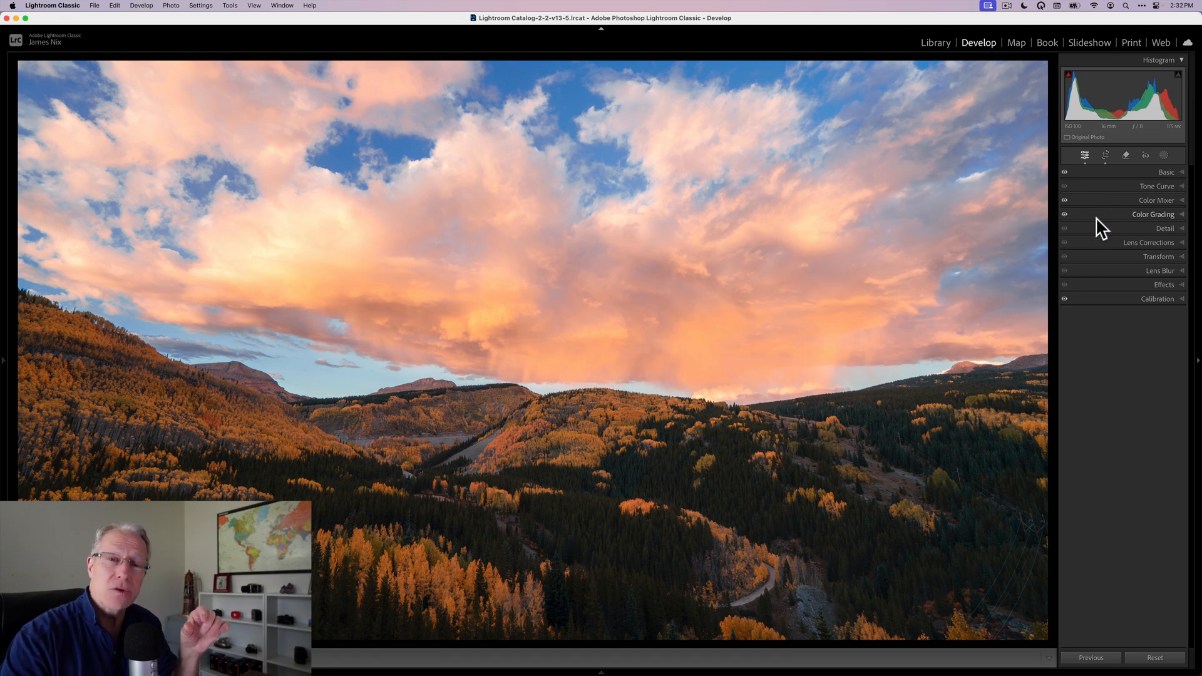